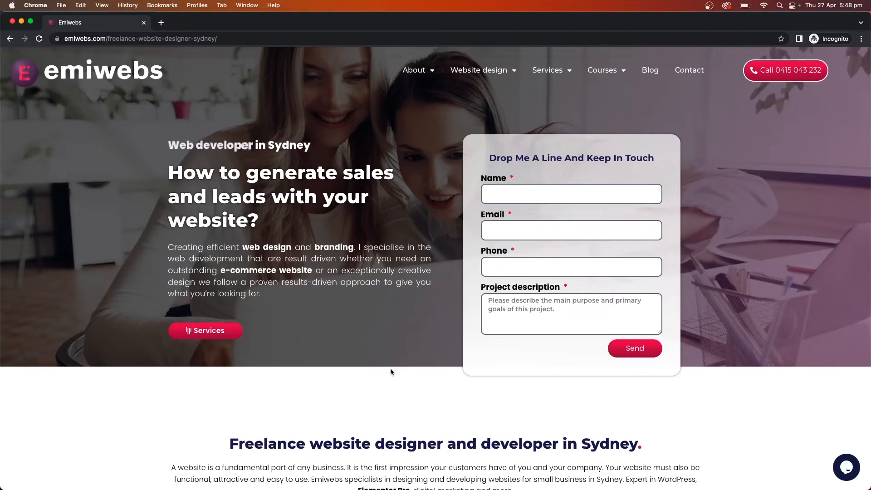
# - Go from the admin bar's site menu to the Dashboard's Templates > Landing Pages list
pyautogui.scroll(-3)
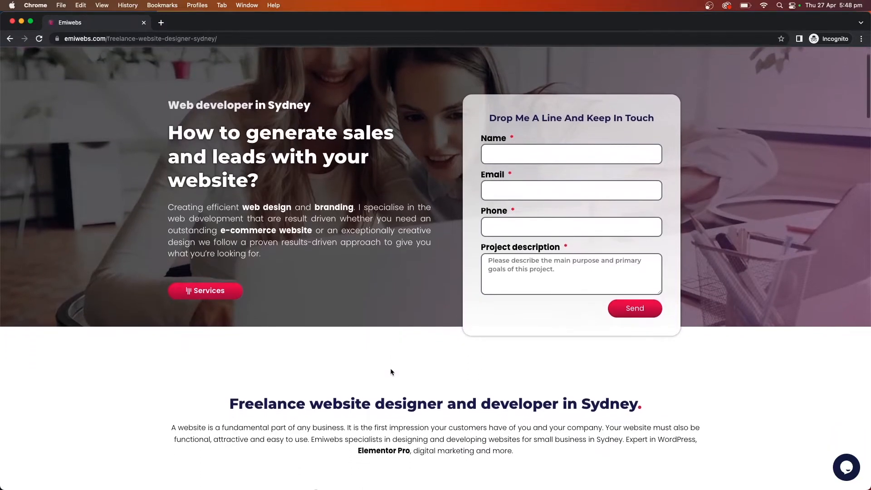
pyautogui.scroll(-3)
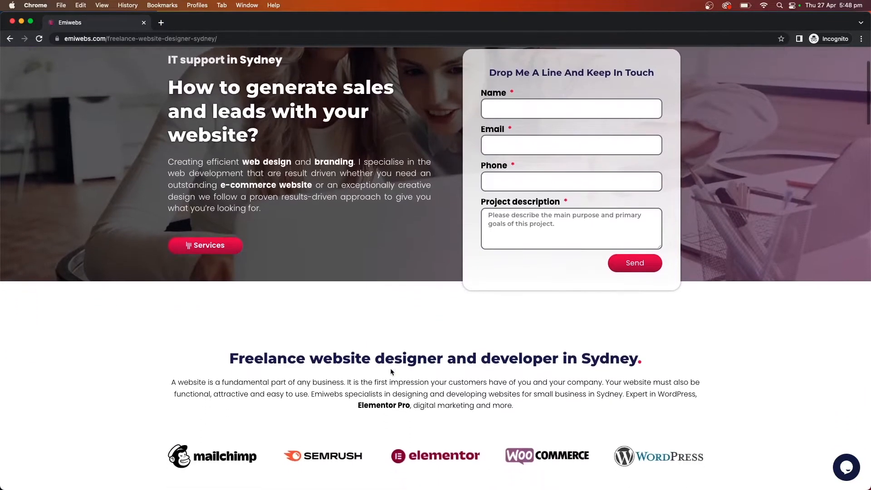
pyautogui.scroll(-3)
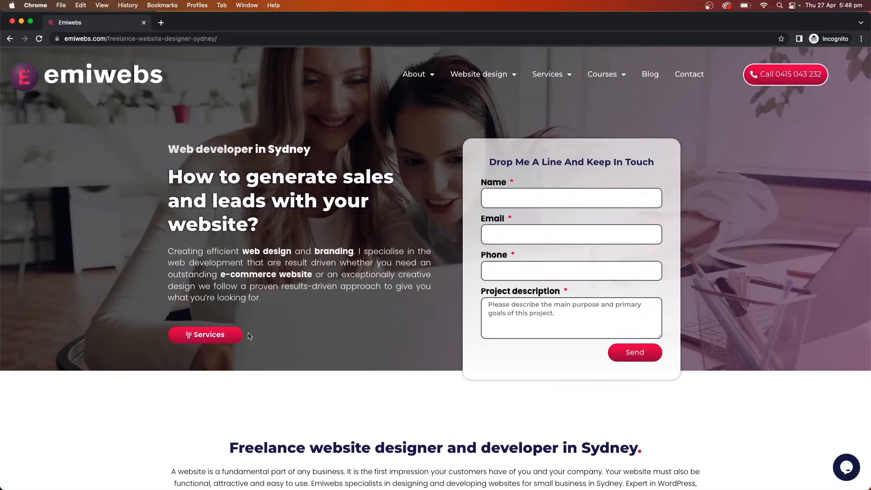
pyautogui.scroll(-3)
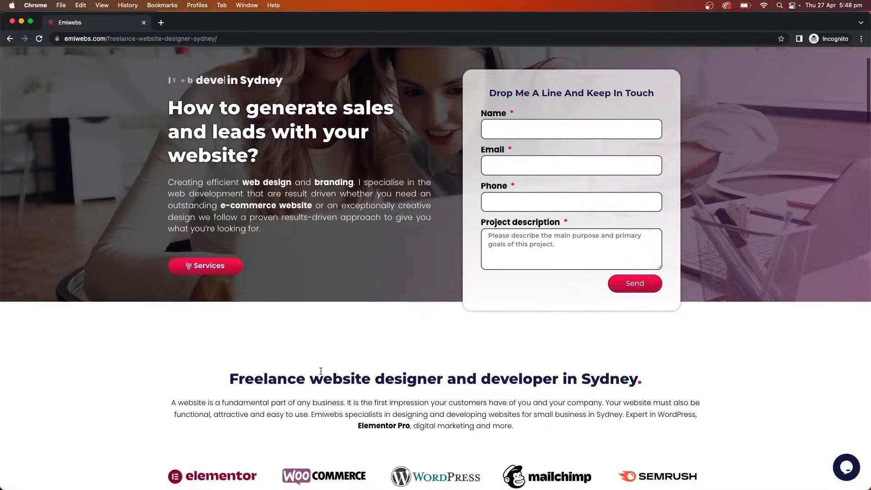
pyautogui.scroll(-3)
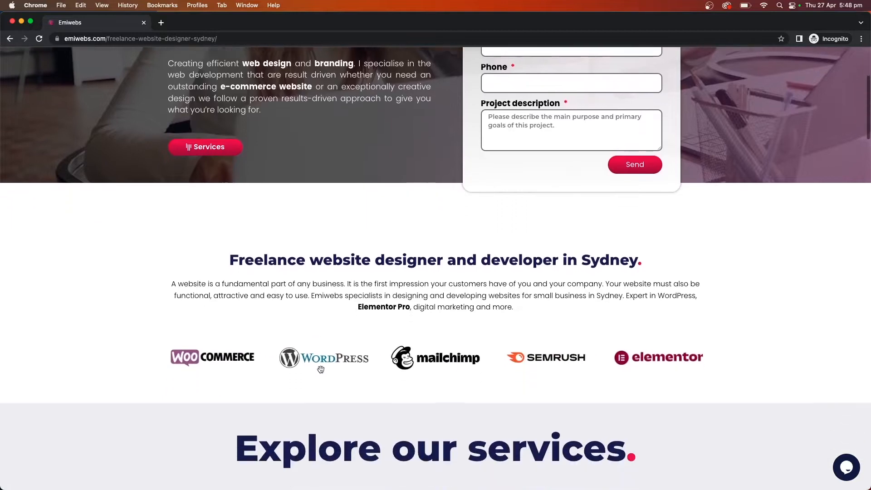
pyautogui.scroll(-3)
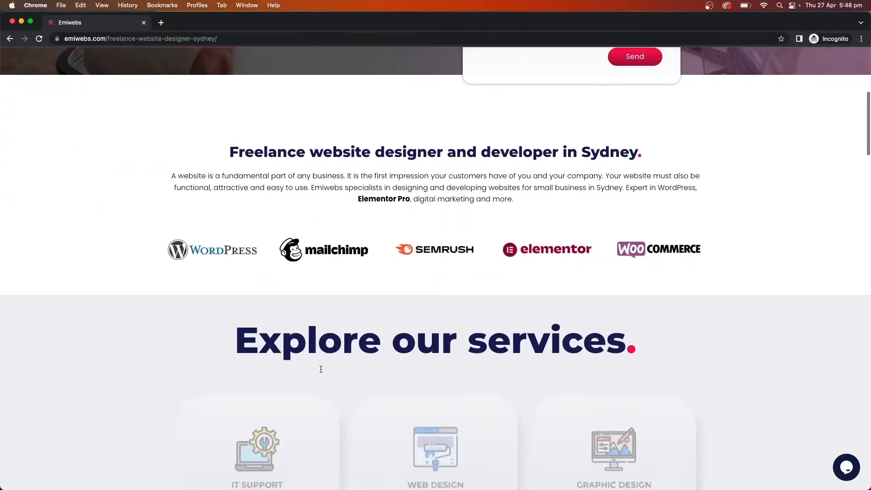
pyautogui.scroll(-3)
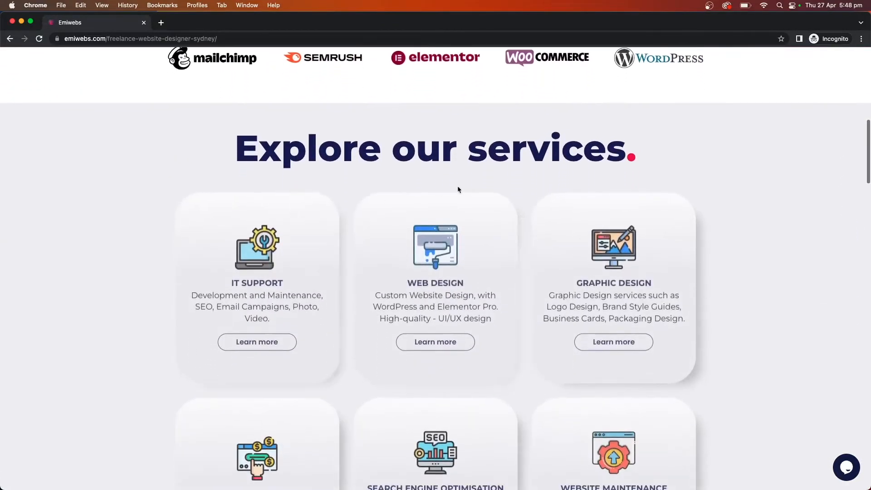
pyautogui.scroll(-3)
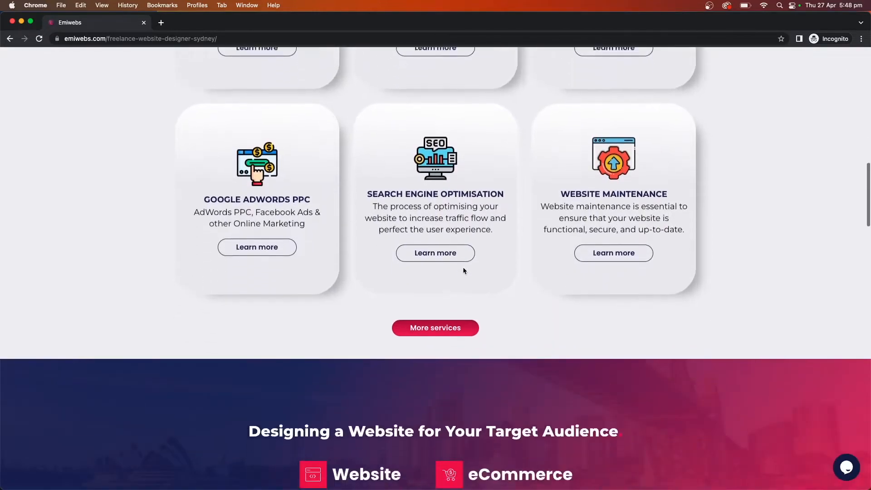
pyautogui.scroll(-3)
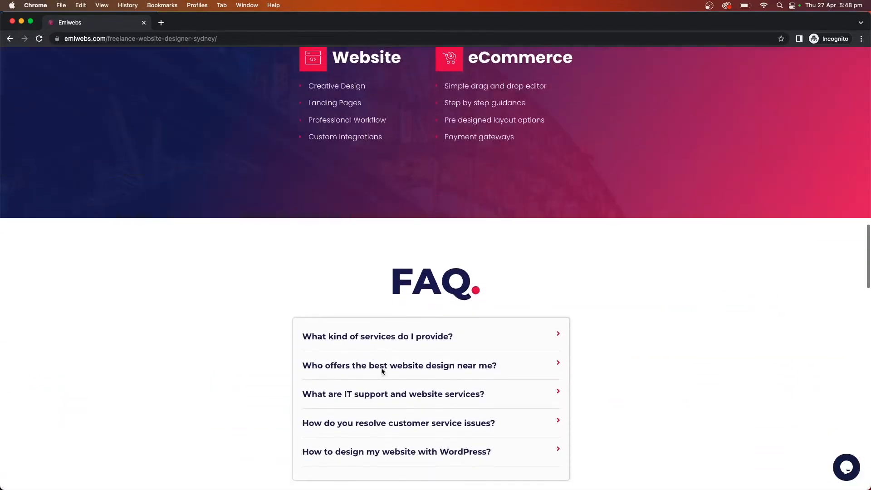
pyautogui.scroll(-3)
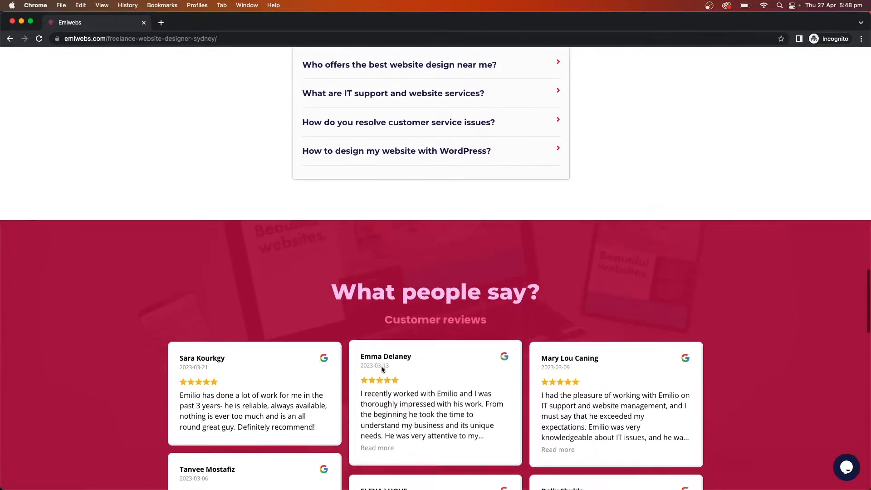
pyautogui.scroll(-3)
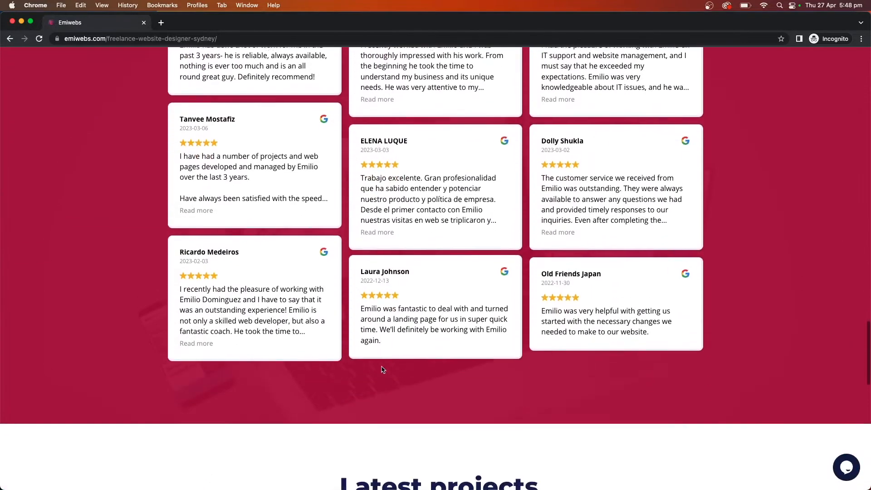
pyautogui.scroll(-3)
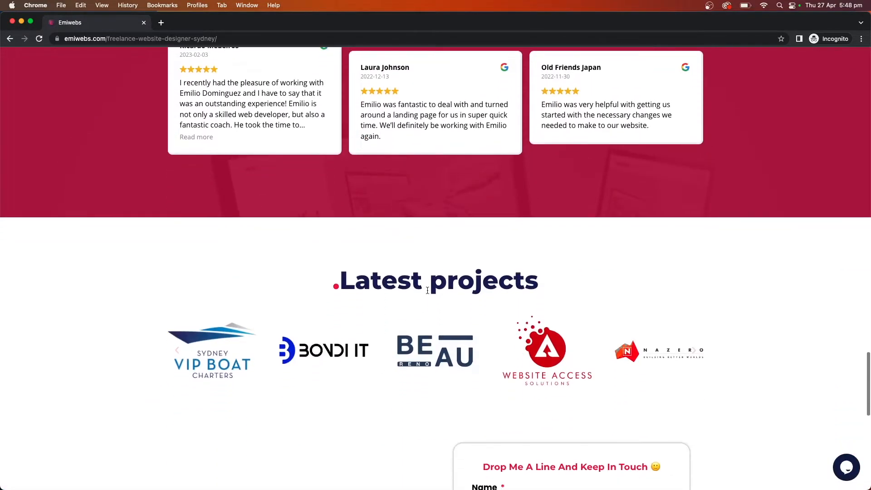
pyautogui.scroll(-3)
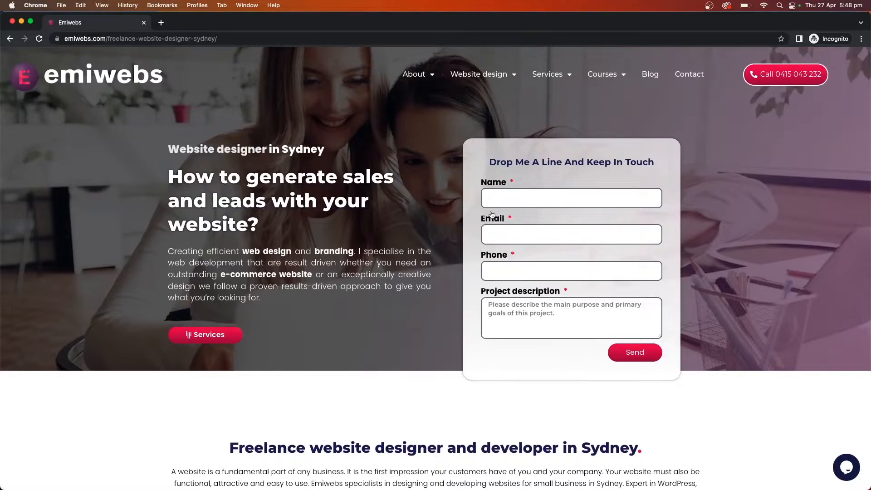
pyautogui.scroll(-3)
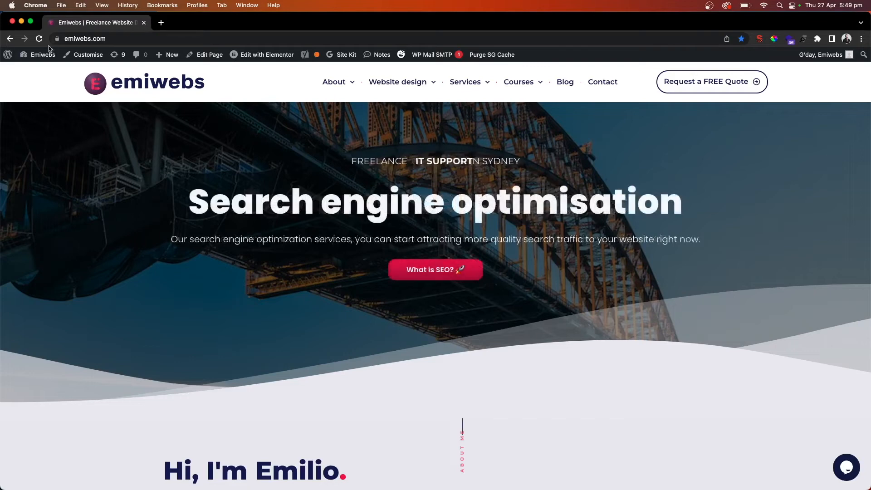
pyautogui.click(42, 54)
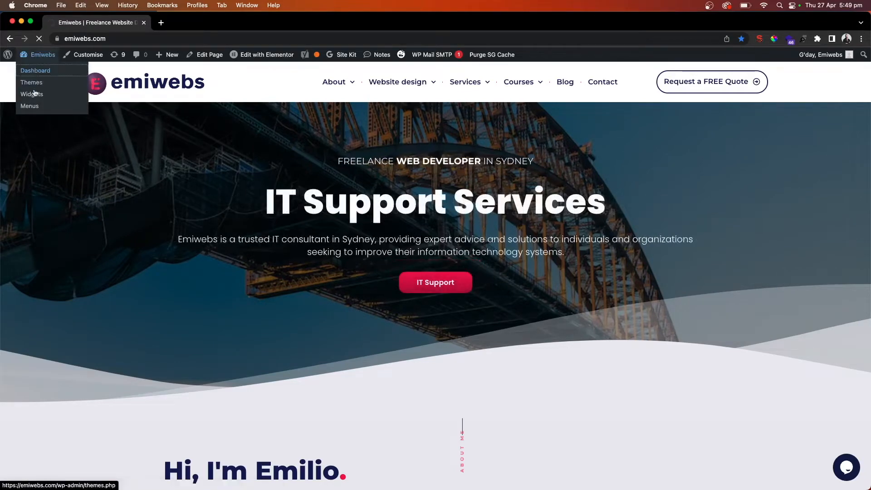
pyautogui.click(36, 71)
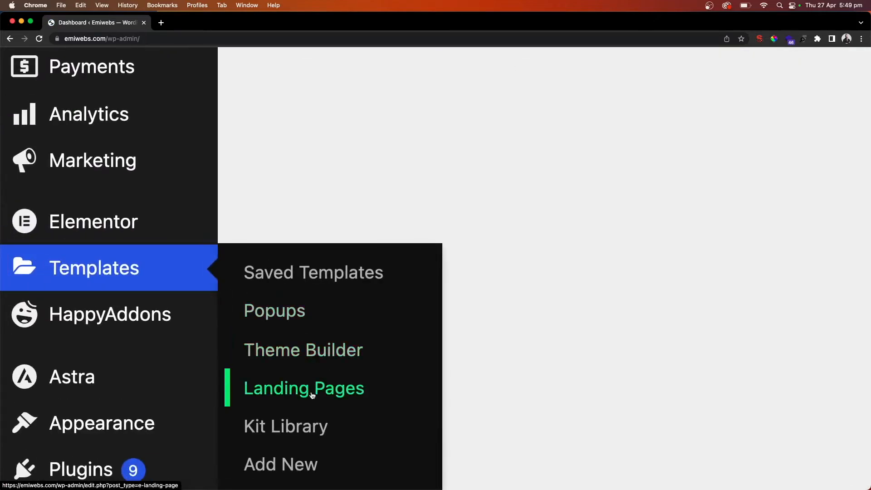
pyautogui.click(304, 388)
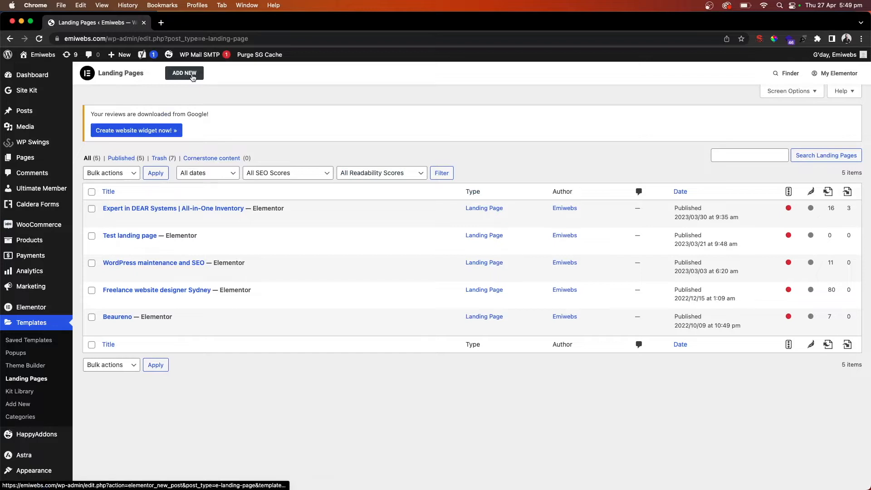
# - Start a new page and browse the Elementor library's Landing Pages template designs
pyautogui.click(183, 72)
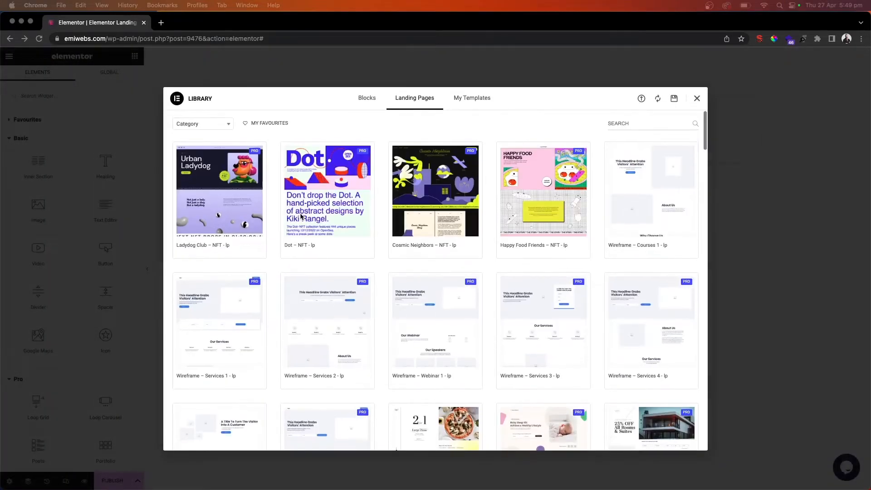
pyautogui.scroll(-3)
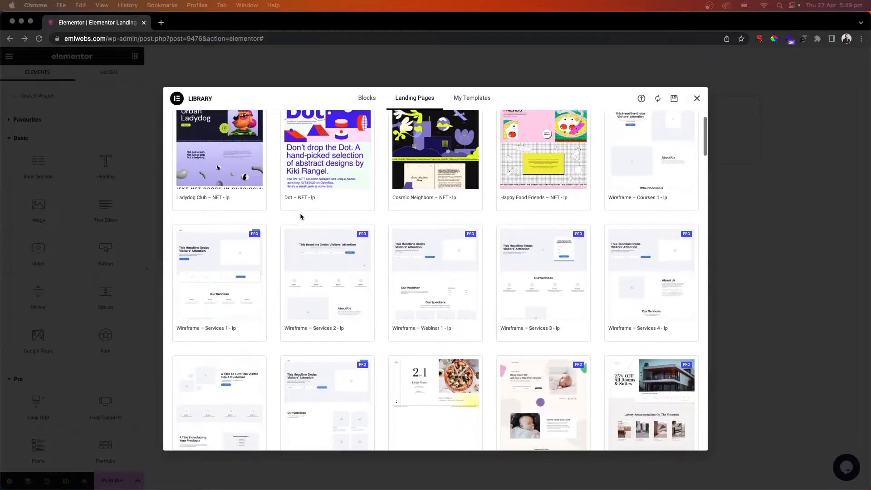
pyautogui.scroll(-3)
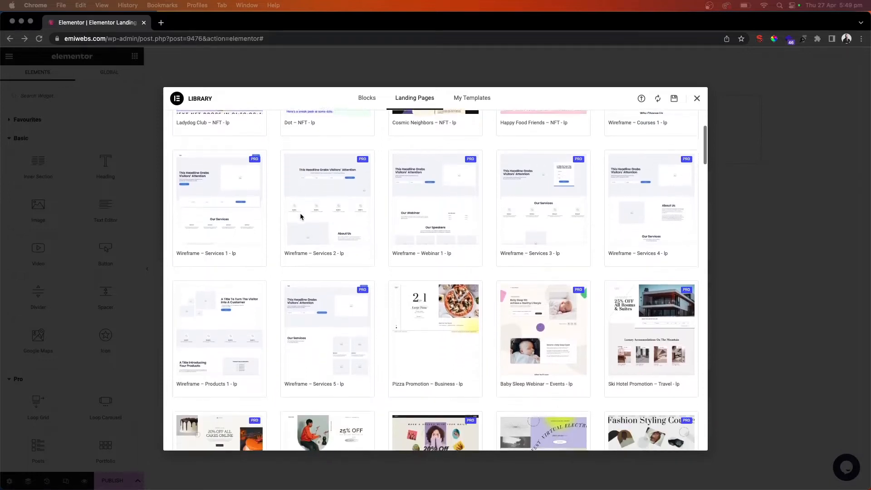
pyautogui.scroll(-3)
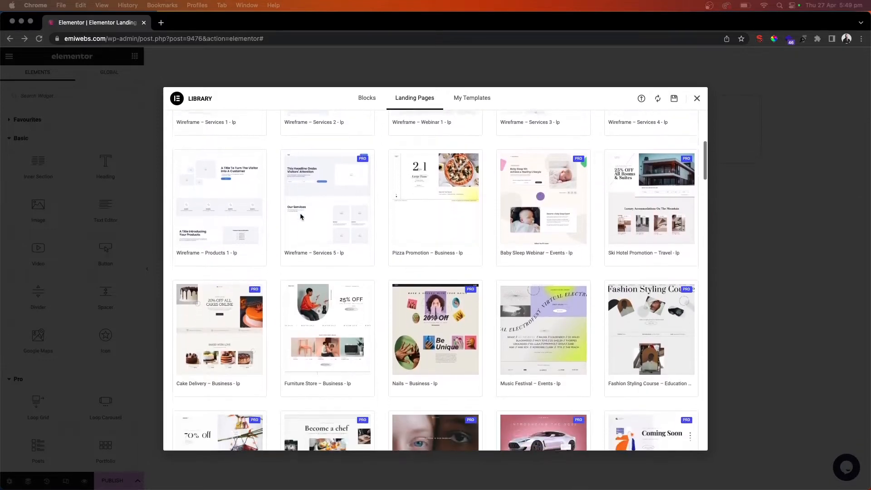
pyautogui.scroll(-3)
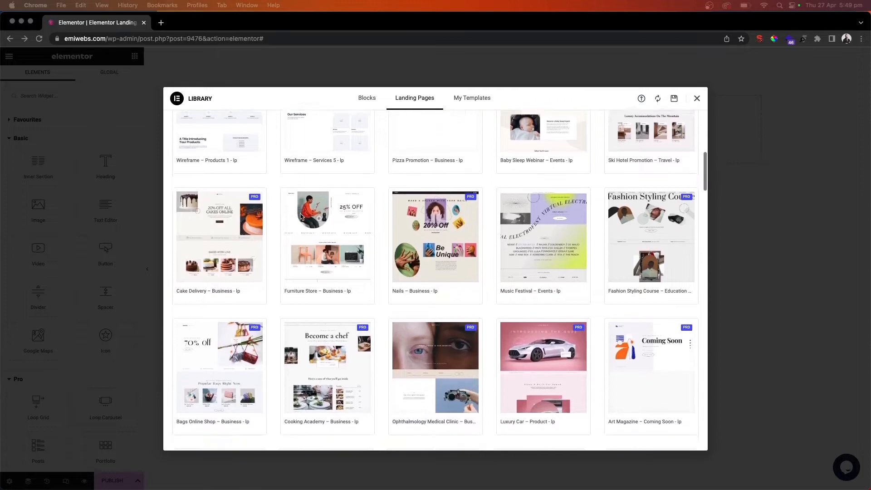
pyautogui.scroll(-3)
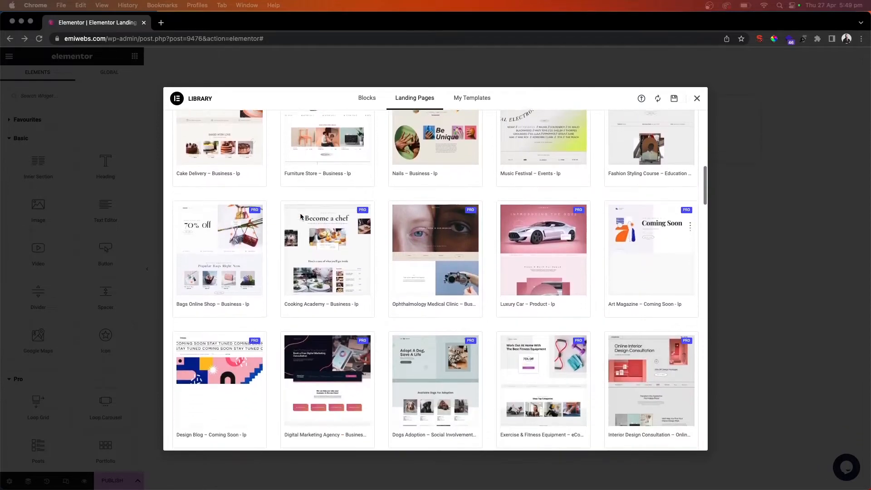
pyautogui.scroll(-3)
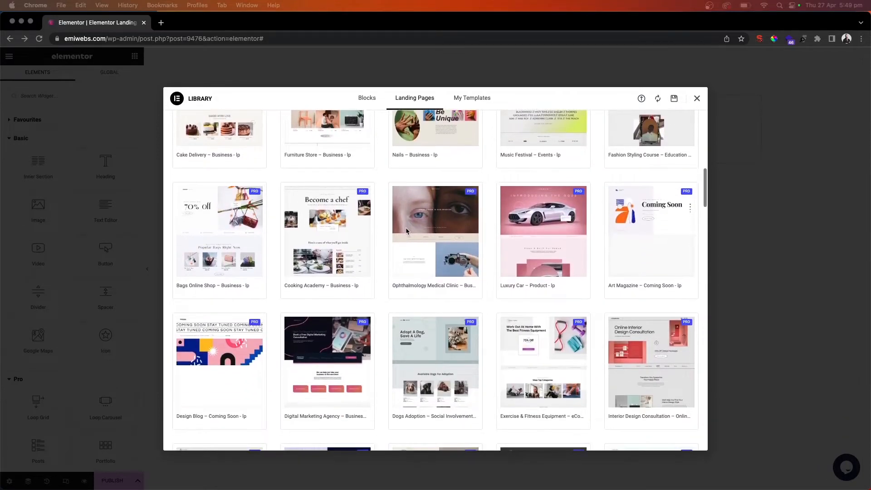
pyautogui.scroll(-3)
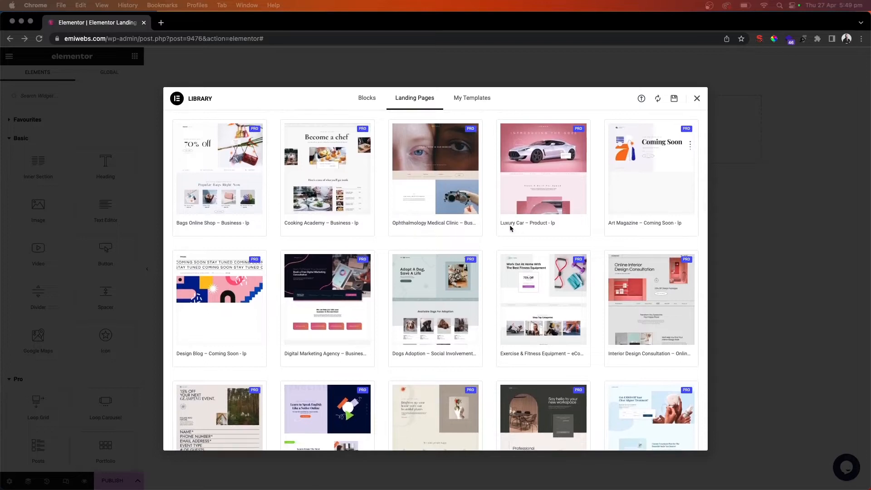
pyautogui.scroll(-3)
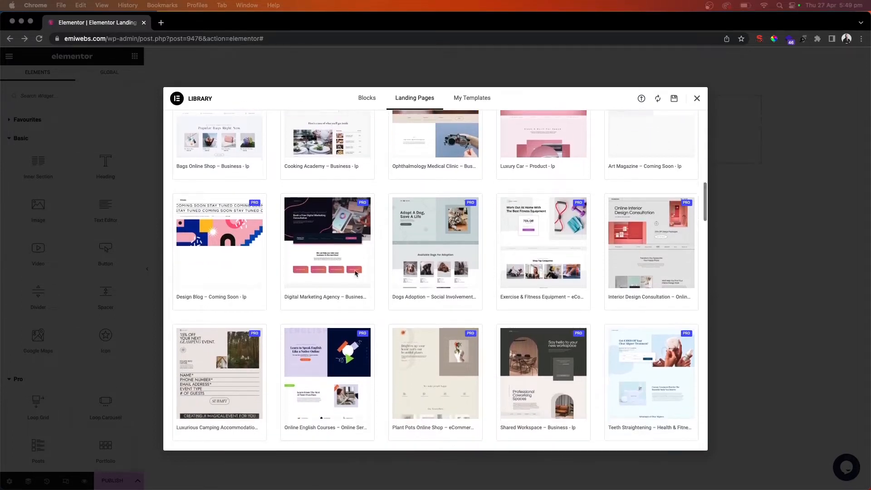
pyautogui.scroll(-3)
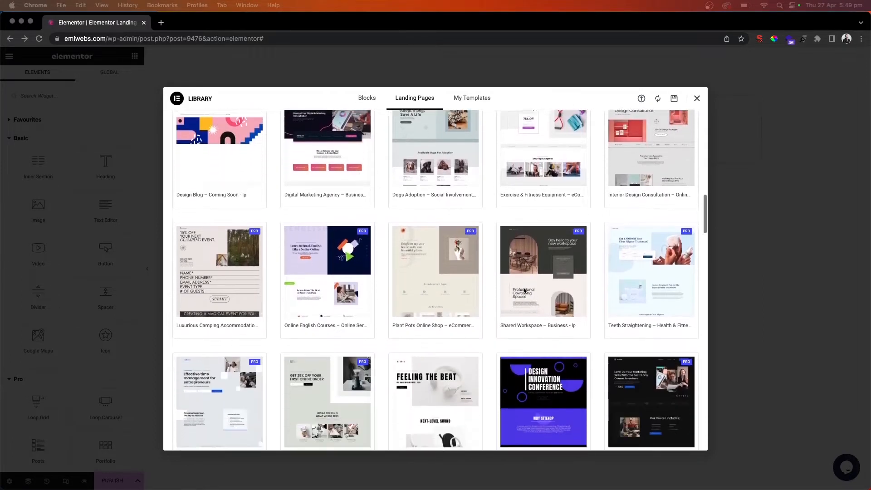
pyautogui.scroll(-3)
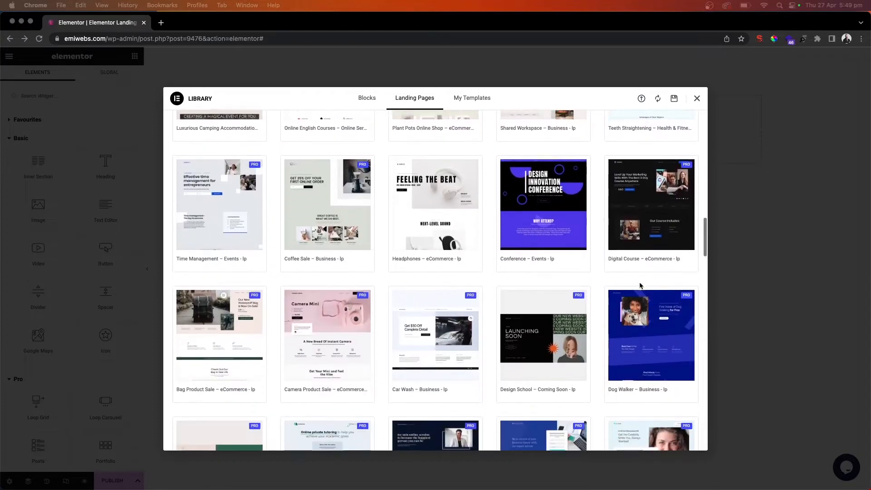
pyautogui.scroll(-3)
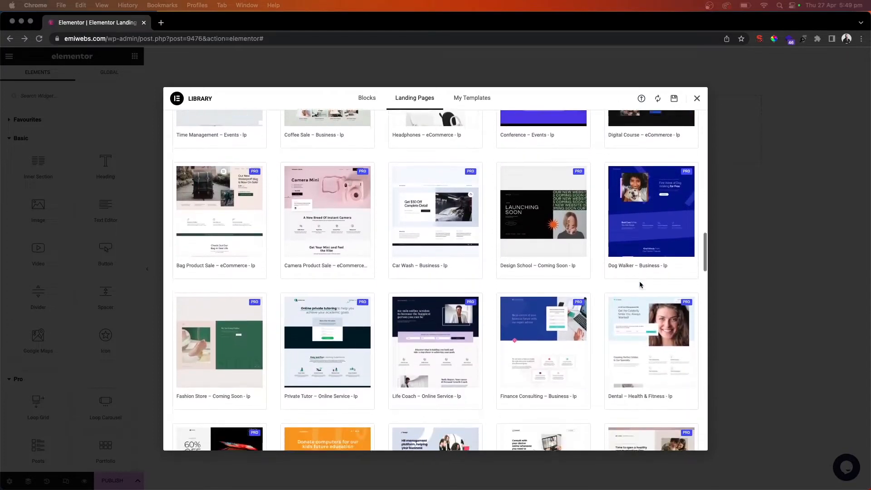
pyautogui.scroll(-3)
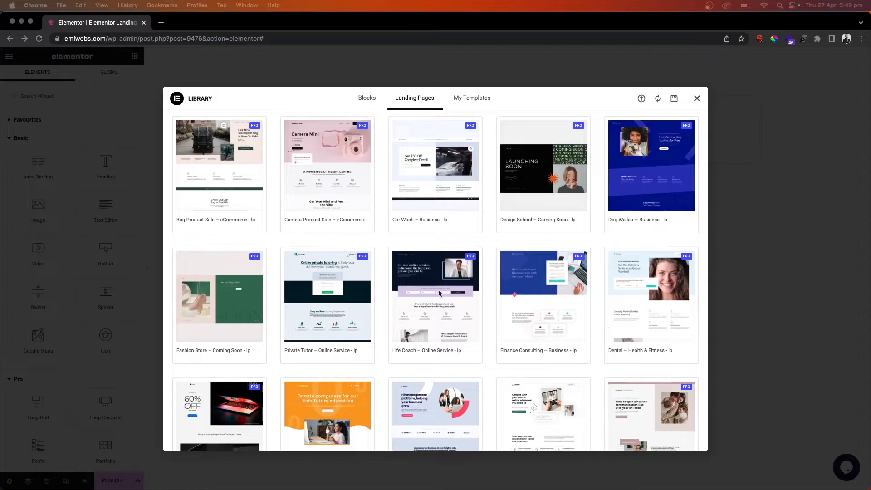
# - Preview the Life Coach – Online Service template and scroll through its coaching sections
pyautogui.click(436, 295)
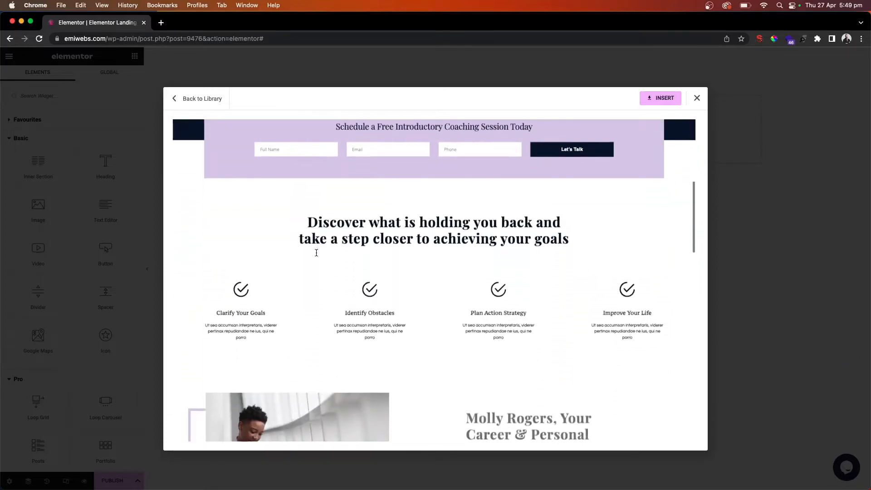
pyautogui.scroll(-3)
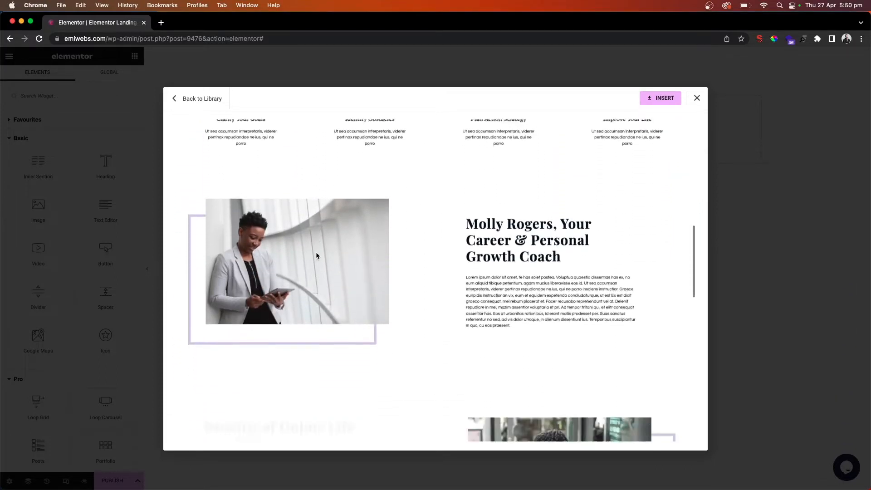
pyautogui.scroll(-3)
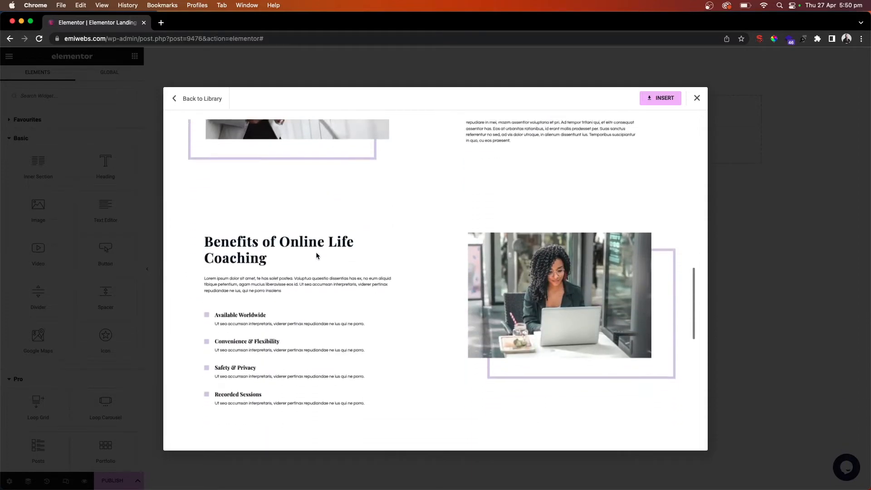
pyautogui.scroll(-3)
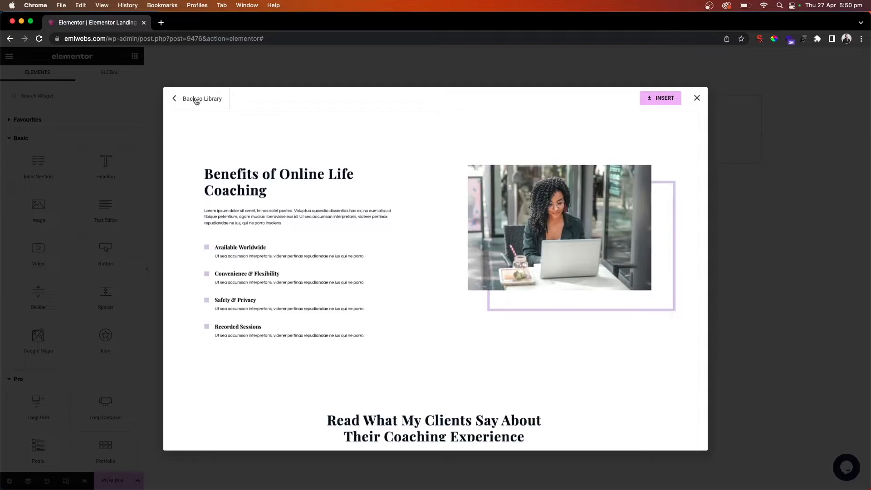
# - Preview the real estate 'Say Hello to Your New Home' template from the library and insert it
pyautogui.click(201, 98)
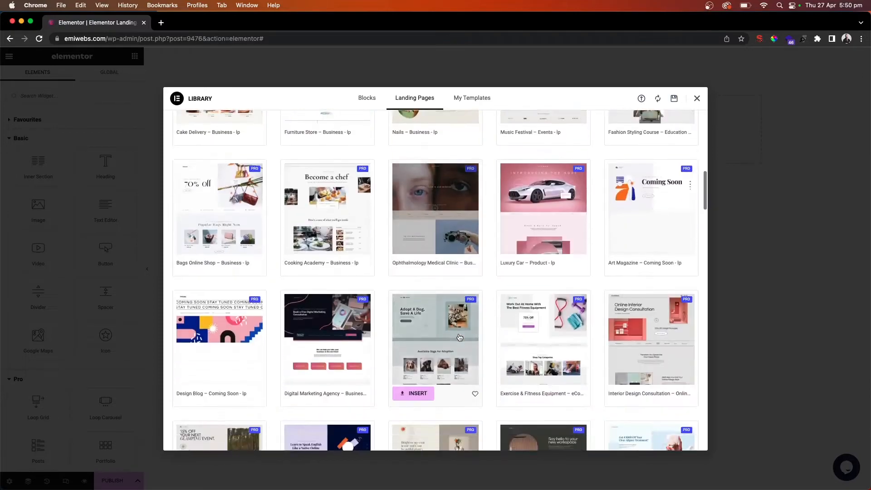
pyautogui.scroll(-3)
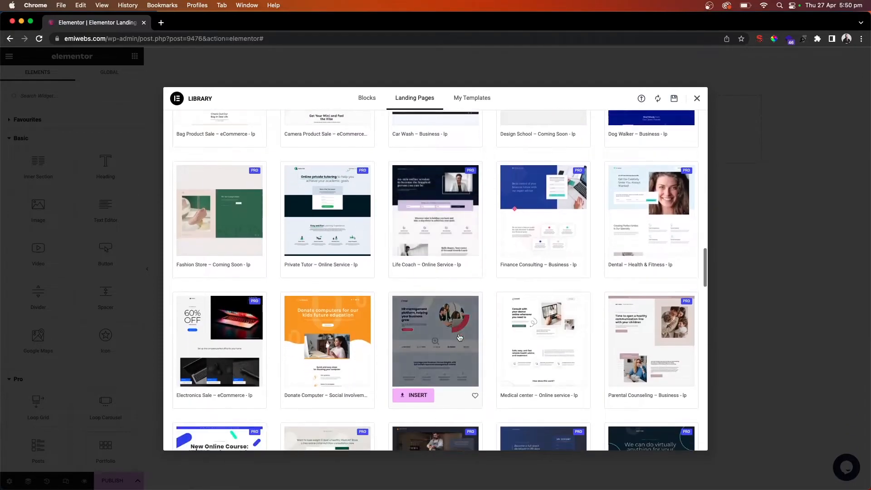
pyautogui.scroll(-3)
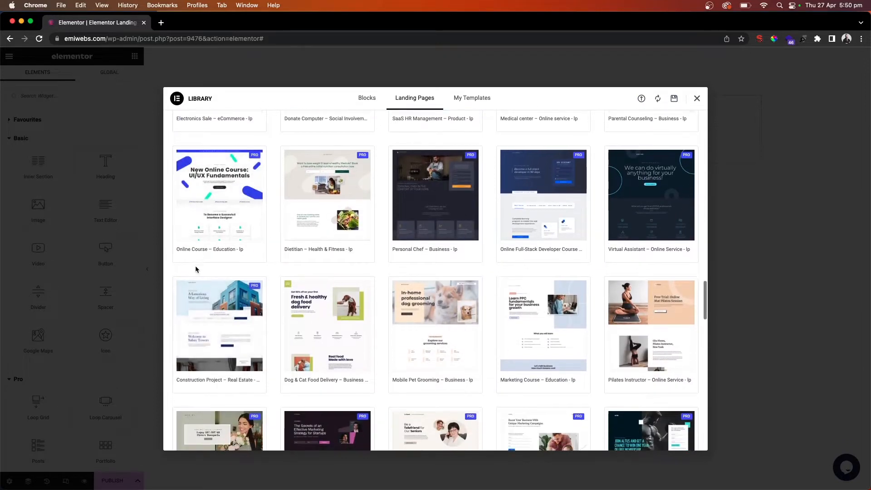
pyautogui.scroll(-3)
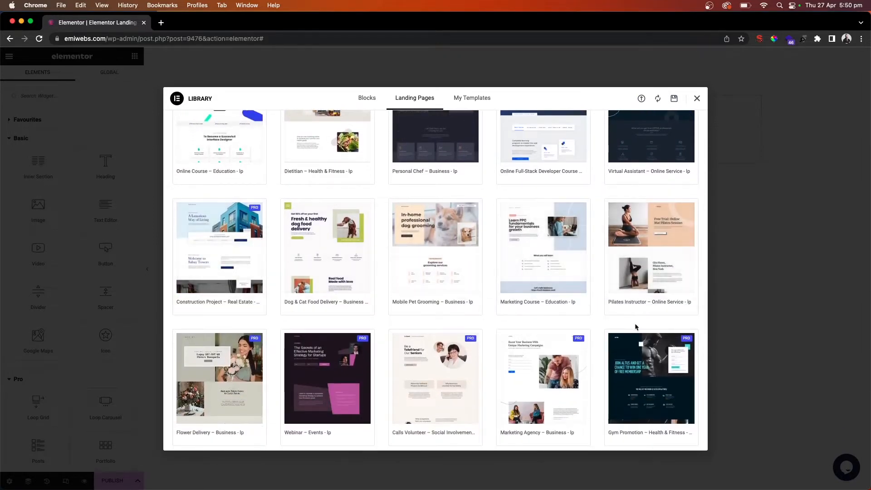
pyautogui.scroll(-3)
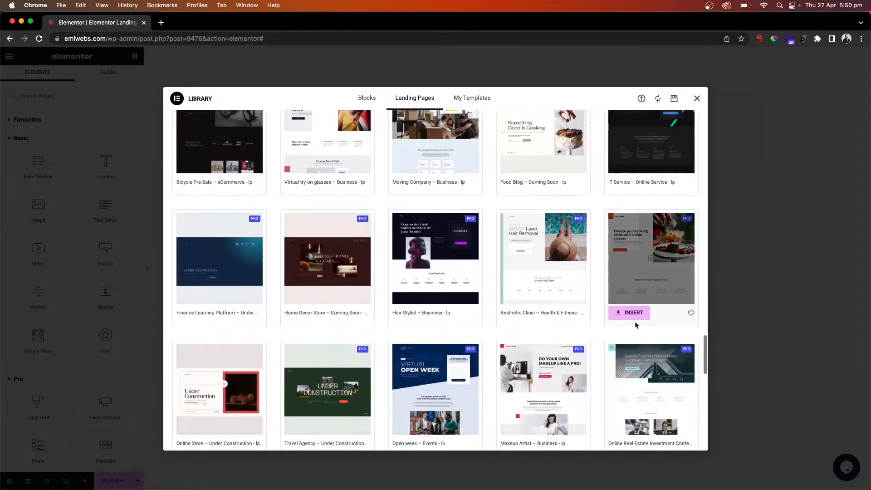
pyautogui.scroll(-3)
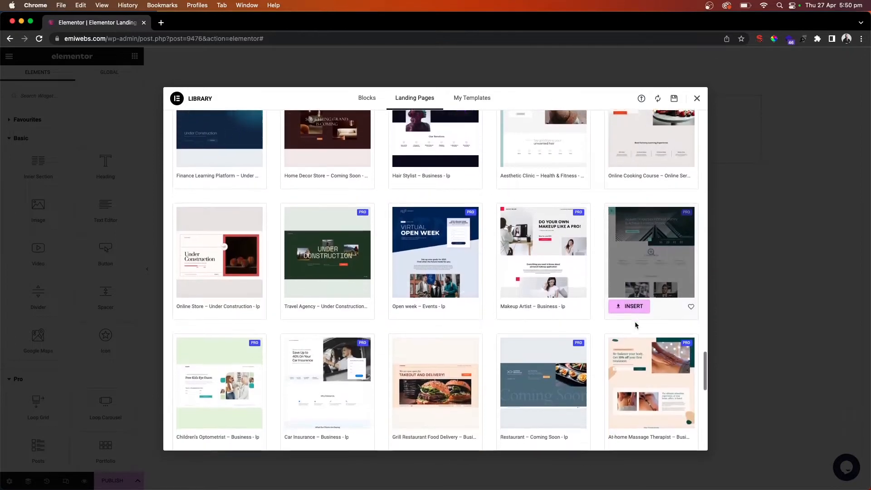
pyautogui.scroll(-3)
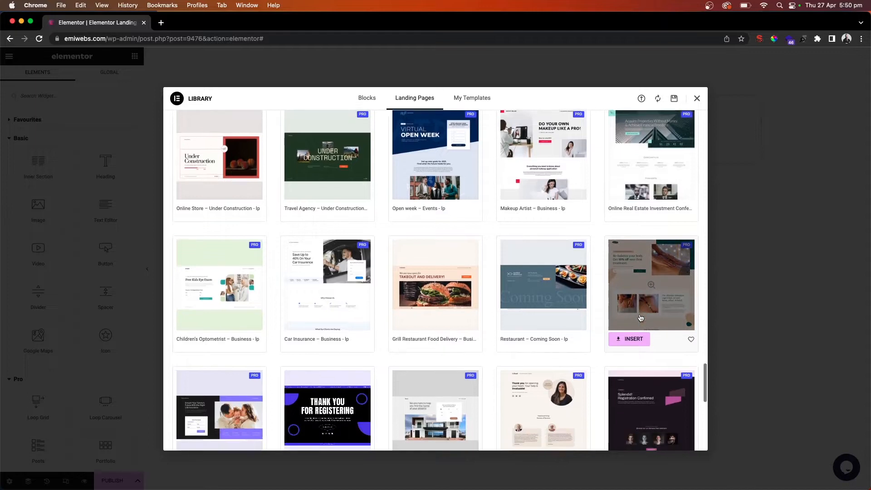
pyautogui.scroll(-3)
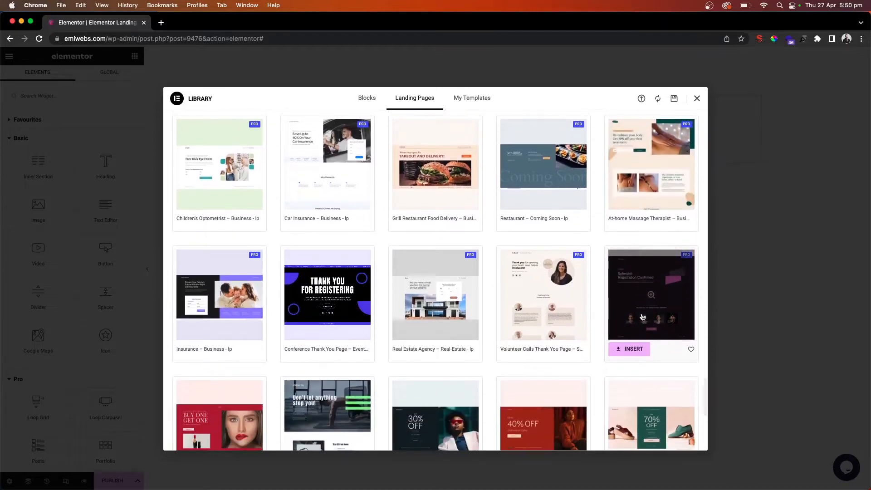
pyautogui.scroll(-3)
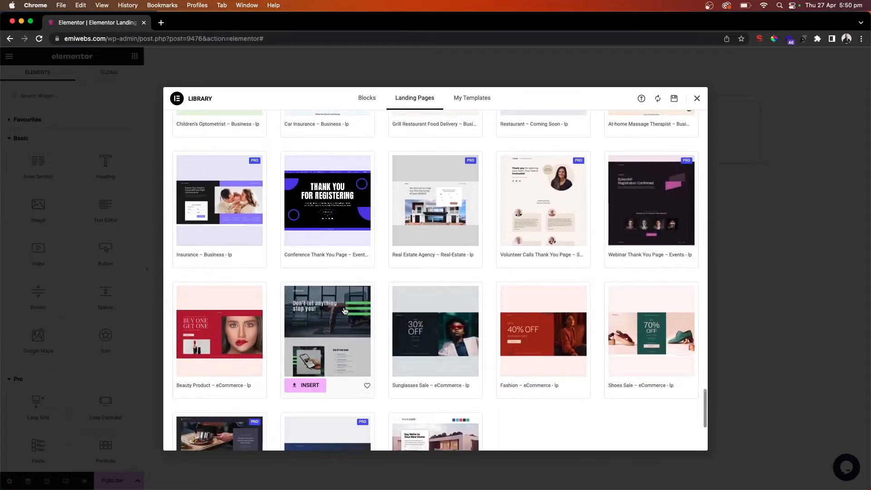
pyautogui.scroll(-3)
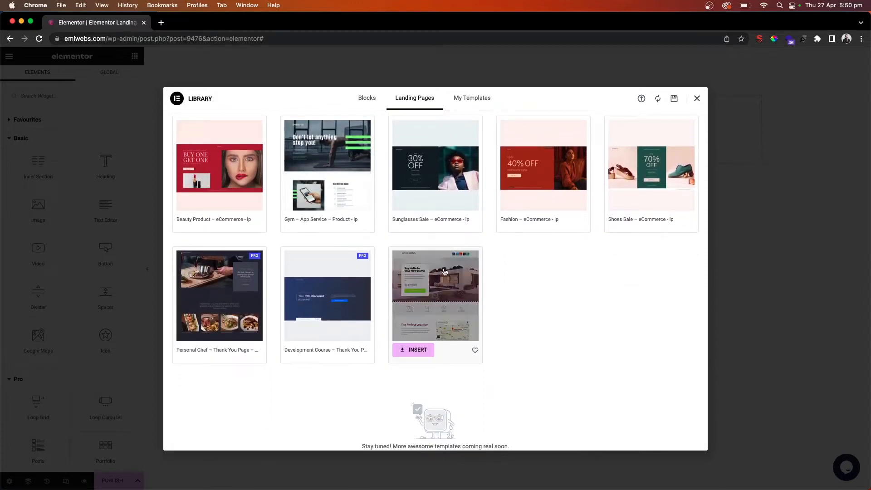
pyautogui.click(435, 295)
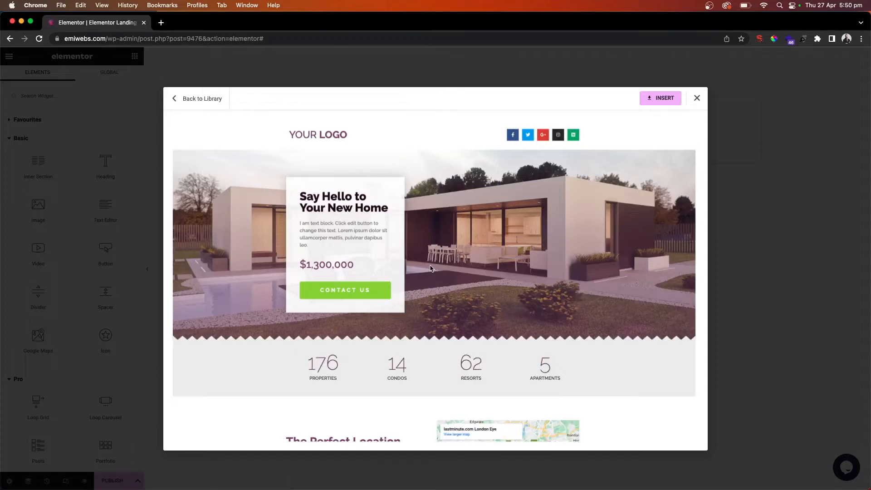
pyautogui.moveTo(664, 99)
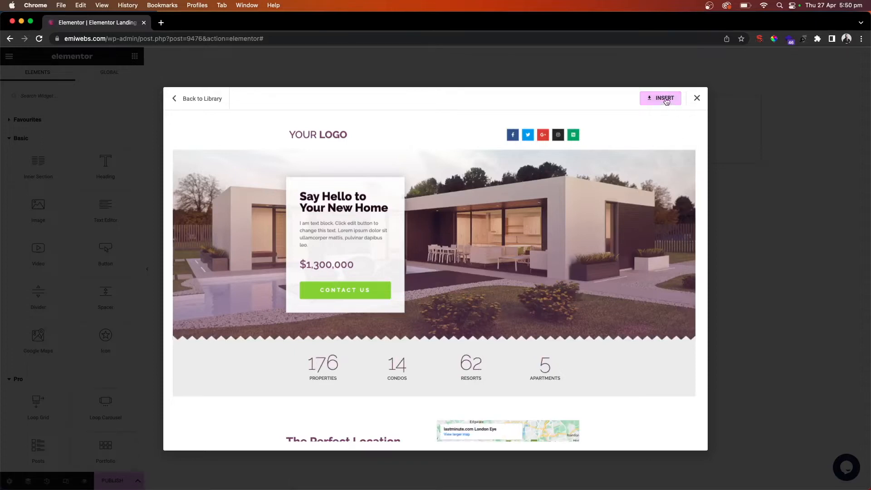
pyautogui.click(661, 98)
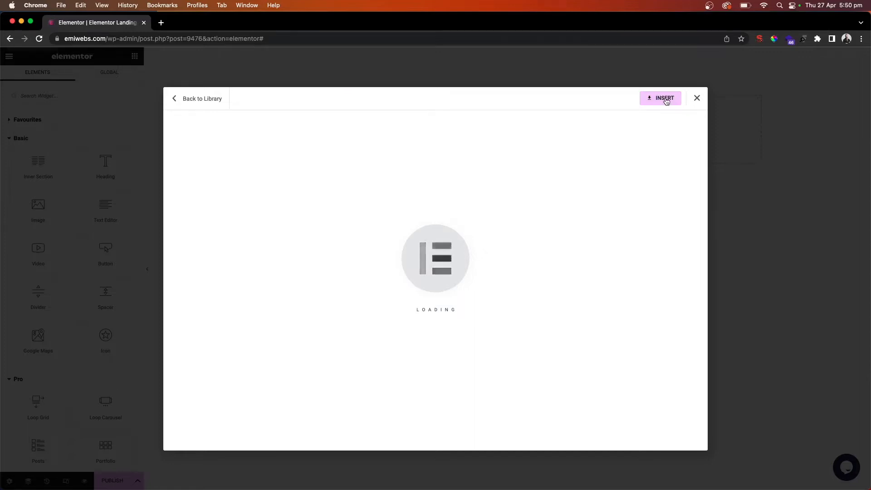
# - Confirm the import and review the hero, property counts, map, video, agents and gallery
pyautogui.click(663, 98)
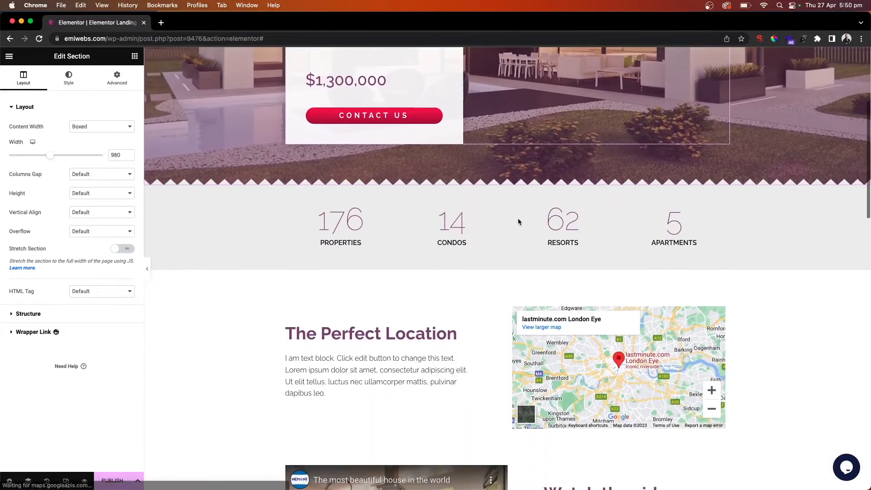
pyautogui.scroll(-3)
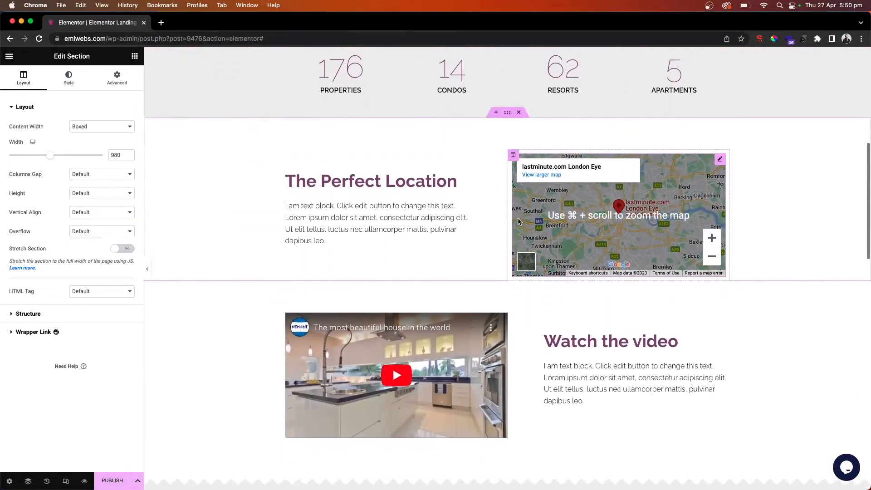
pyautogui.scroll(-3)
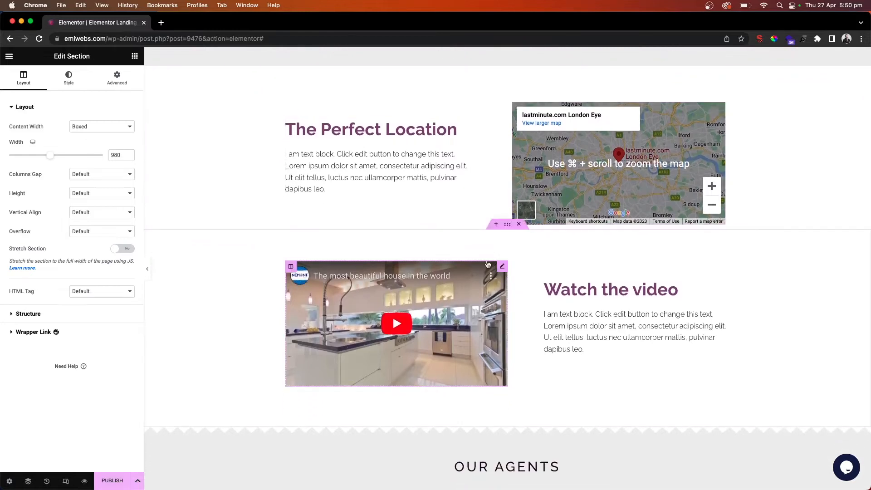
pyautogui.scroll(-3)
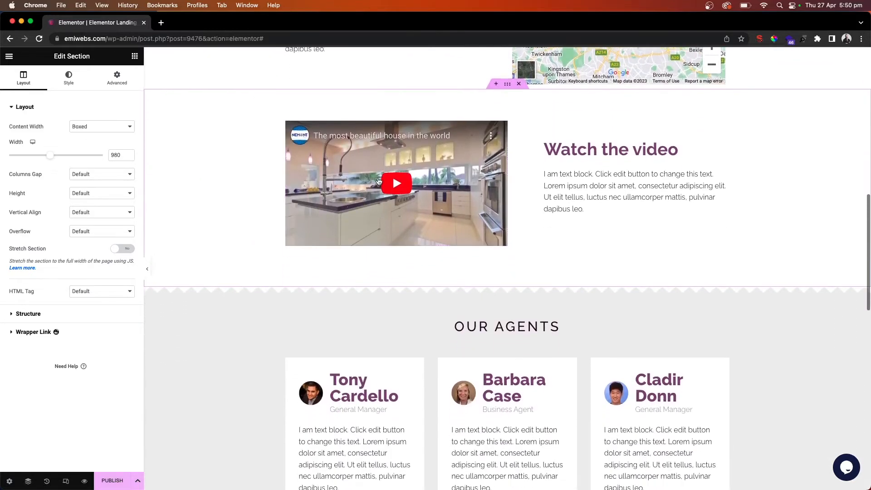
pyautogui.scroll(-3)
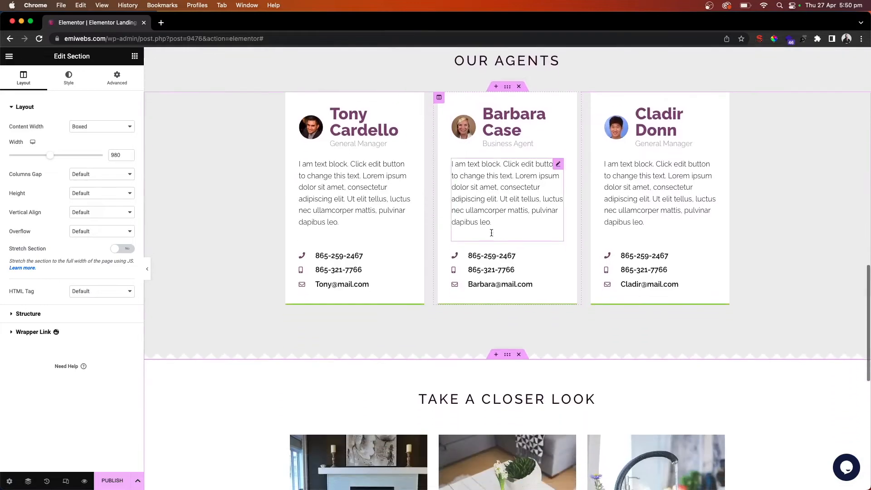
pyautogui.scroll(-3)
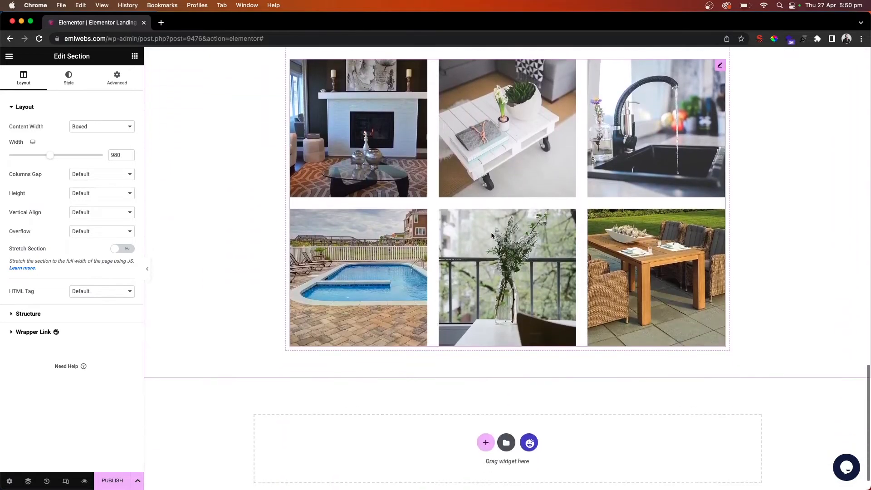
pyautogui.scroll(-3)
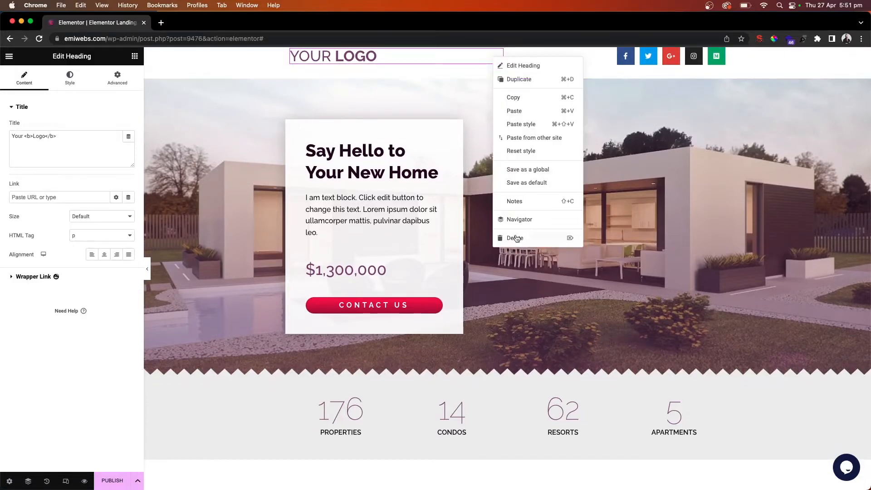
# - Replace the 'Your Logo' heading with an Image widget found by searching 'image'
pyautogui.click(515, 238)
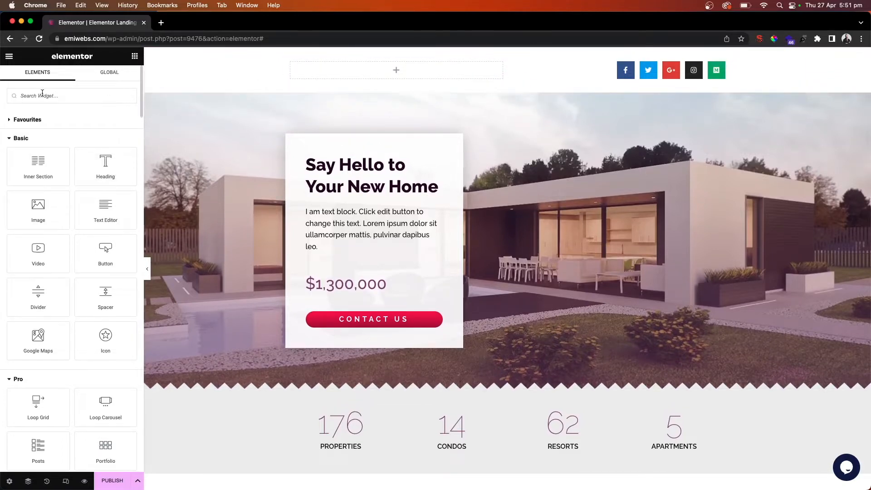
pyautogui.click(72, 96)
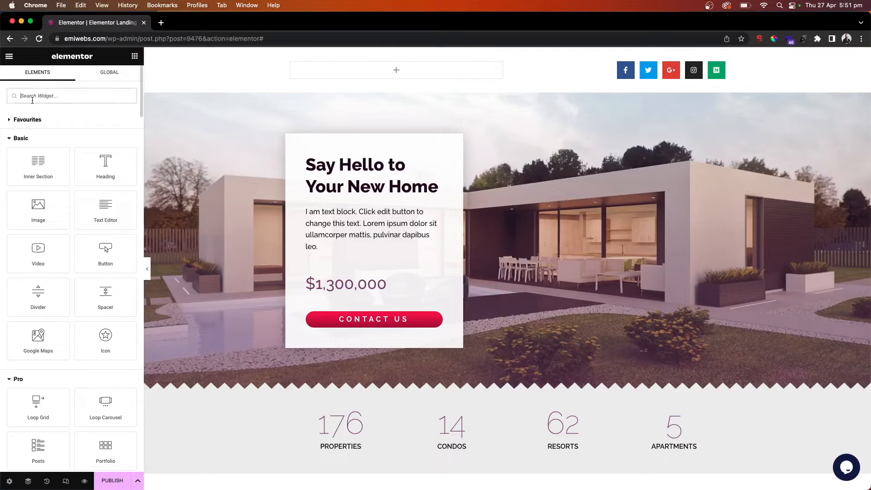
pyautogui.write('image')
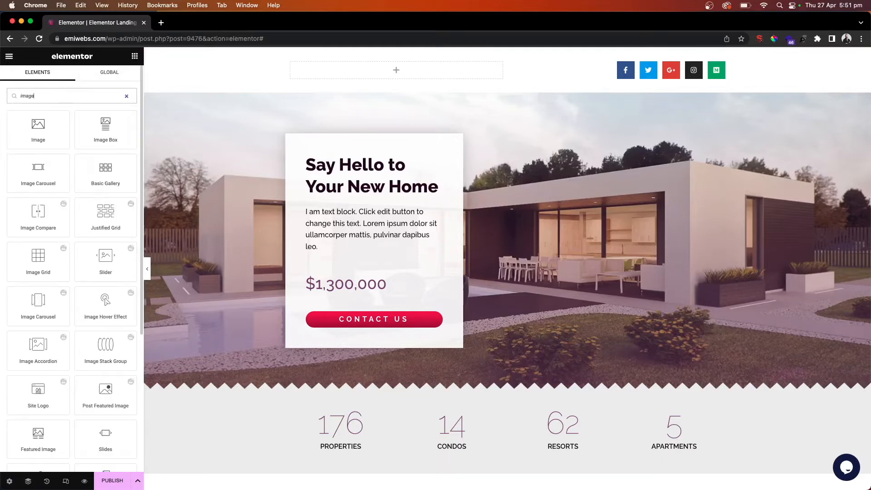
pyautogui.moveTo(38, 128); pyautogui.dragTo(373, 70)
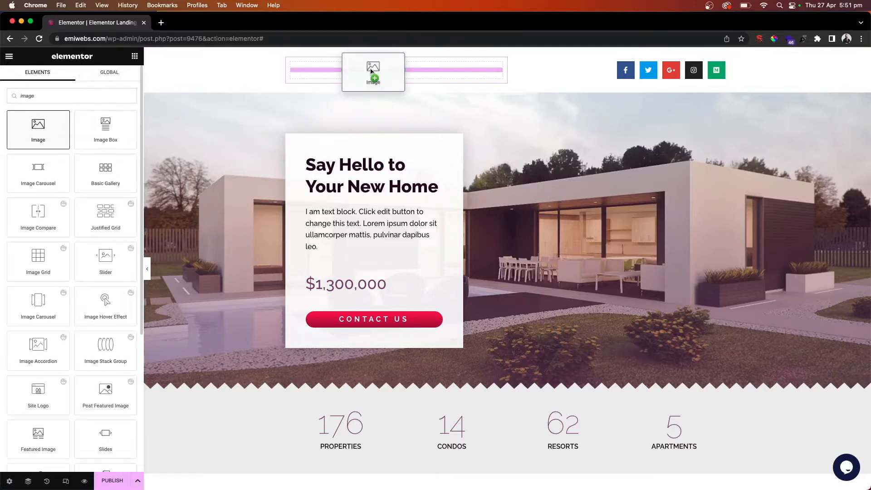
pyautogui.click(373, 72)
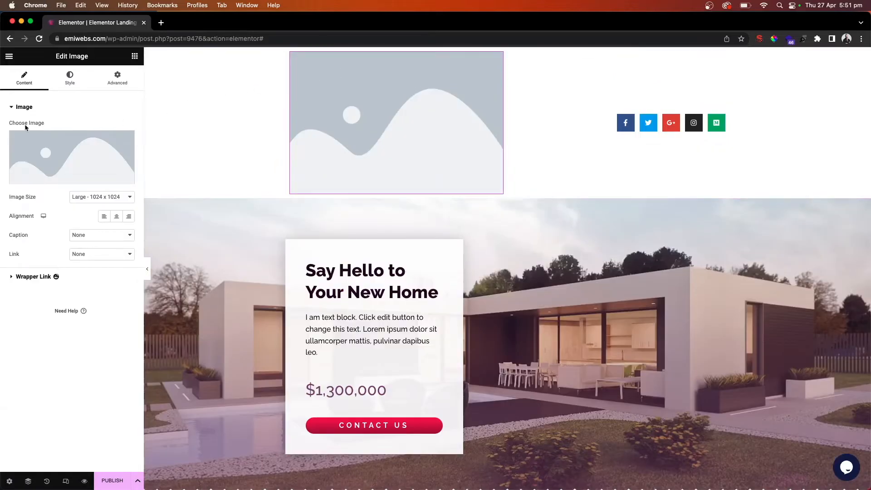
# - Search the Media Library for 'logo' and insert the Emiwebs Logo into the header image
pyautogui.click(71, 157)
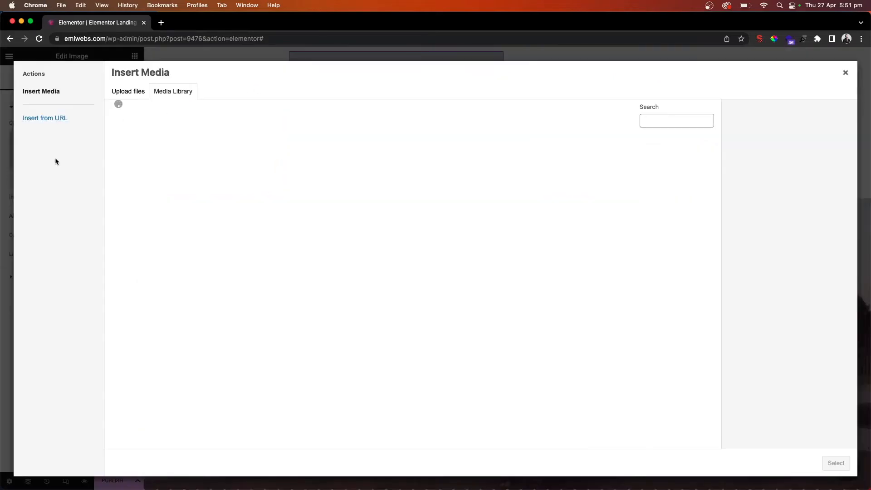
pyautogui.click(128, 92)
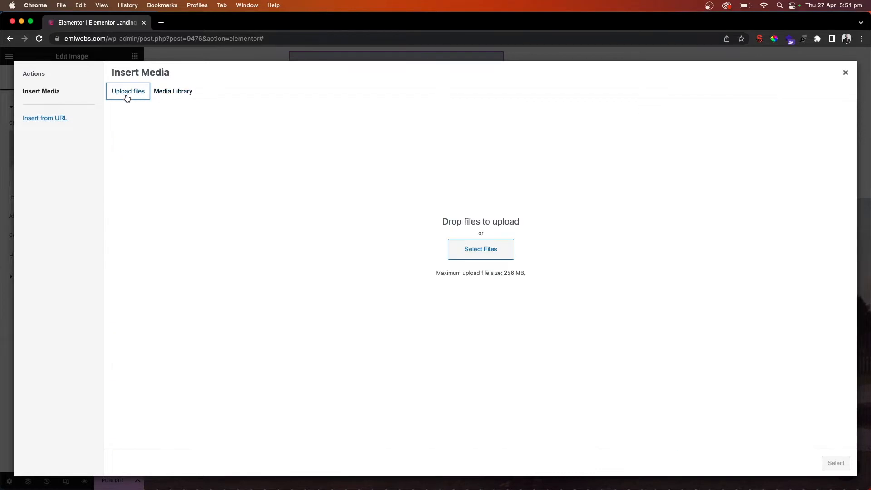
pyautogui.moveTo(207, 99)
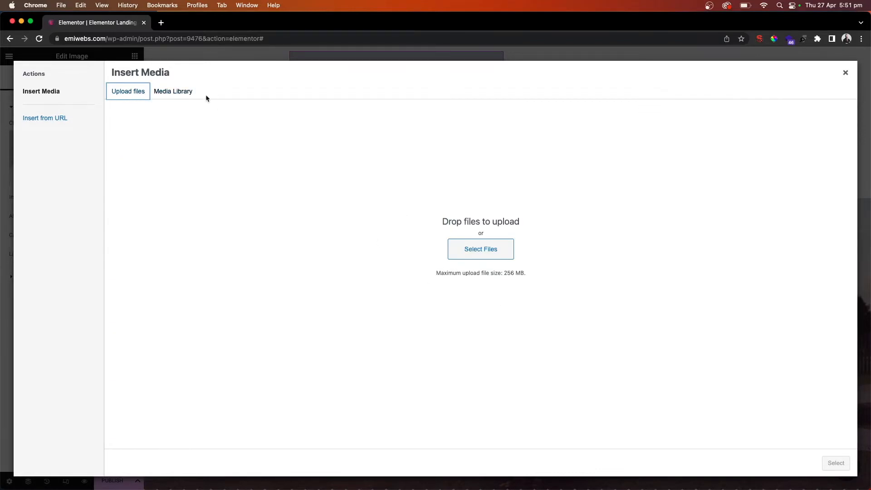
pyautogui.click(173, 91)
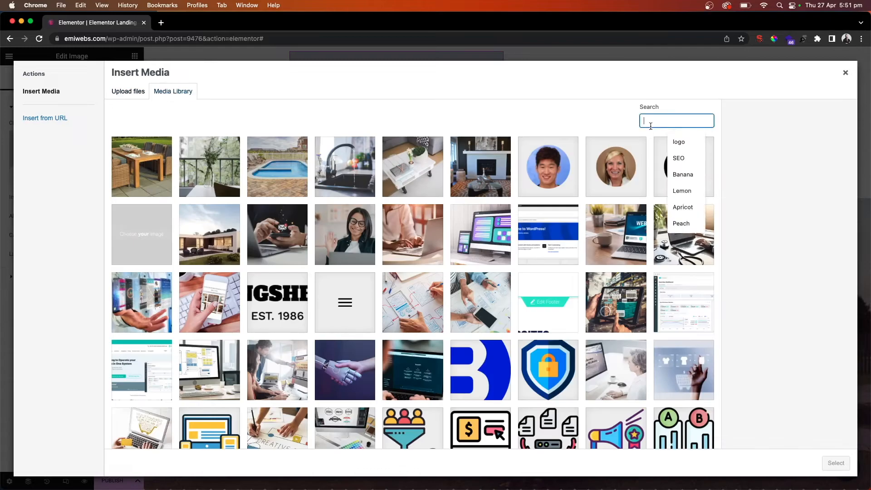
pyautogui.write('logo')
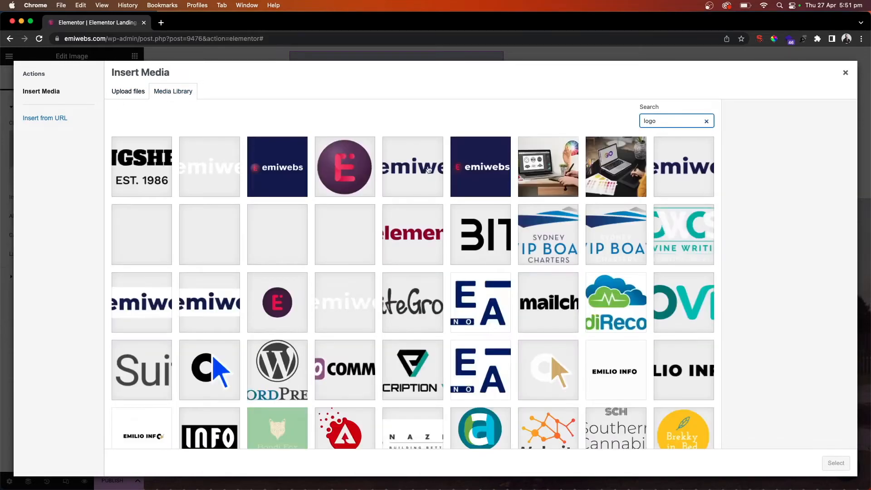
pyautogui.click(412, 167)
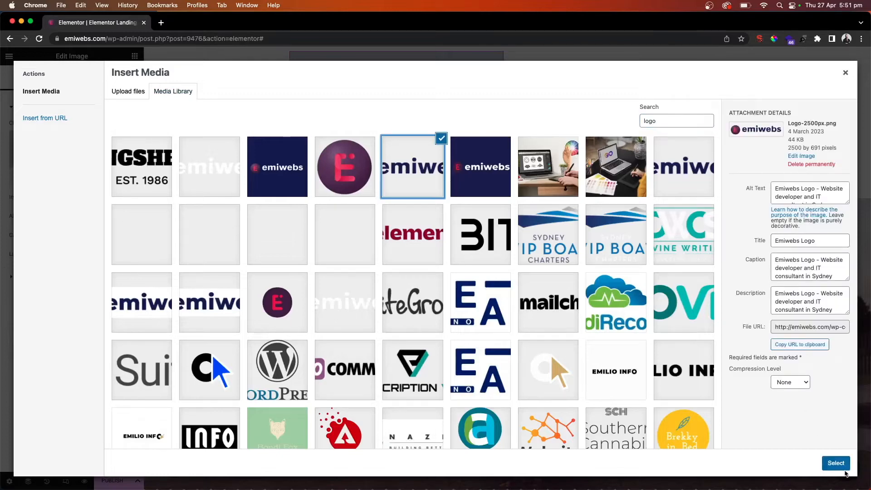
pyautogui.click(836, 463)
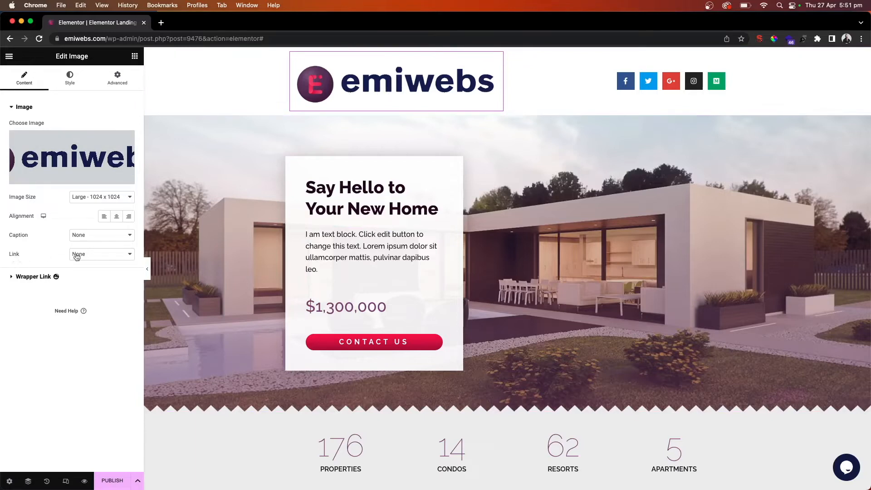
# - Set the logo's link to Custom URL using the dynamic Site URL tag
pyautogui.click(102, 254)
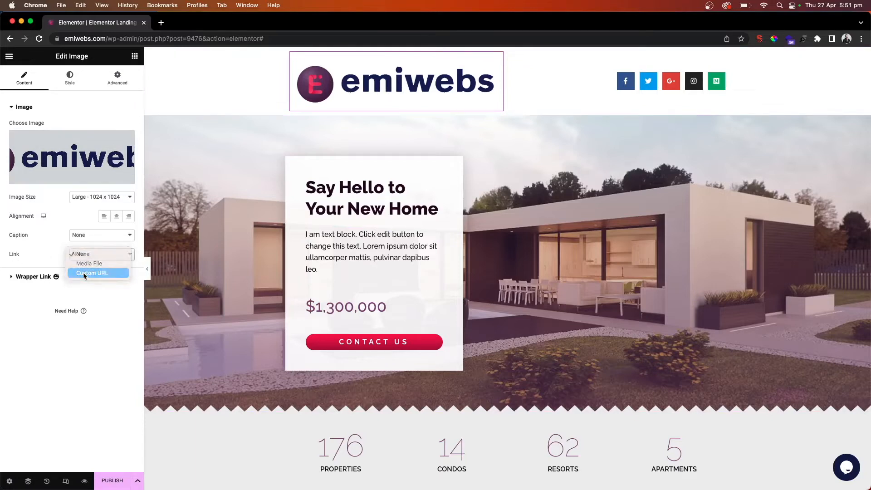
pyautogui.click(92, 273)
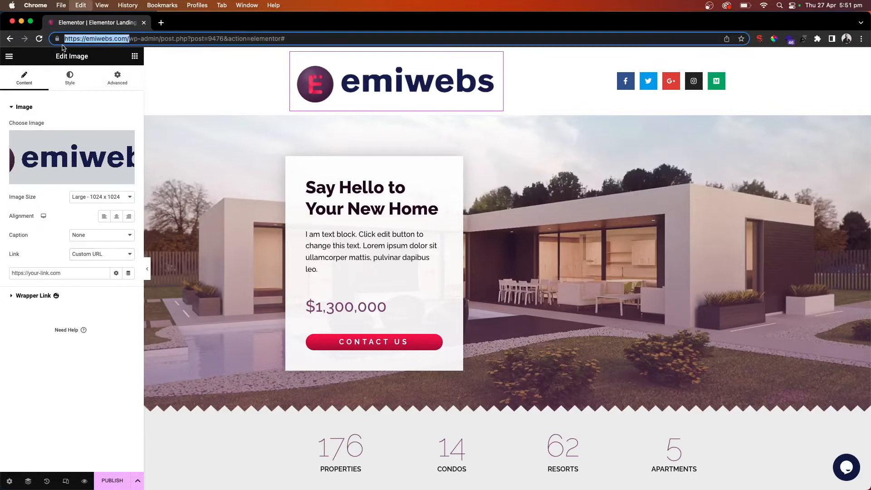
pyautogui.click(59, 273)
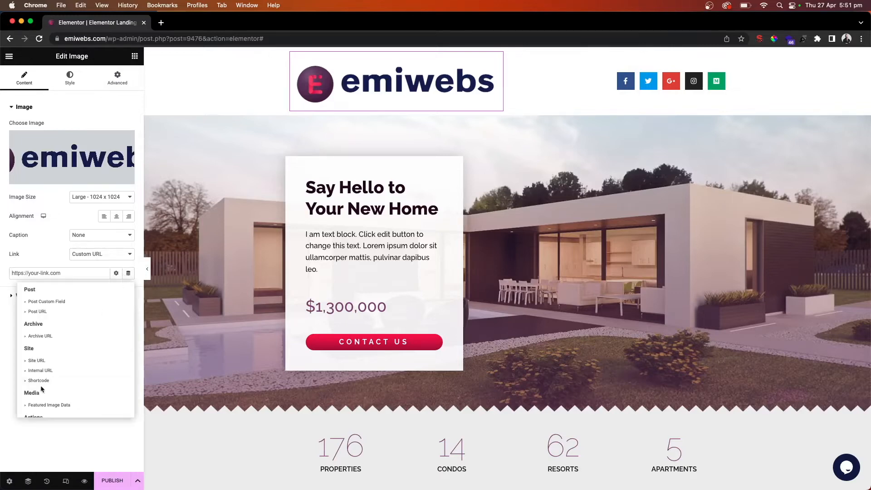
pyautogui.click(36, 360)
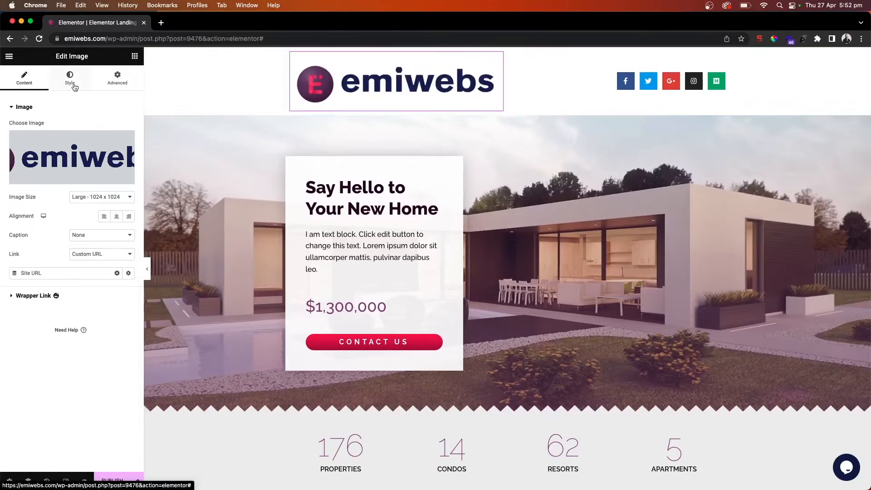
# - Resize the header logo to 70% width in its Style settings
pyautogui.click(70, 78)
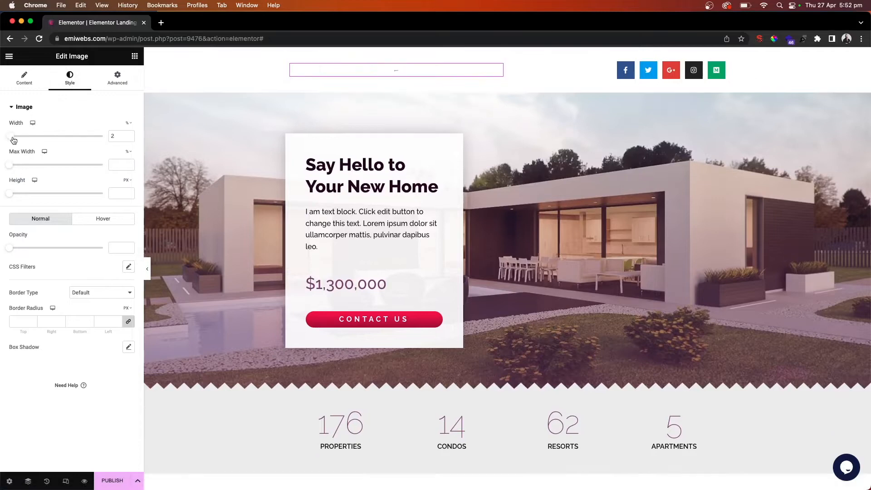
pyautogui.moveTo(13, 136); pyautogui.dragTo(51, 136)
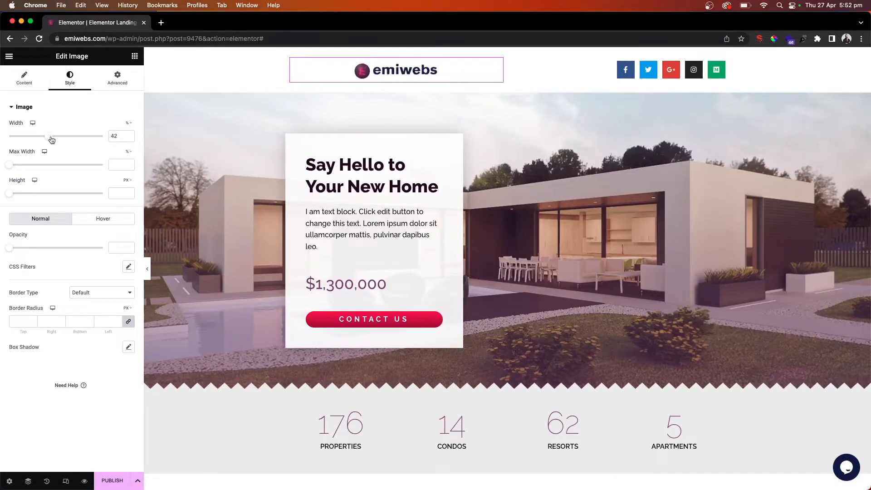
pyautogui.moveTo(52, 136); pyautogui.dragTo(67, 136)
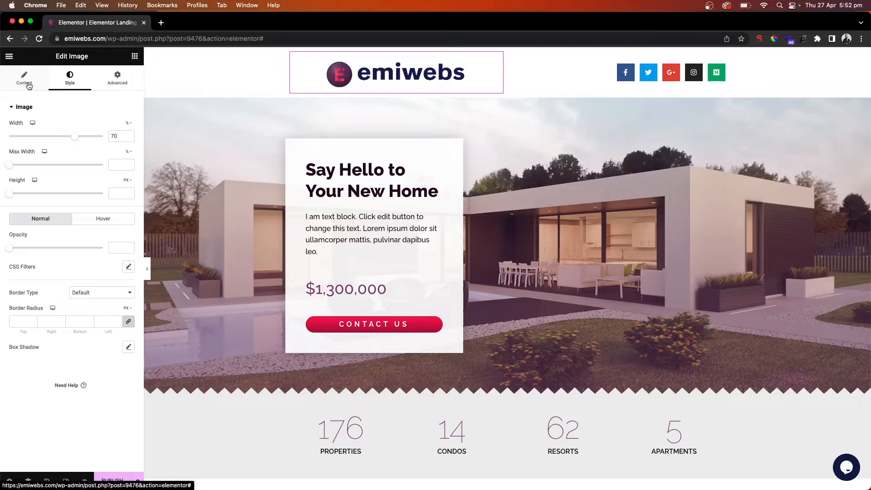
pyautogui.click(24, 77)
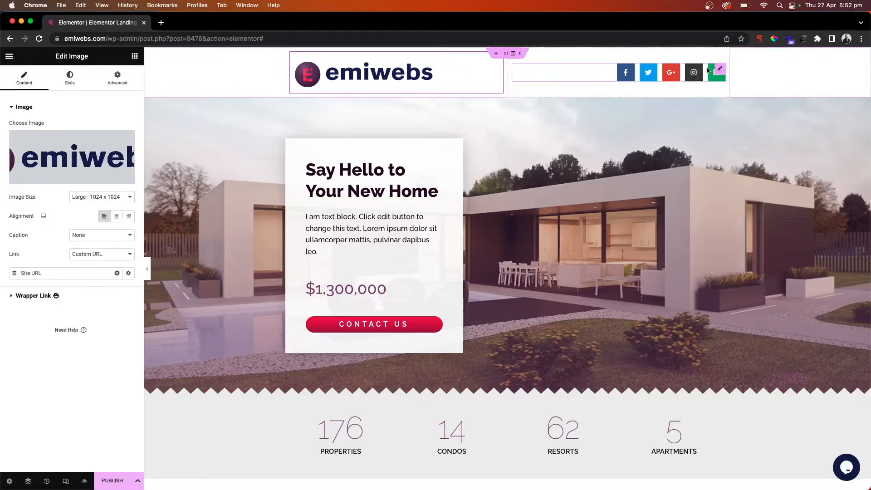
# - Check the social icons' Facebook F link, then select the hero section for editing
pyautogui.click(717, 71)
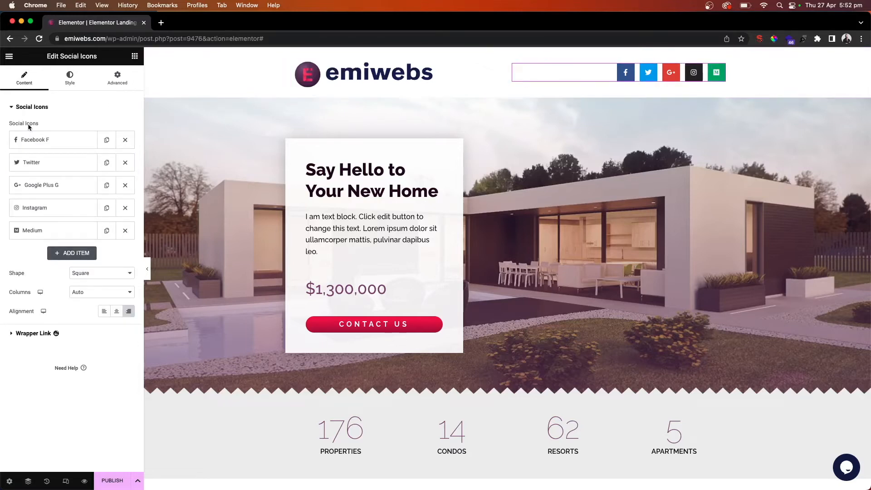
pyautogui.click(35, 139)
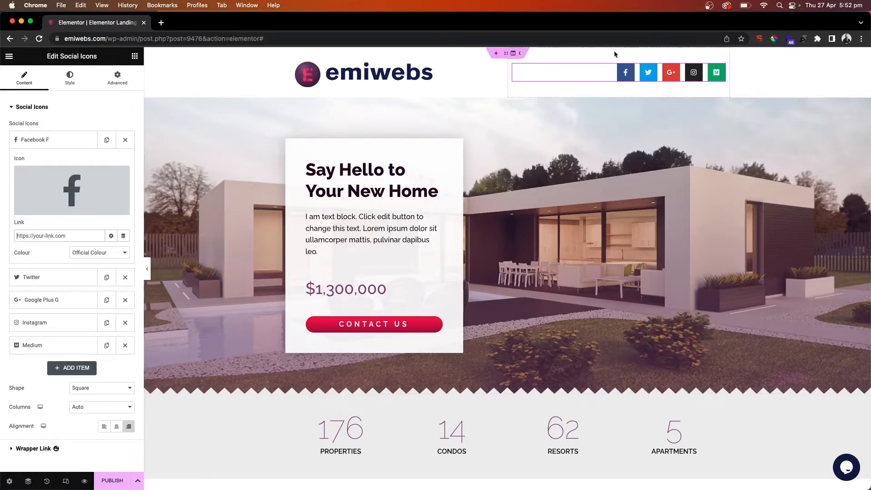
pyautogui.moveTo(72, 191)
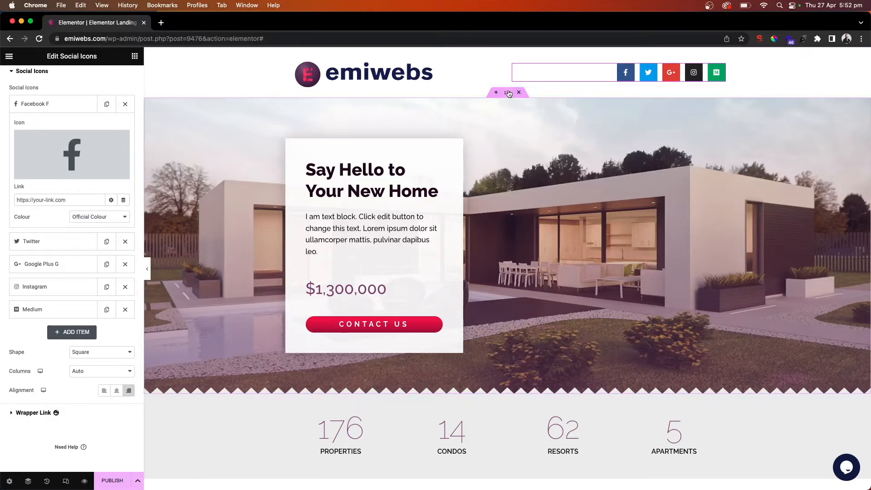
pyautogui.click(507, 92)
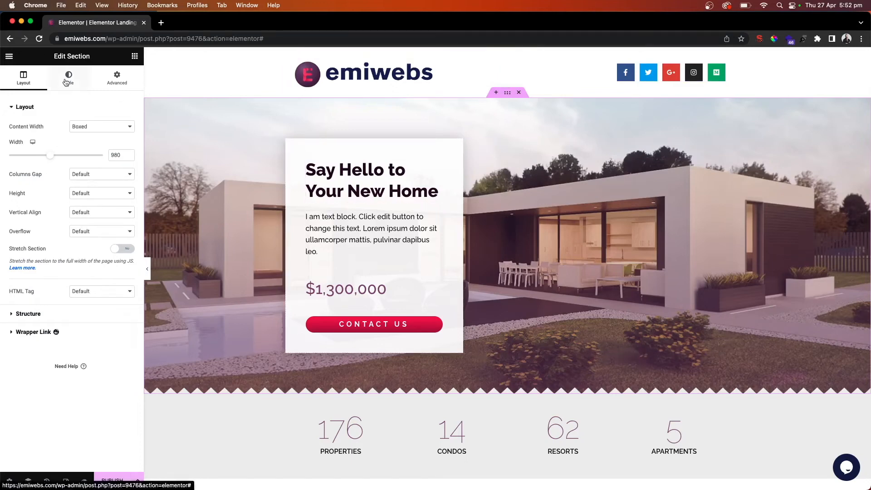
pyautogui.click(69, 78)
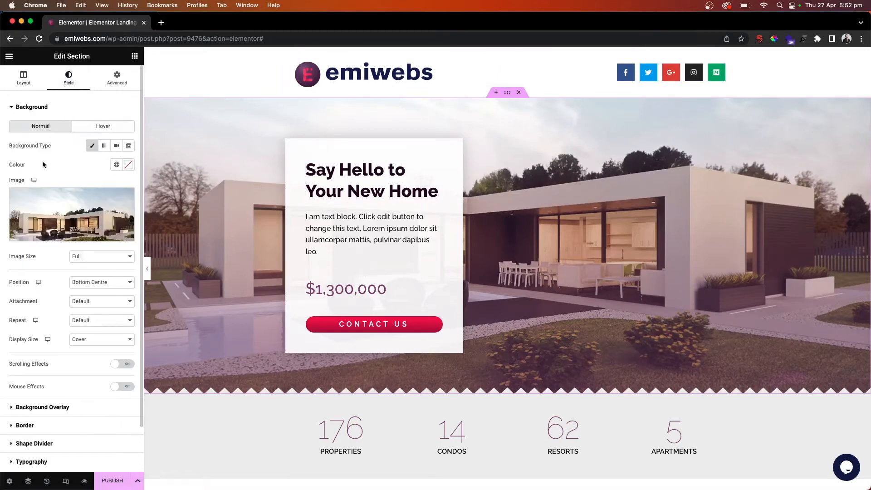
pyautogui.moveTo(104, 146)
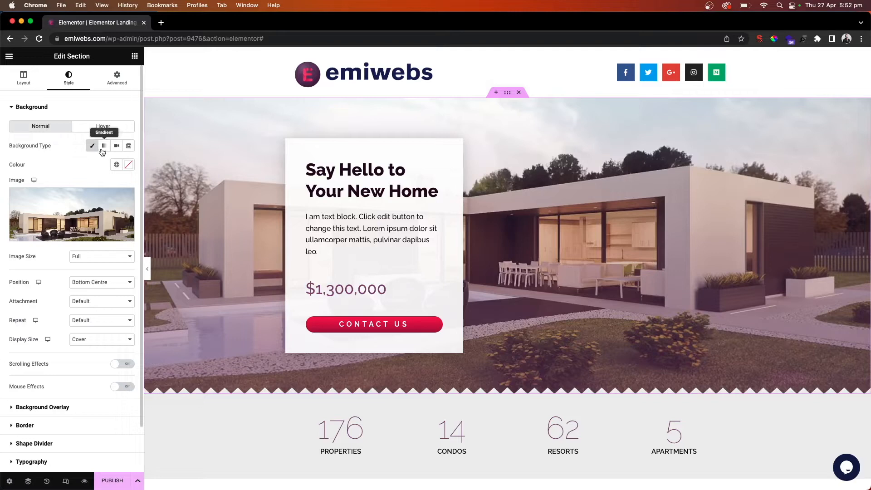
pyautogui.moveTo(117, 146)
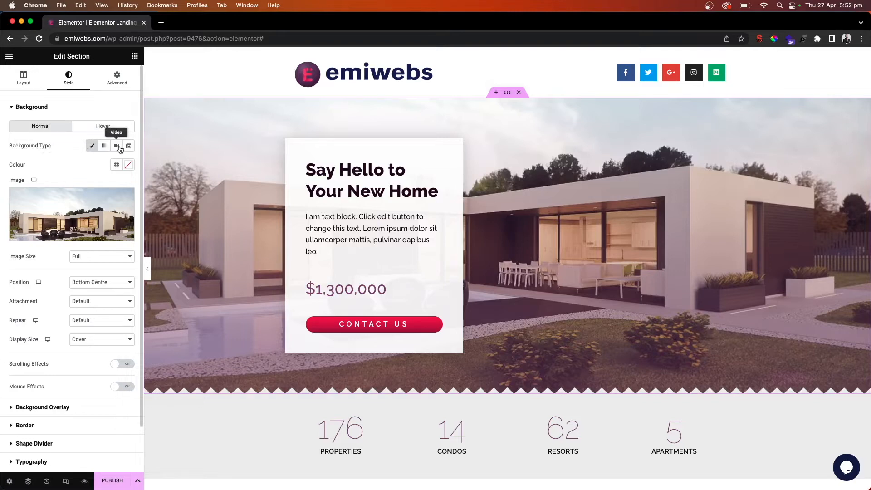
pyautogui.click(116, 145)
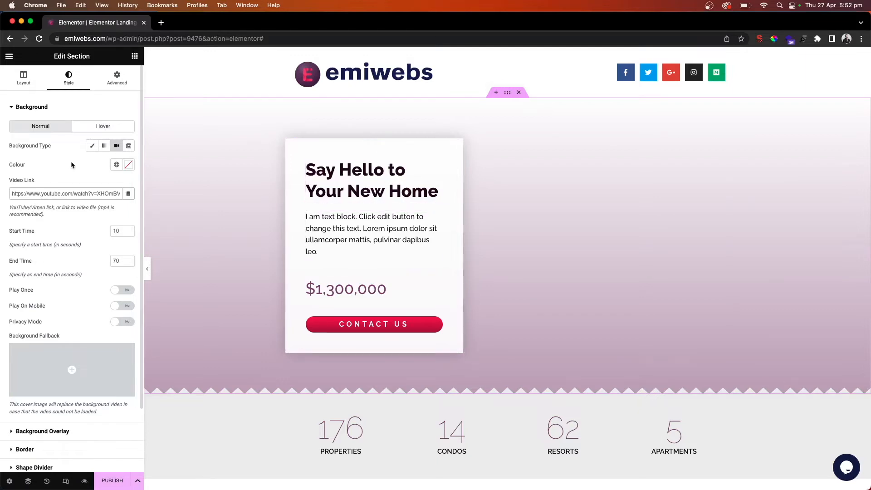
pyautogui.click(92, 146)
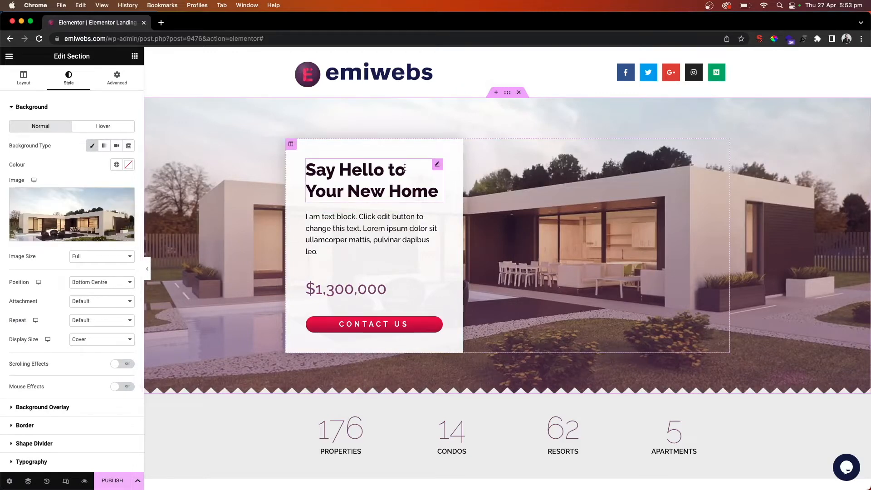
# - Scroll past the image gallery and start a new empty section at the page bottom
pyautogui.click(371, 233)
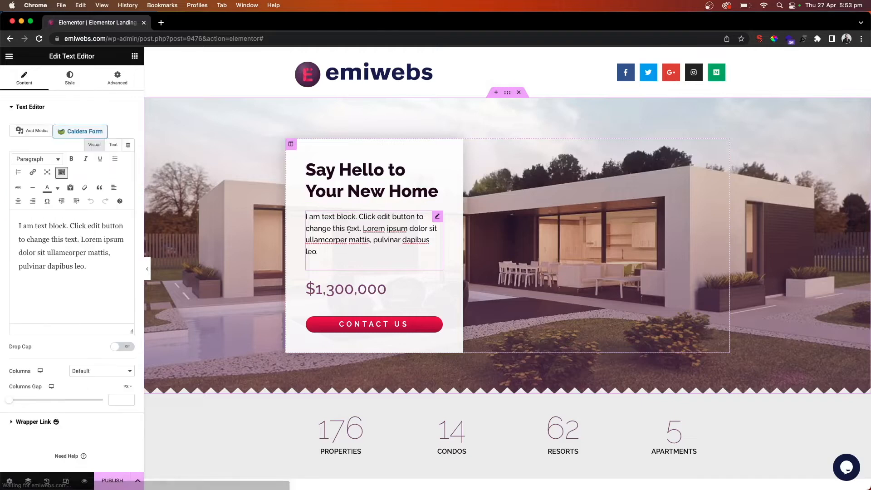
pyautogui.scroll(-3)
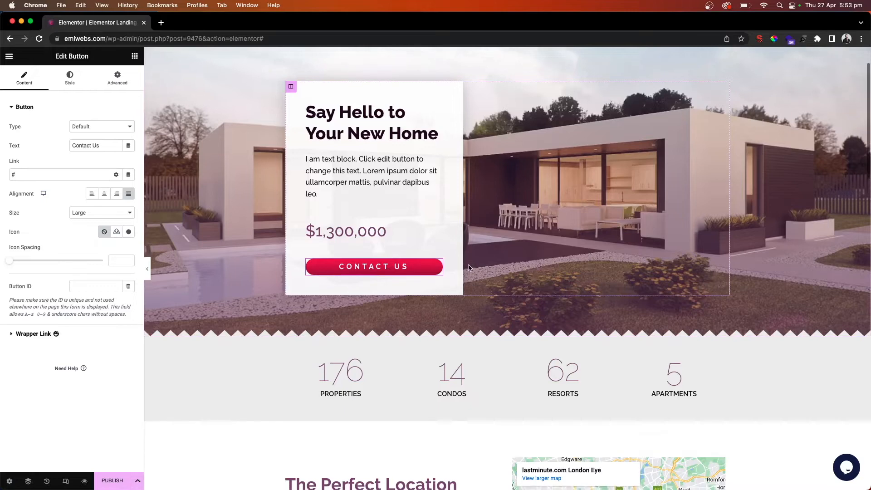
pyautogui.scroll(-3)
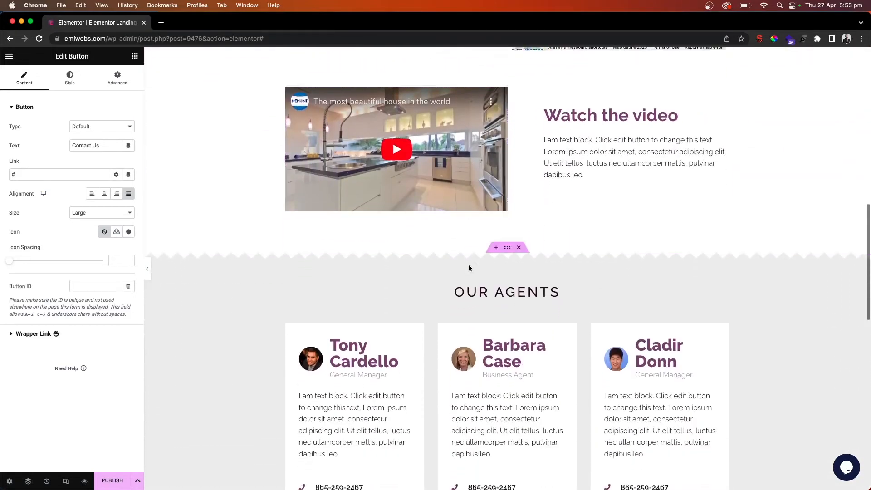
pyautogui.scroll(-3)
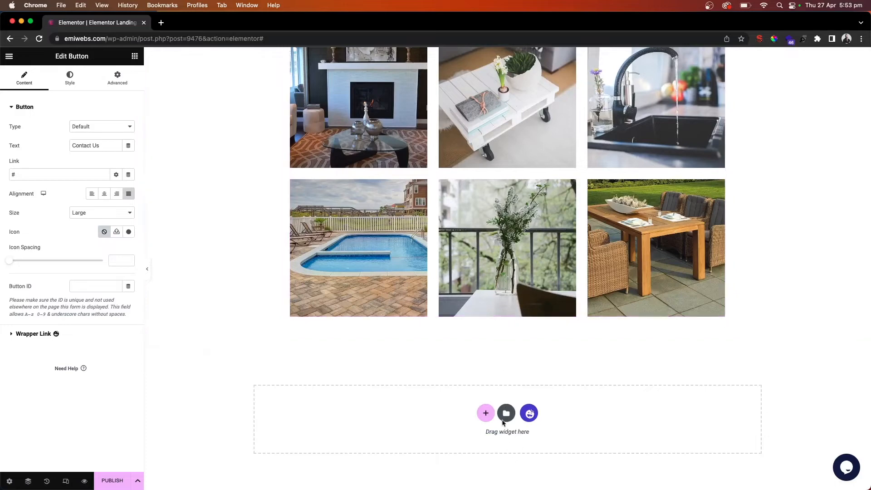
pyautogui.click(485, 413)
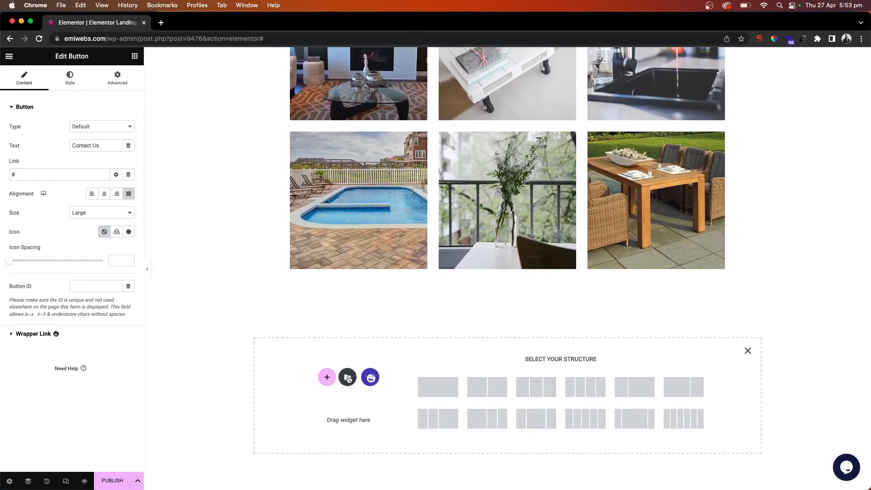
pyautogui.moveTo(370, 378)
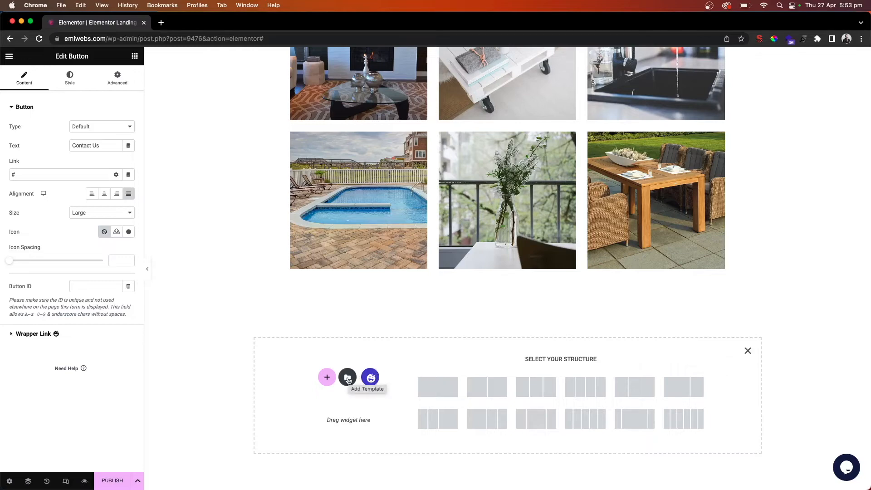
# - Browse the template library's Blocks filtered to the Contact category and pick a design
pyautogui.click(370, 377)
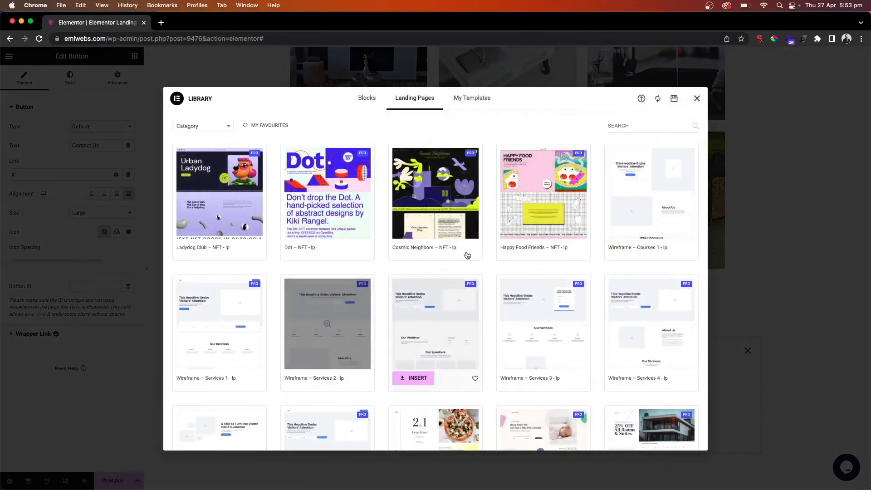
pyautogui.click(366, 98)
pyautogui.write('c')
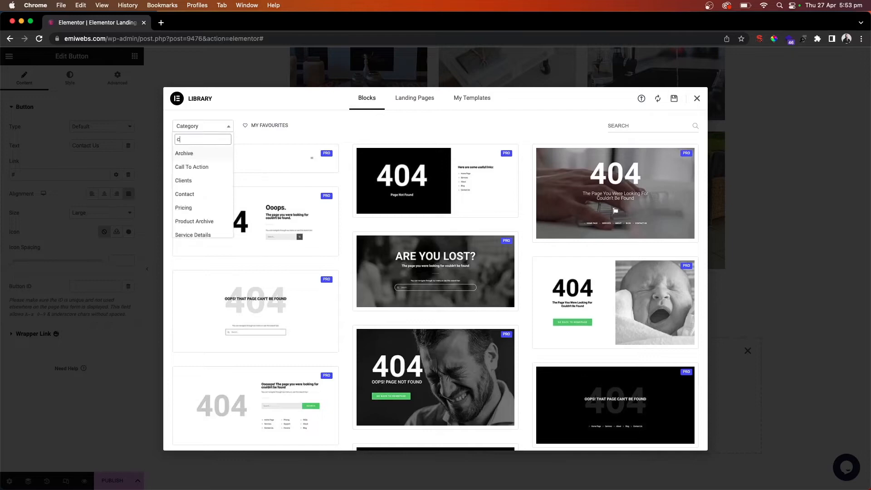
pyautogui.write('ontact')
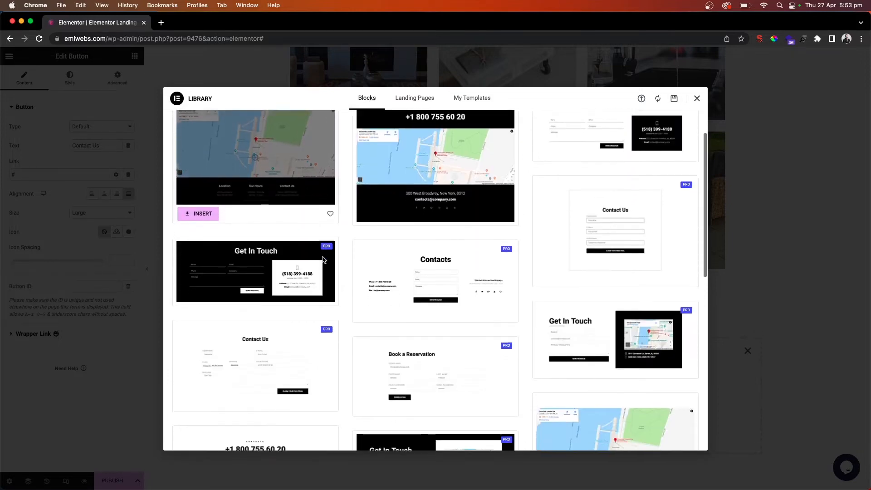
pyautogui.scroll(-3)
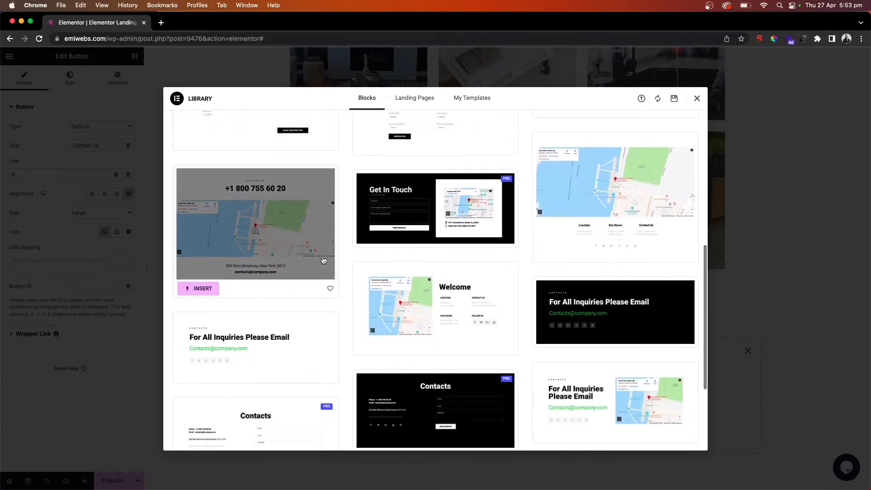
pyautogui.scroll(-3)
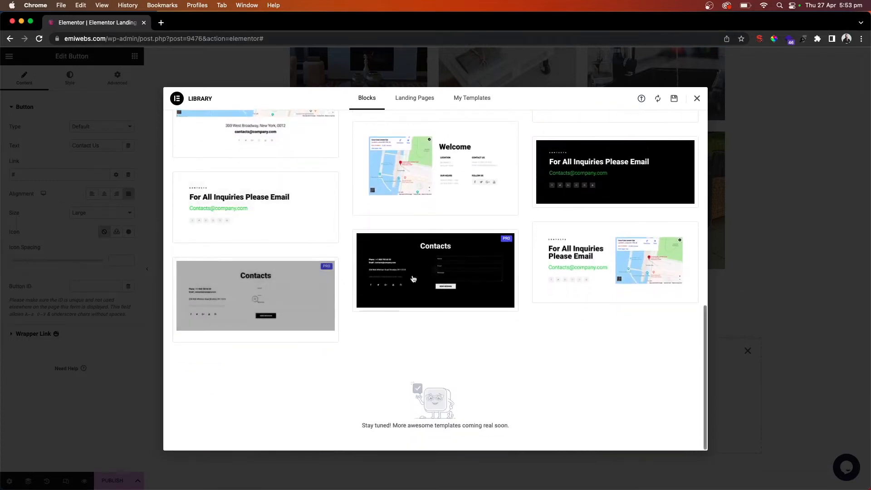
pyautogui.scroll(-3)
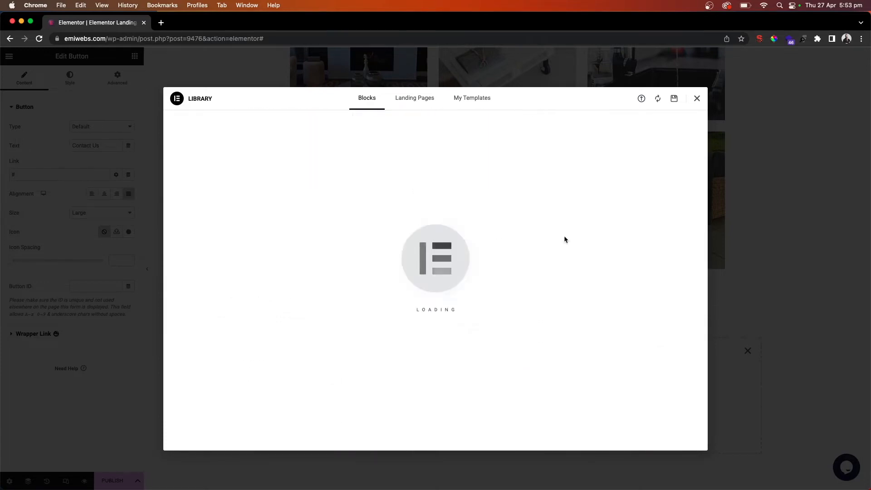
# - Insert the chosen contact block and scroll down to the new Contact us form
pyautogui.click(697, 98)
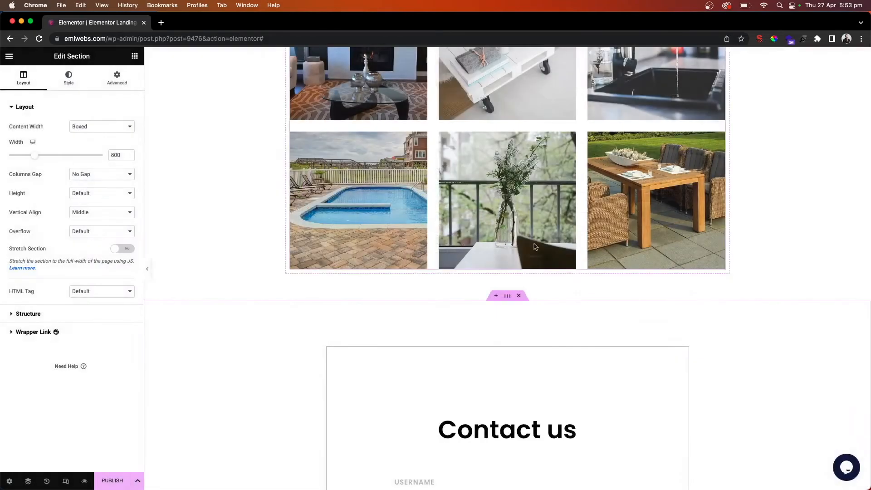
pyautogui.scroll(-3)
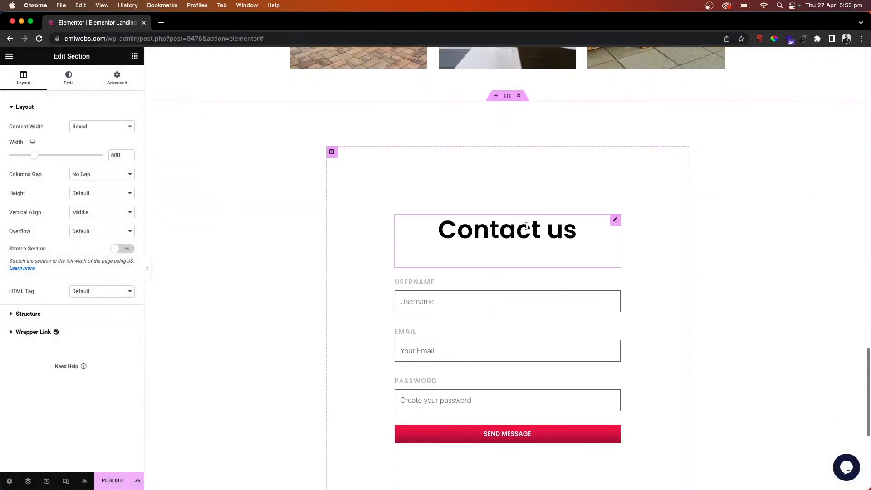
pyautogui.scroll(-3)
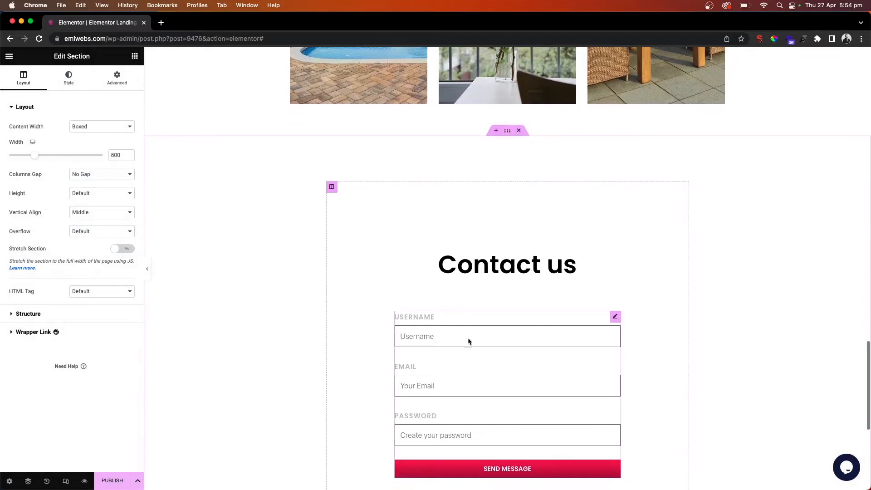
# - Rename the form 'Contact form' and set the first field's label and placeholder to 'Full Name'
pyautogui.click(615, 316)
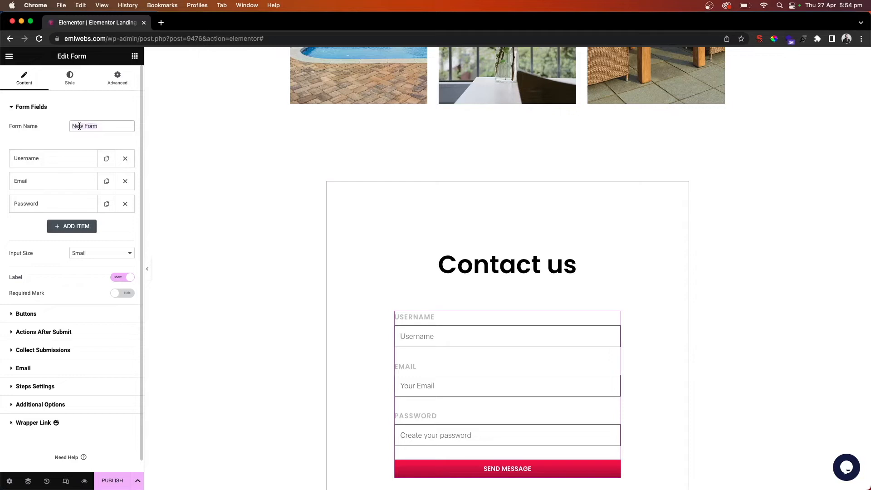
pyautogui.write('Contact')
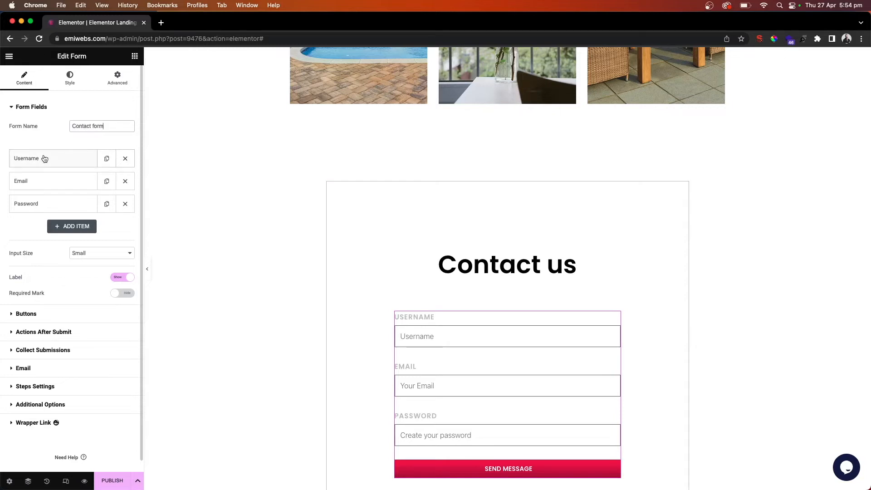
pyautogui.click(52, 159)
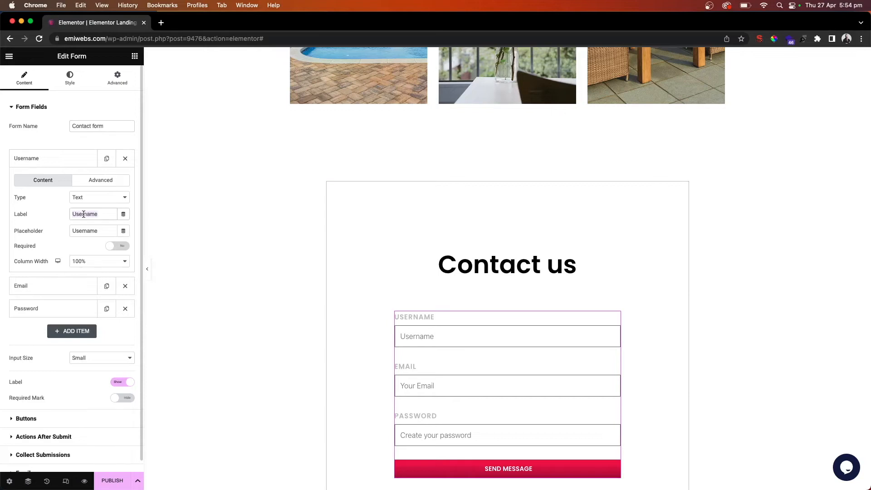
pyautogui.write('Full Name')
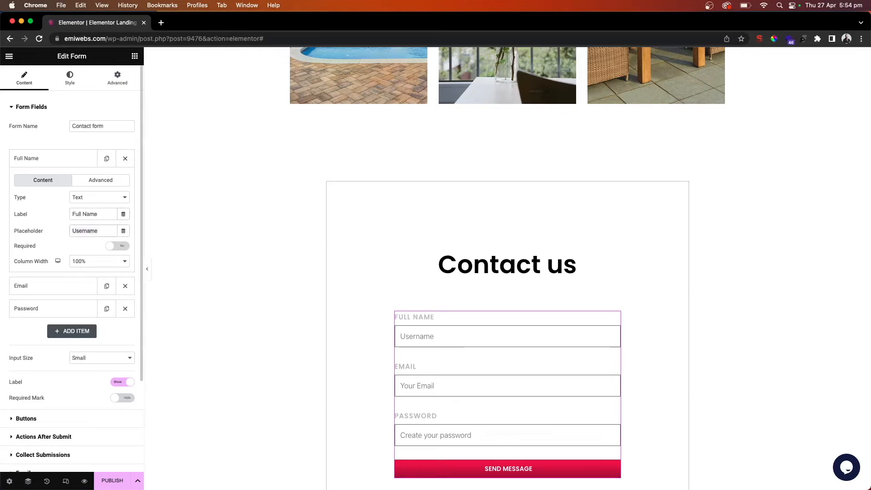
pyautogui.write('Full Name')
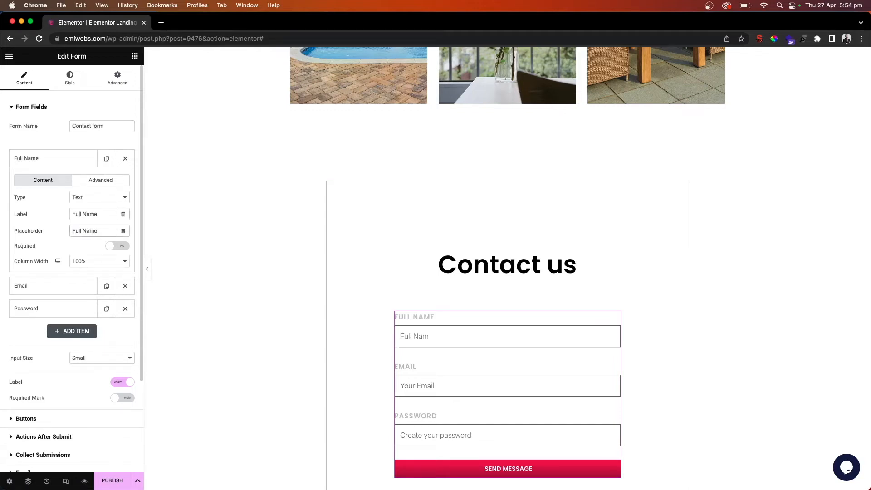
pyautogui.click(52, 159)
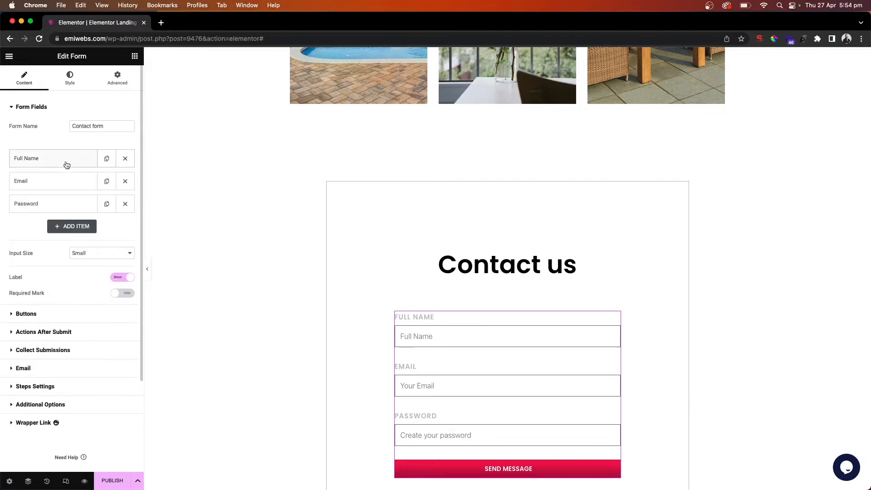
pyautogui.moveTo(67, 206)
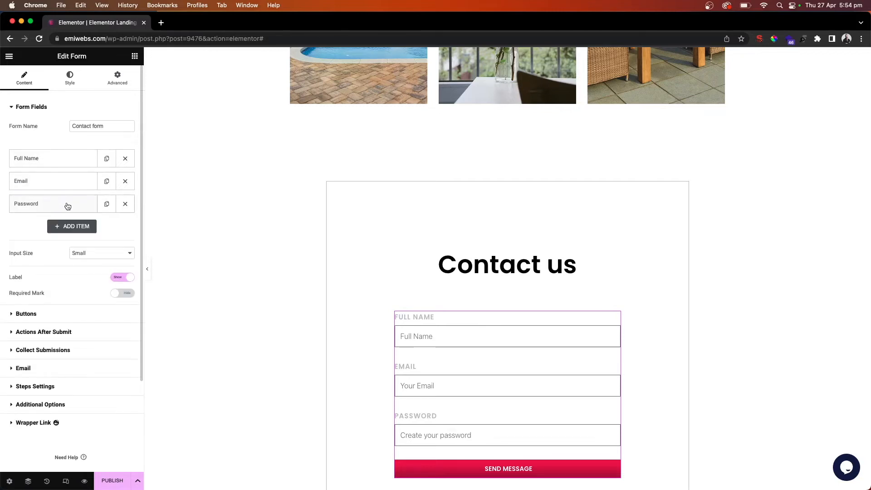
# - Remove the Password field and hide the form's field labels
pyautogui.click(125, 204)
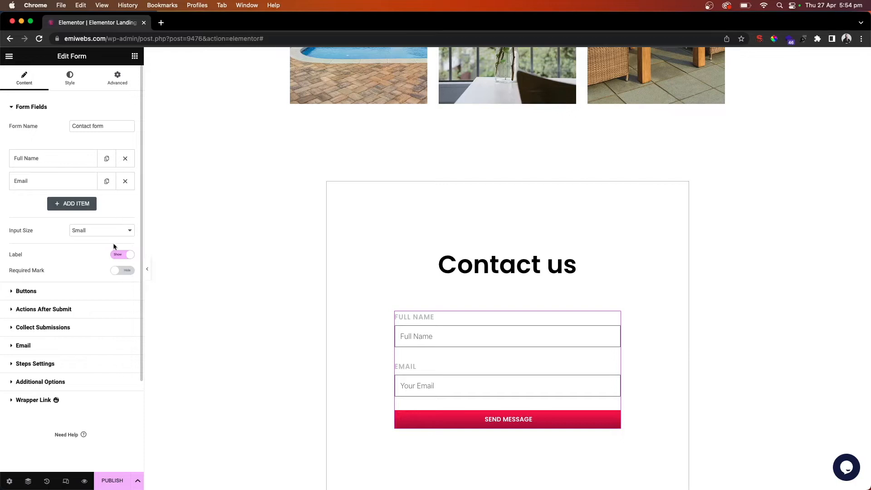
pyautogui.click(122, 254)
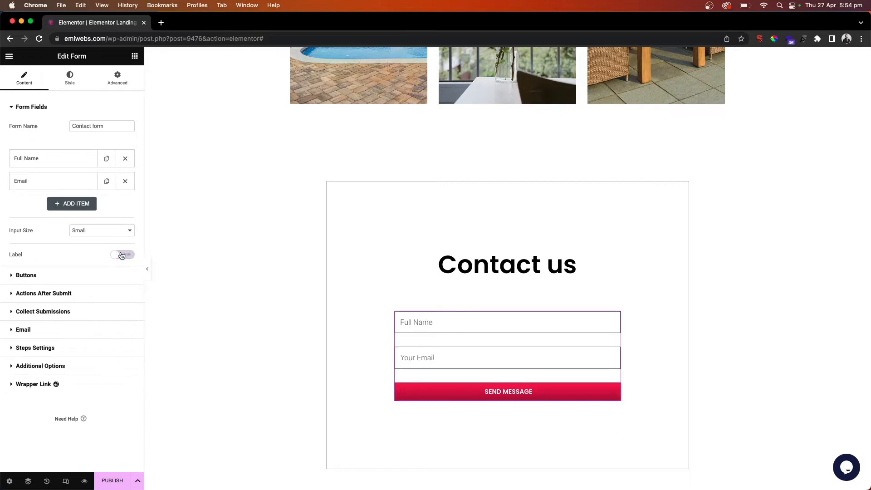
pyautogui.click(121, 254)
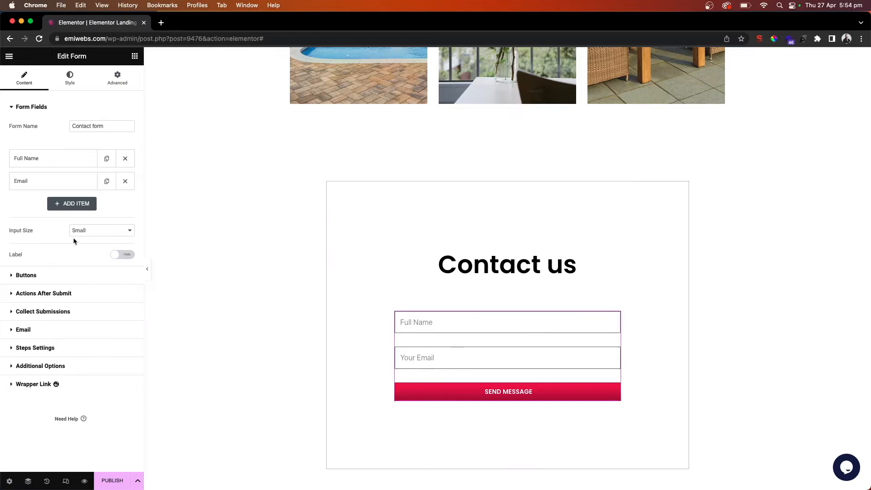
pyautogui.moveTo(83, 209)
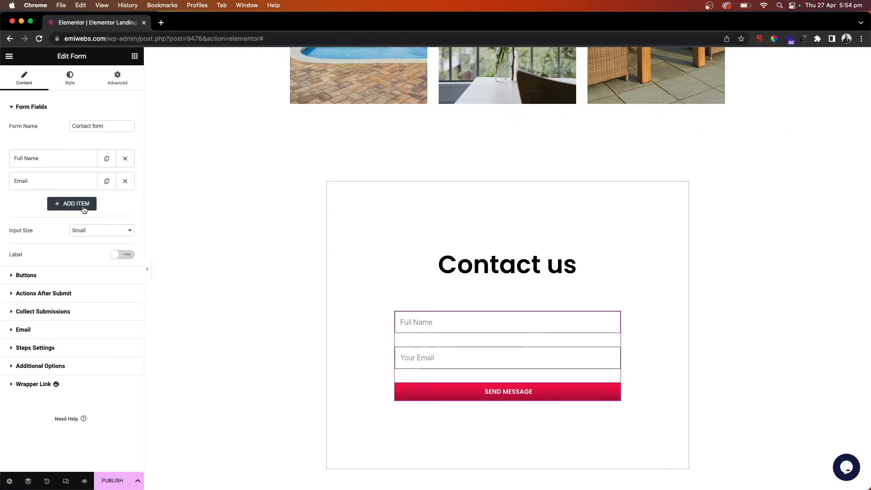
# - Add a required Number field labelled 'Phone number' with placeholder 'Phone number'
pyautogui.click(72, 203)
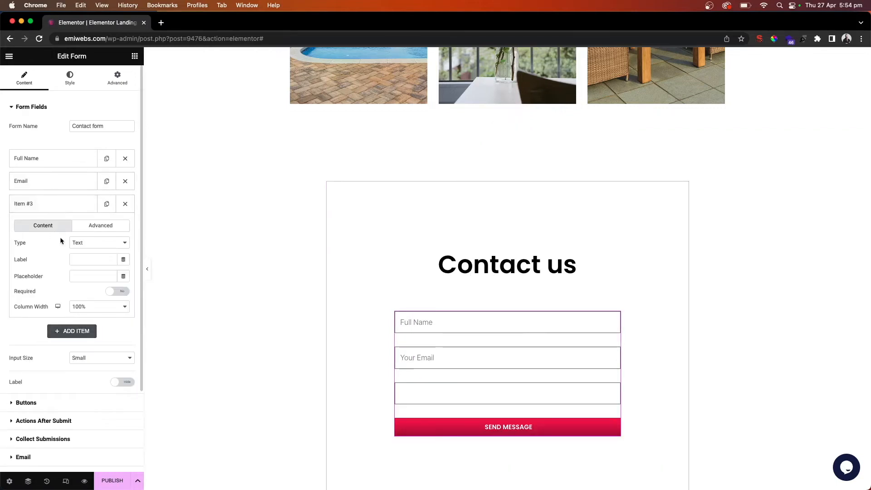
pyautogui.click(99, 242)
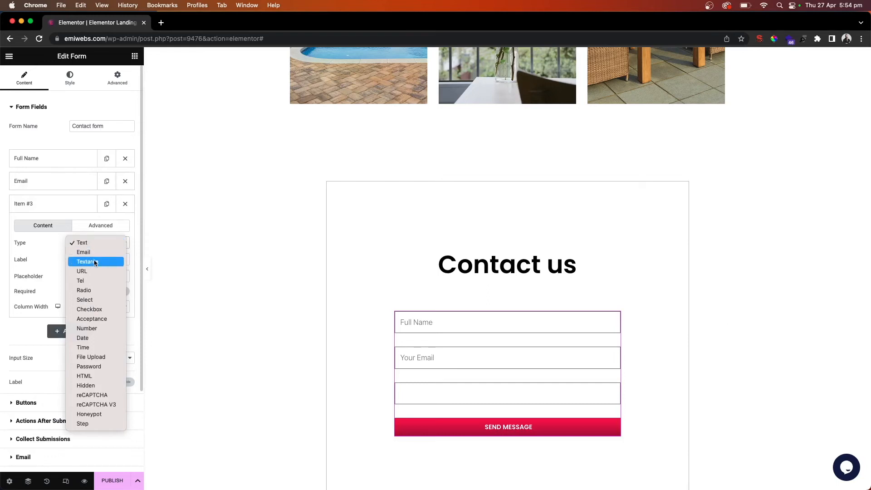
pyautogui.moveTo(94, 252)
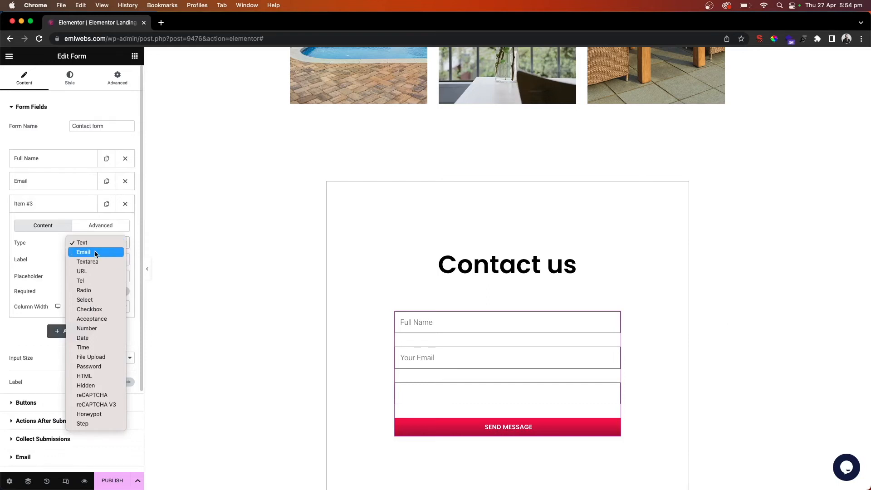
pyautogui.moveTo(83, 289)
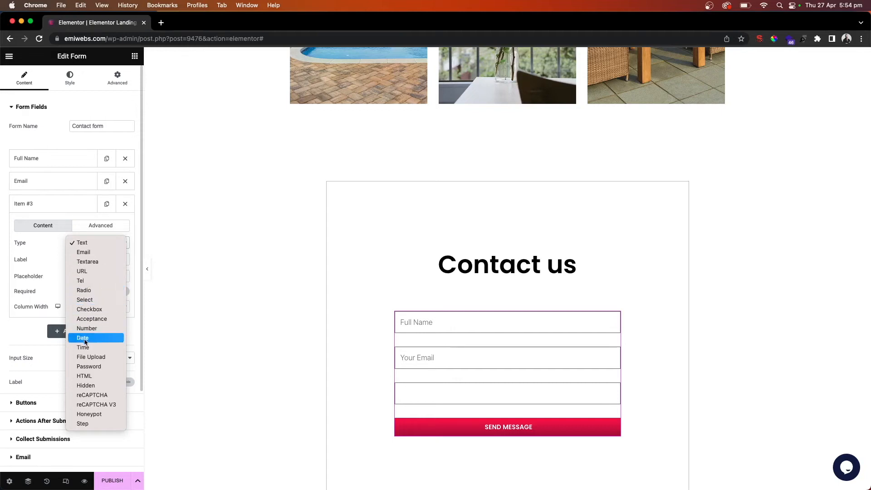
pyautogui.click(86, 328)
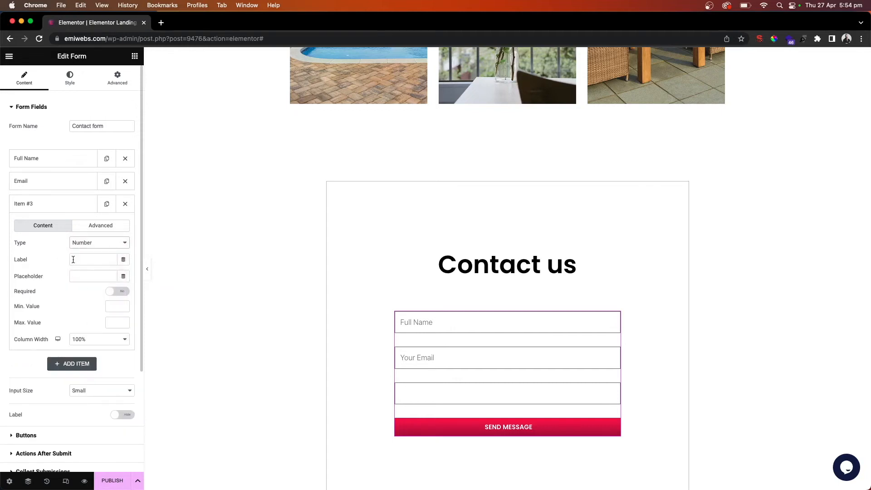
pyautogui.write('Phone')
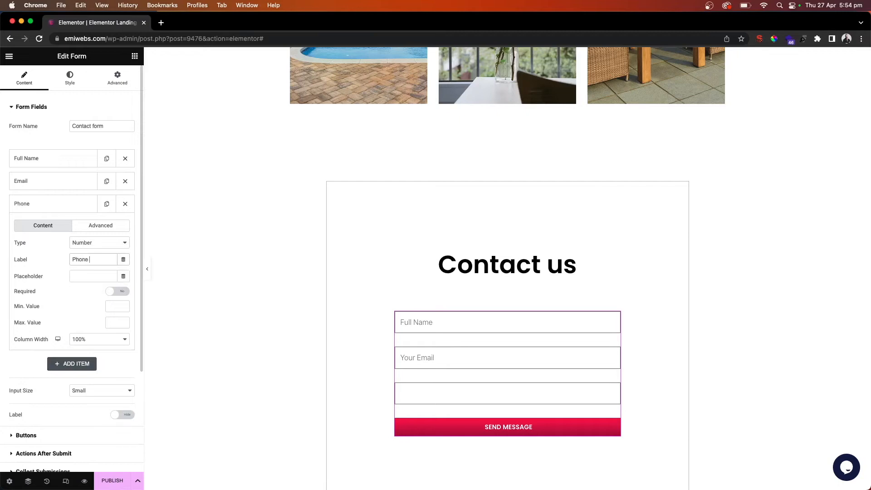
pyautogui.write('number')
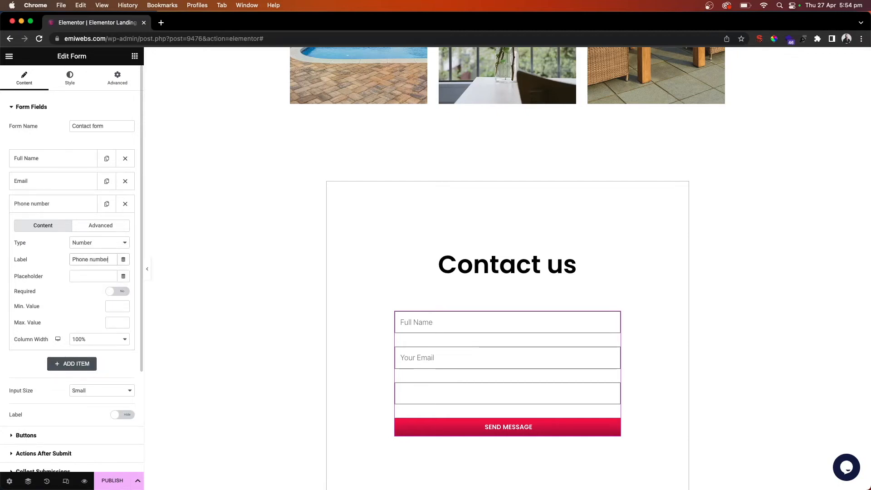
pyautogui.write('Phone number')
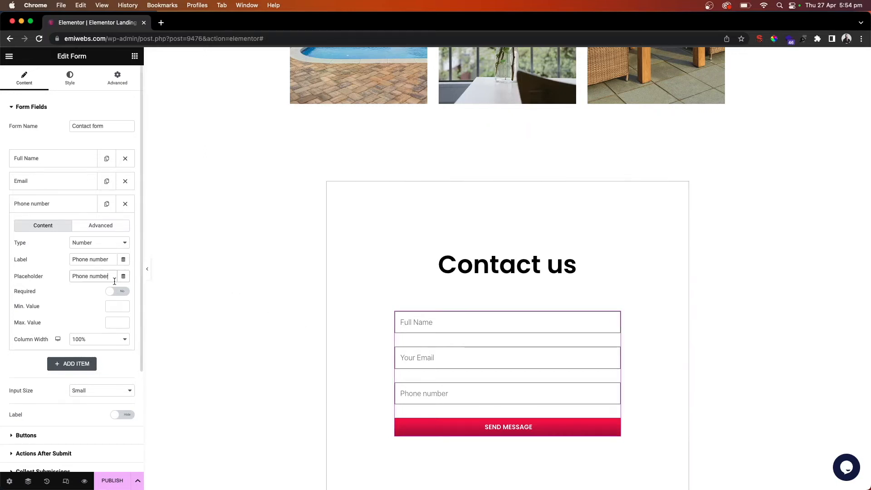
pyautogui.click(117, 292)
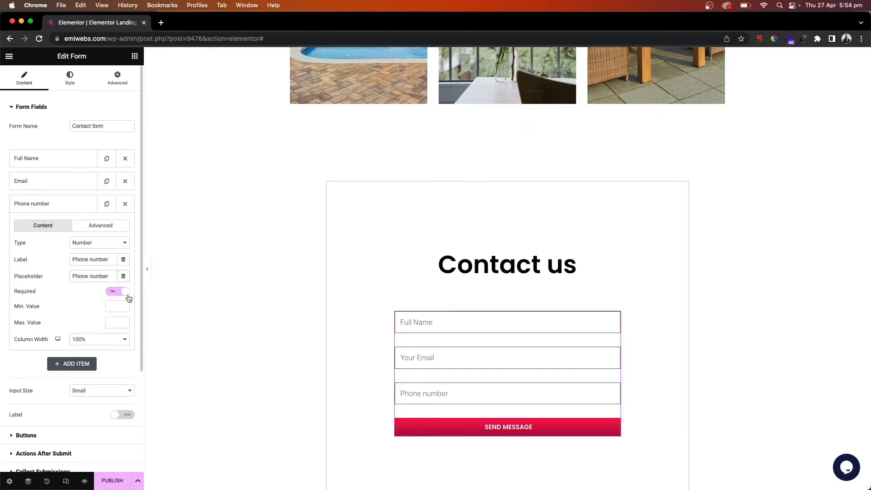
pyautogui.click(53, 181)
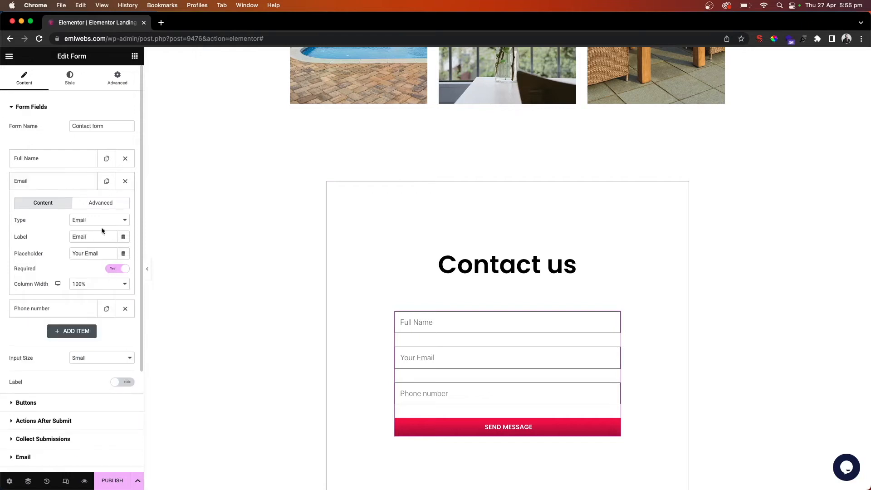
# - Change the form button text from 'Send Message' to 'Submit'
pyautogui.click(53, 203)
pyautogui.write('Sub')
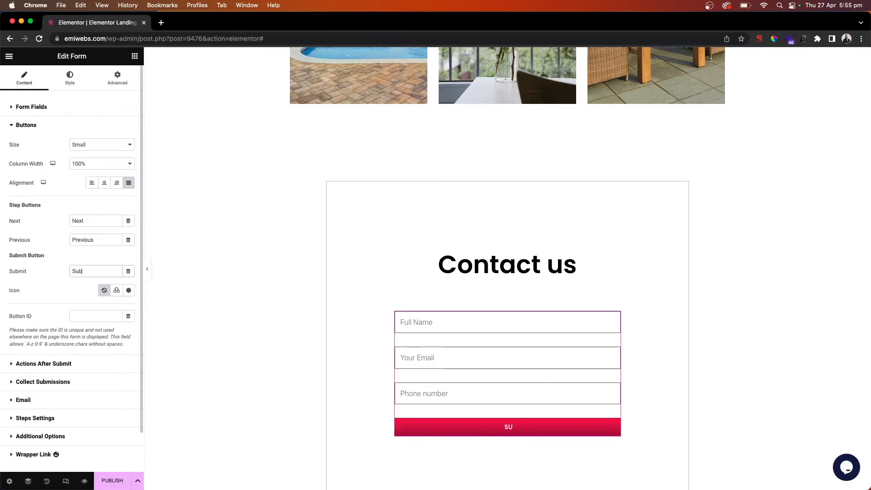
pyautogui.write('mit')
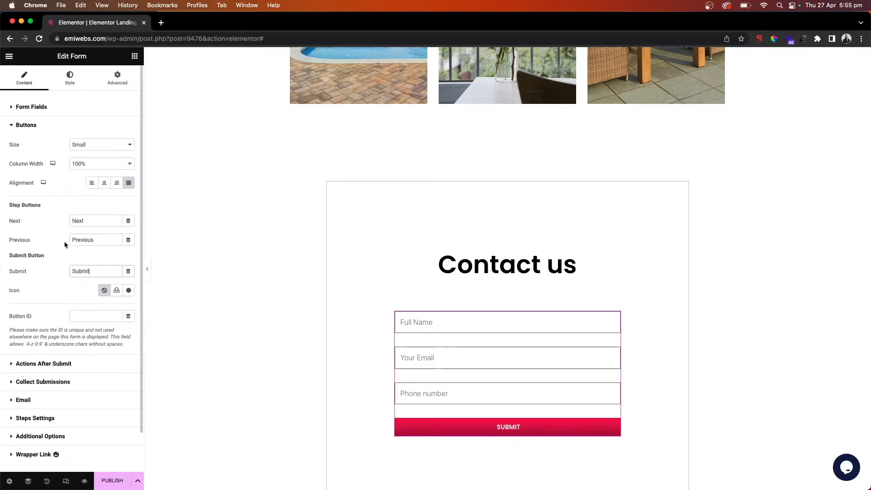
pyautogui.scroll(-3)
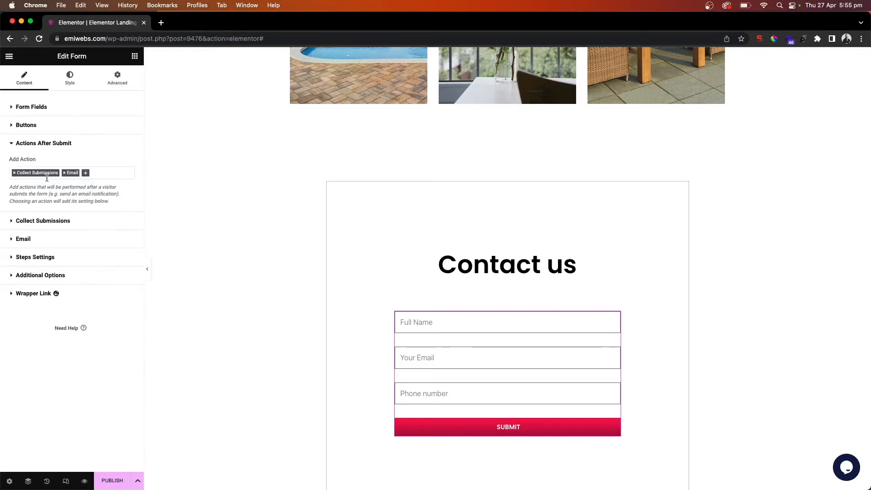
pyautogui.moveTo(36, 173)
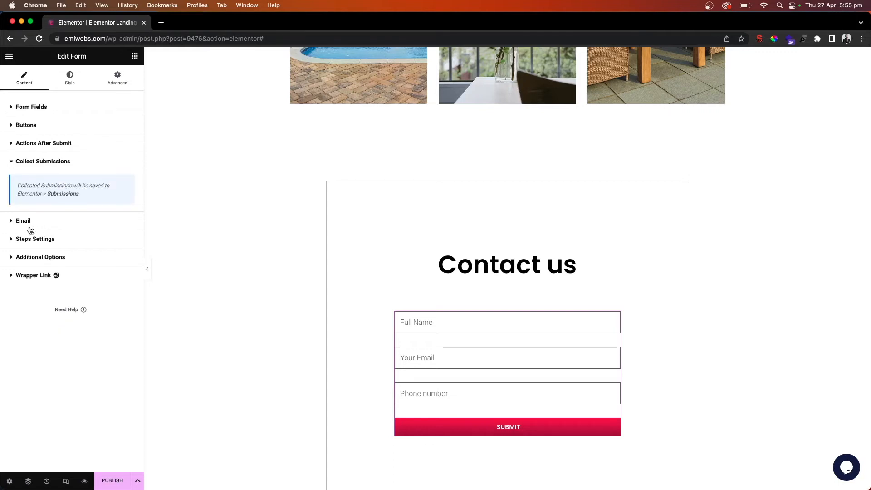
pyautogui.click(23, 220)
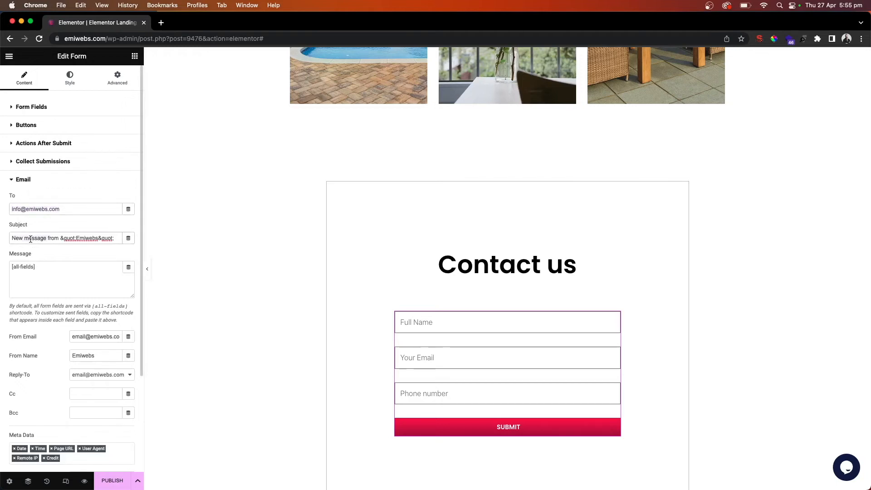
pyautogui.write('Contact')
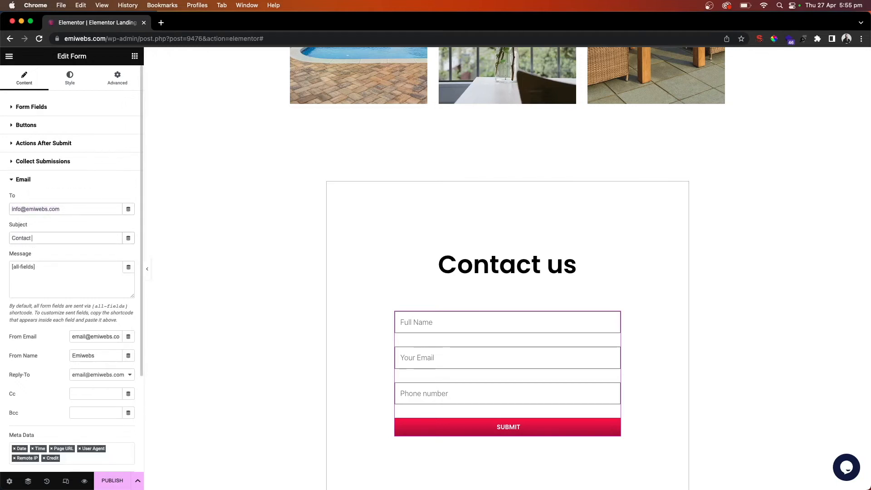
pyautogui.write('form')
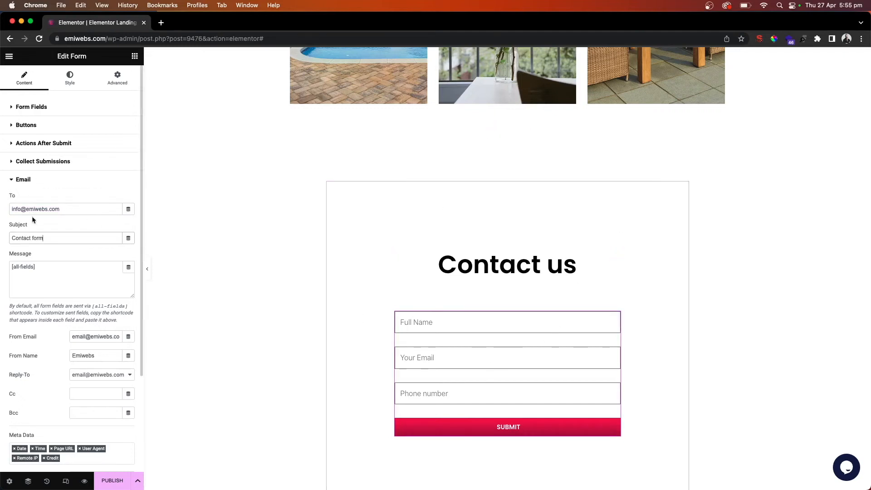
pyautogui.scroll(-3)
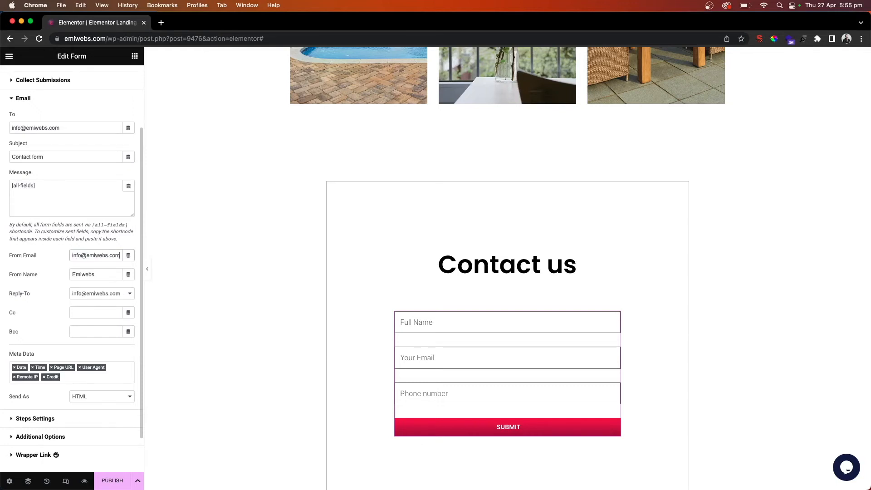
pyautogui.click(96, 274)
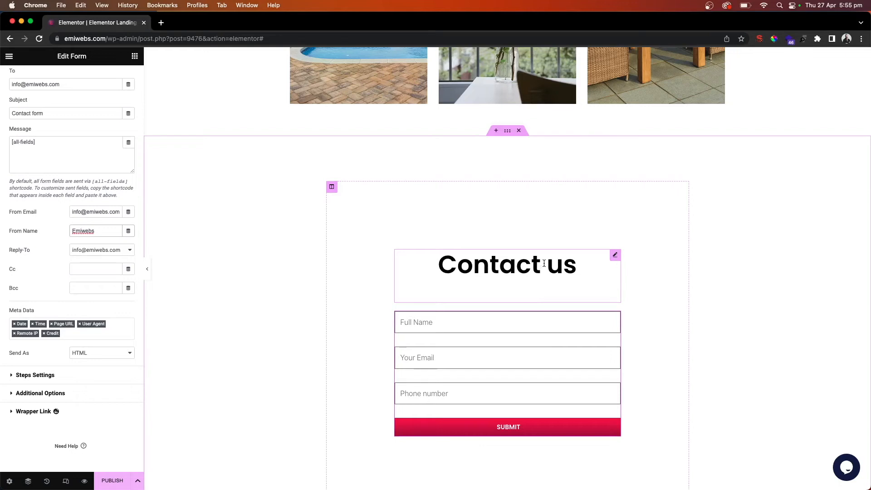
# - Give the contact section CSS ID 'contact' and link the Contact Us button to '#contact'
pyautogui.scroll(-3)
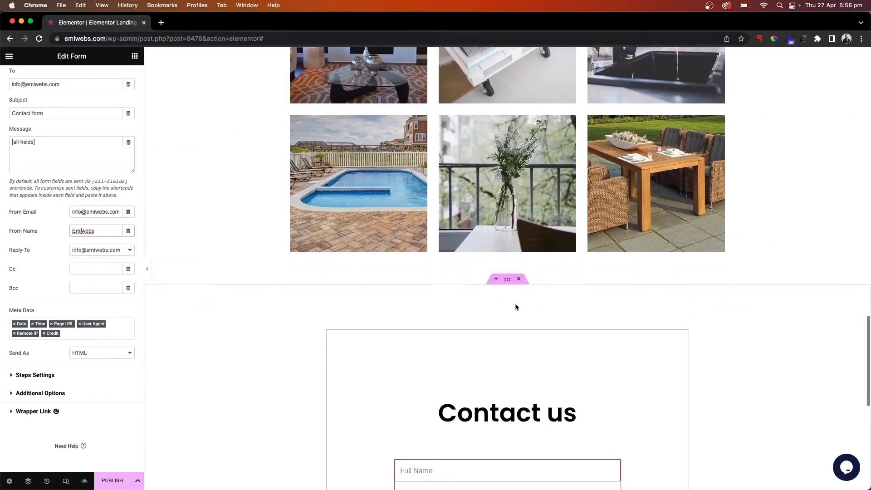
pyautogui.click(507, 278)
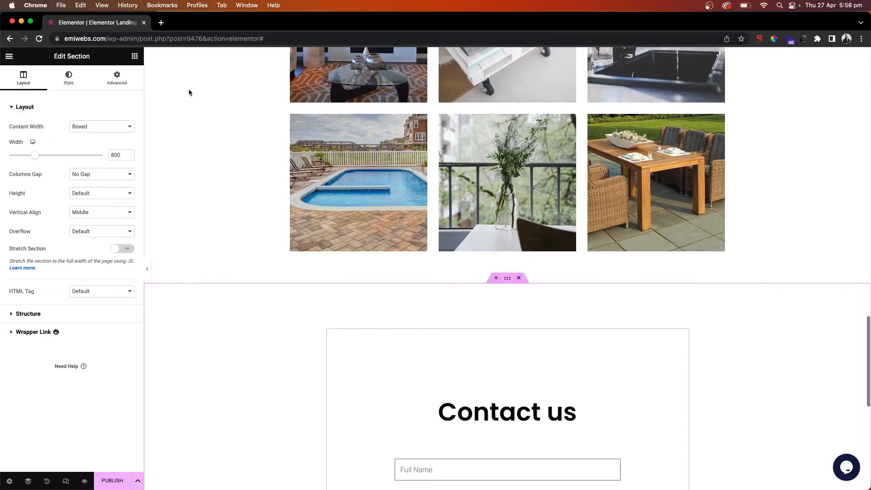
pyautogui.click(117, 78)
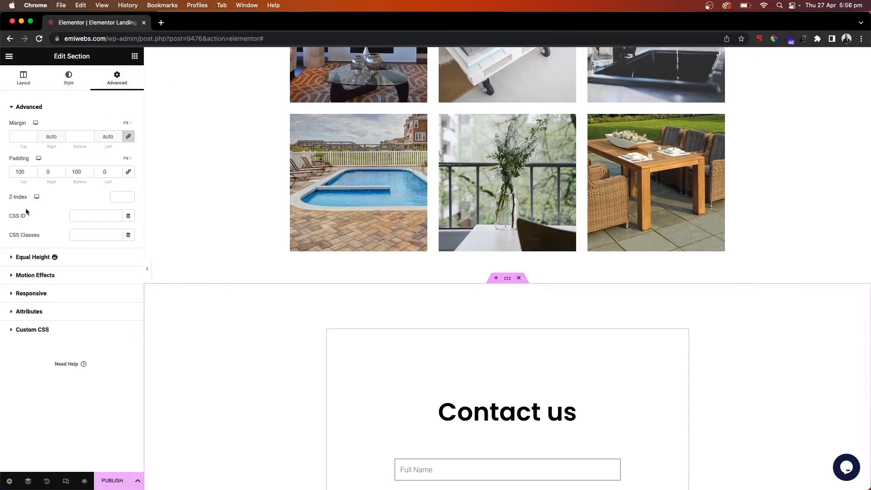
pyautogui.moveTo(97, 215)
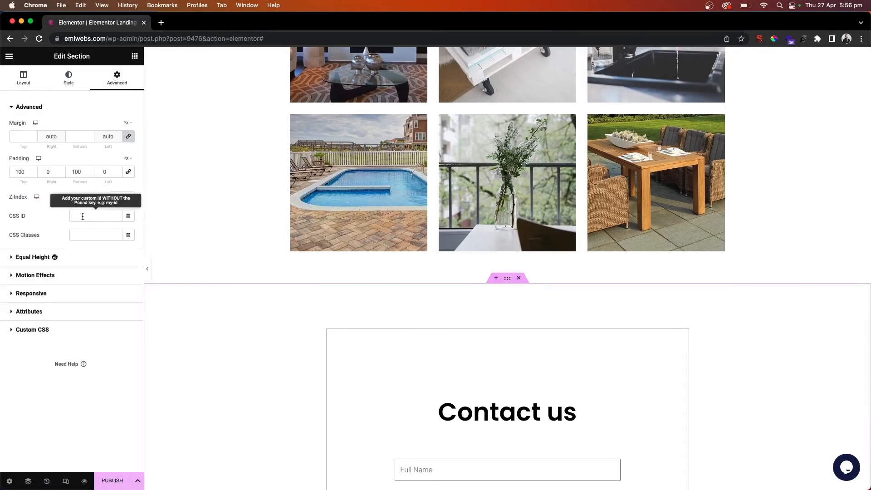
pyautogui.write('contact')
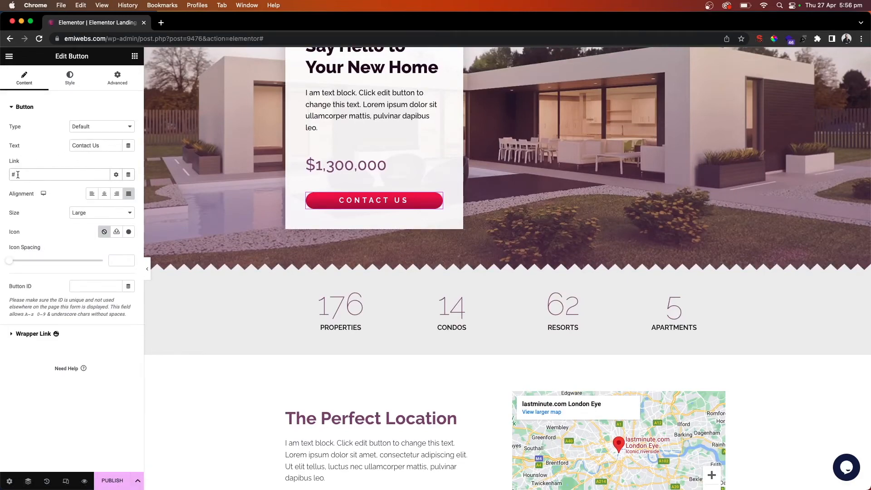
pyautogui.write('contact')
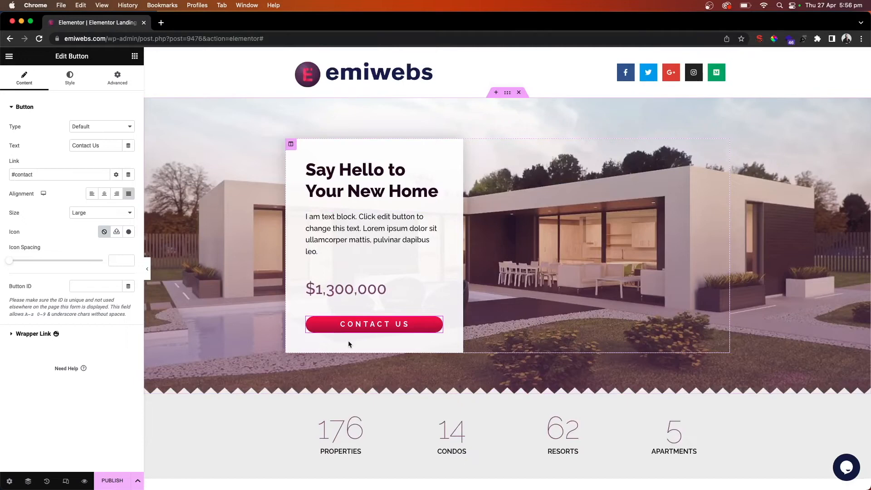
pyautogui.scroll(-3)
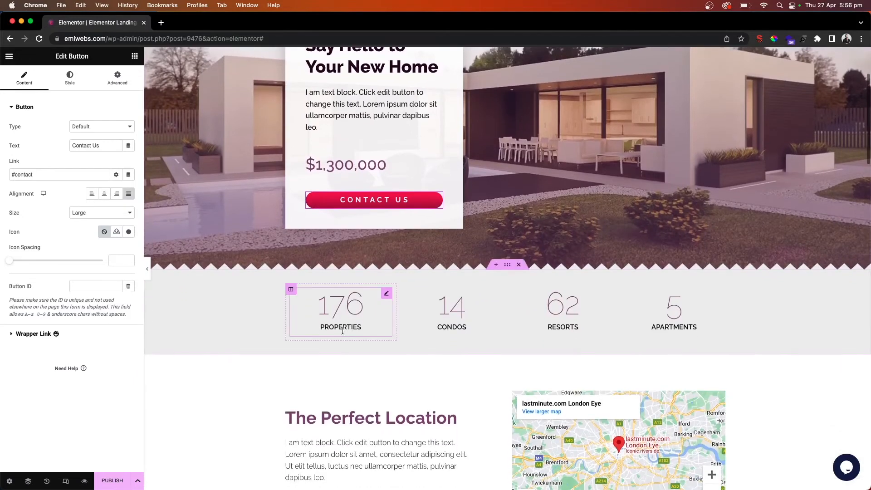
pyautogui.scroll(-3)
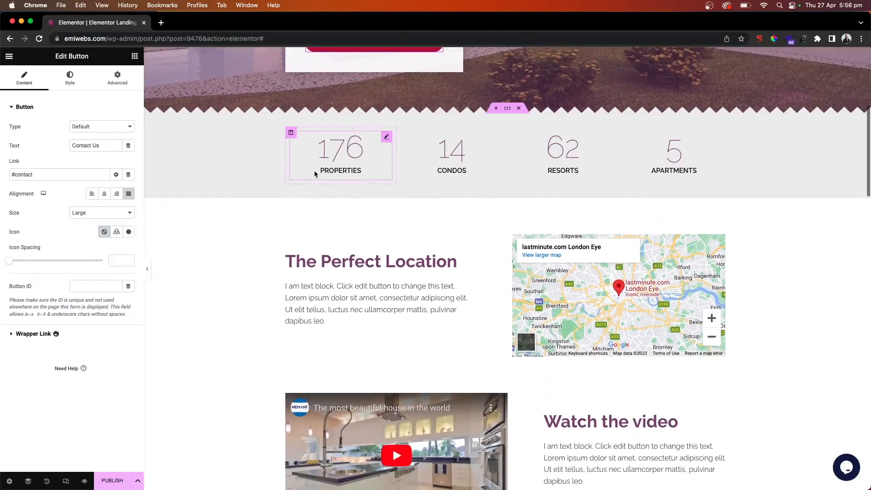
pyautogui.scroll(-3)
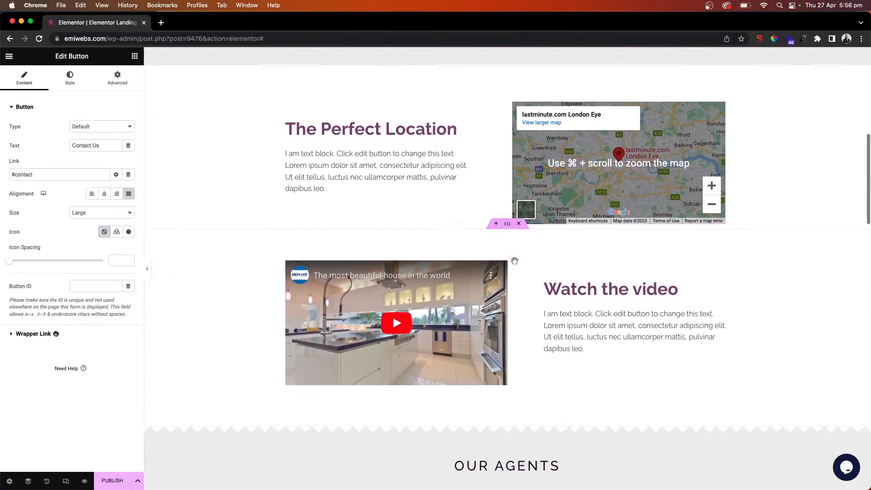
pyautogui.scroll(-3)
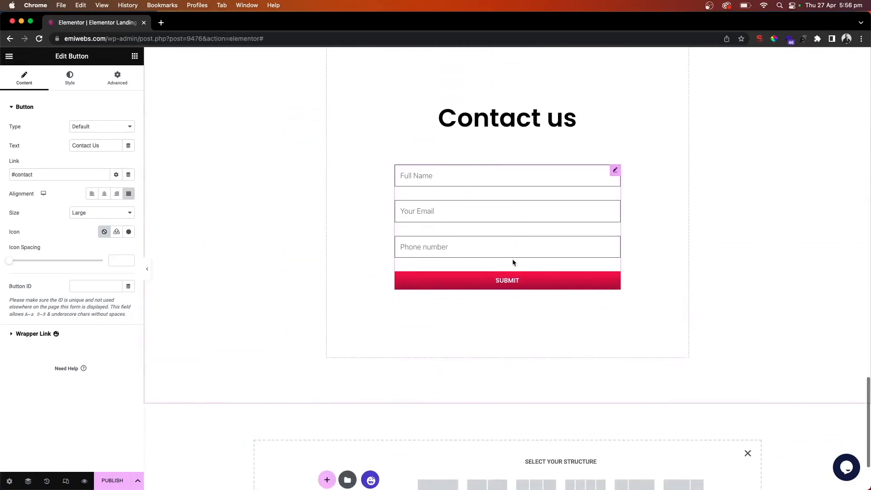
pyautogui.scroll(-3)
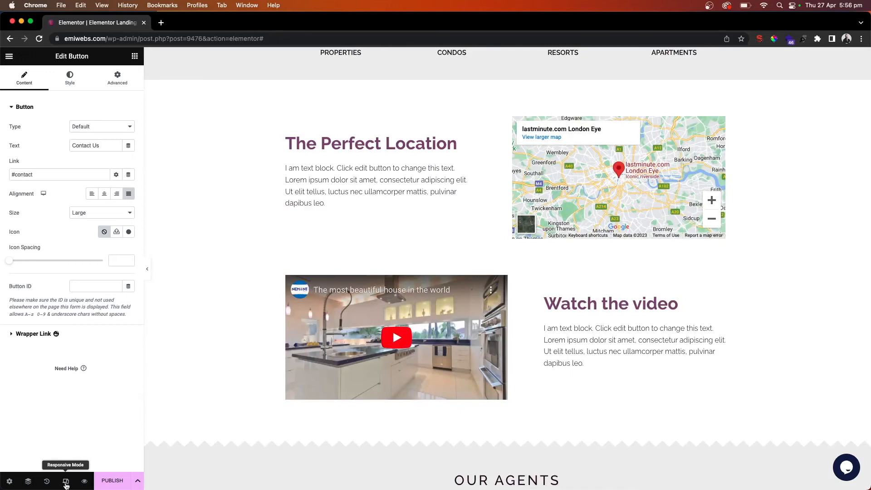
# - Preview the page at tablet then mobile width and select the header logo image
pyautogui.click(66, 481)
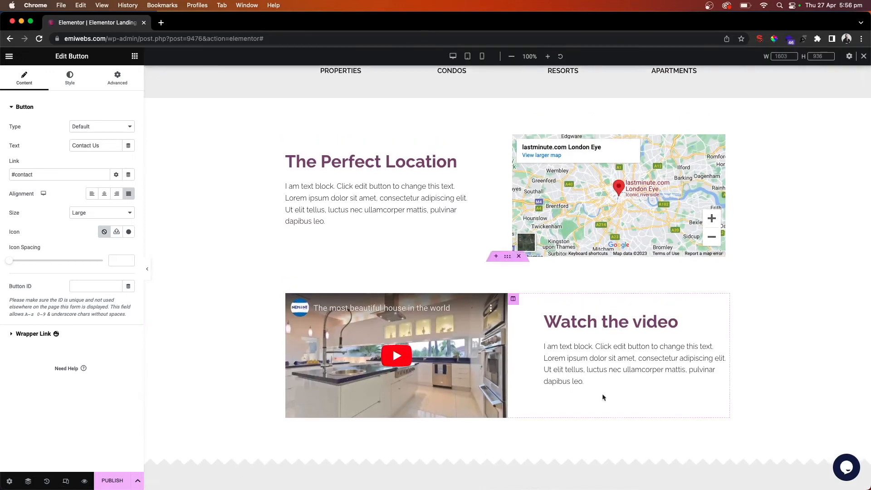
pyautogui.moveTo(453, 56)
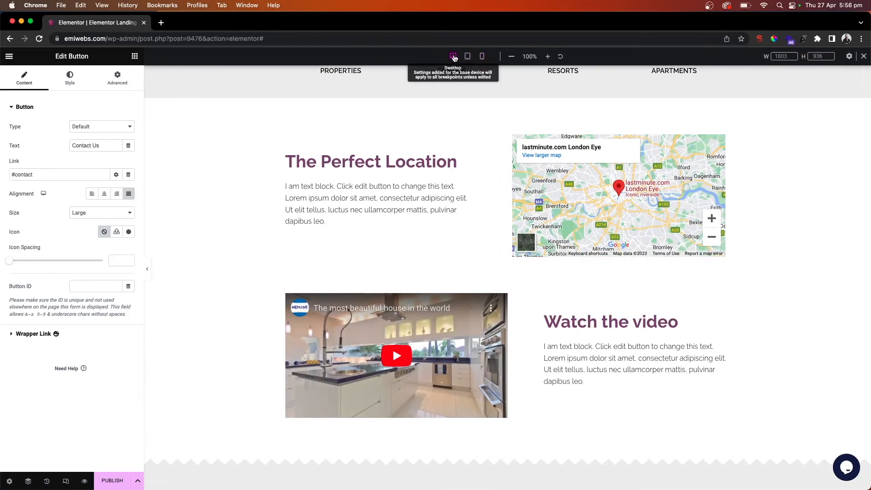
pyautogui.moveTo(467, 56)
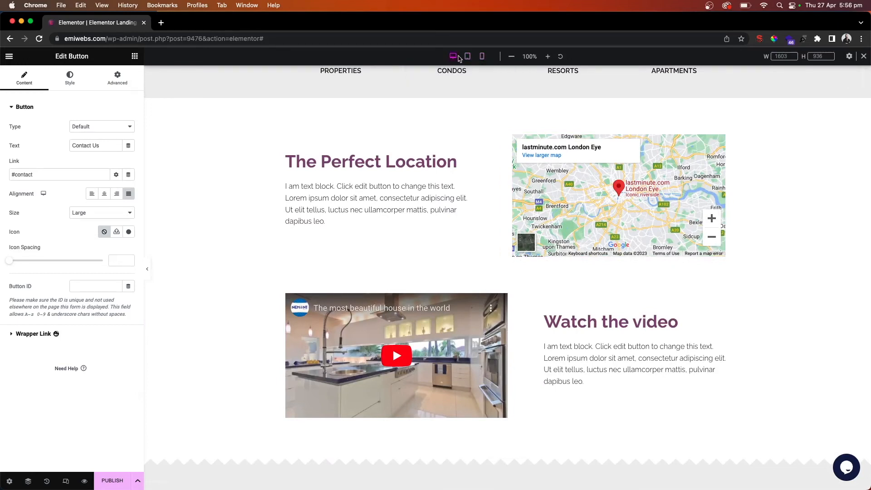
pyautogui.click(467, 56)
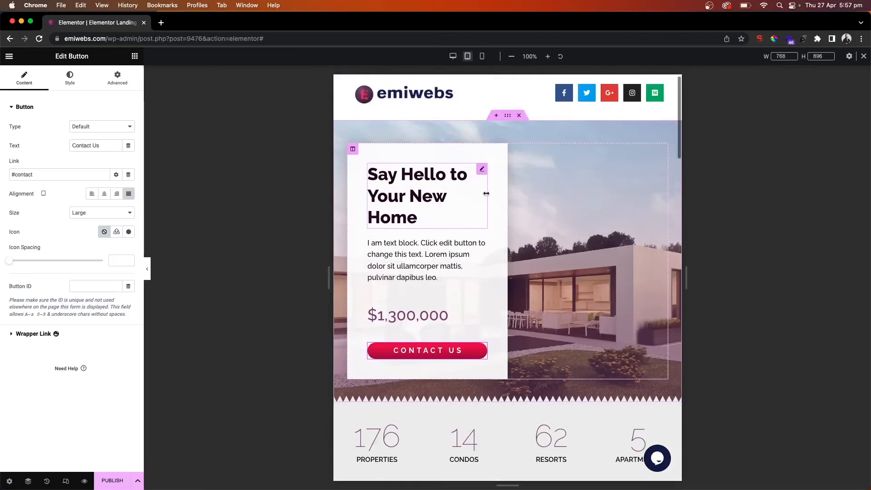
pyautogui.scroll(-3)
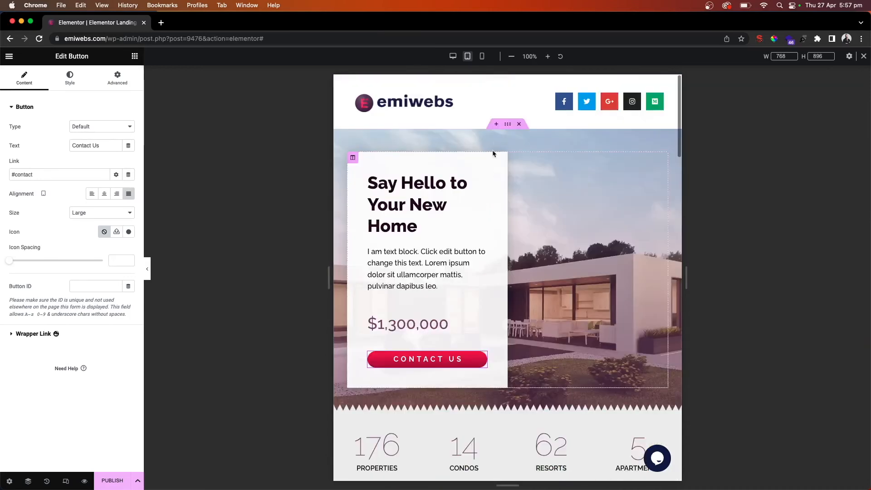
pyautogui.click(481, 56)
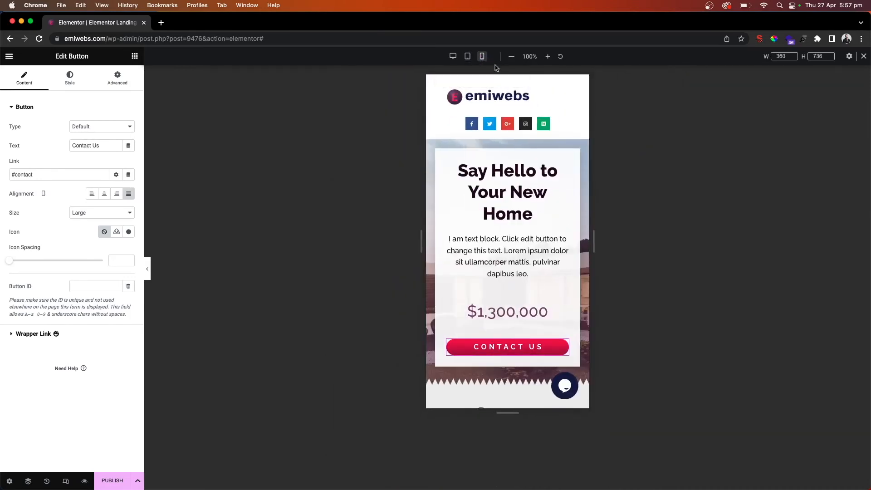
pyautogui.click(496, 96)
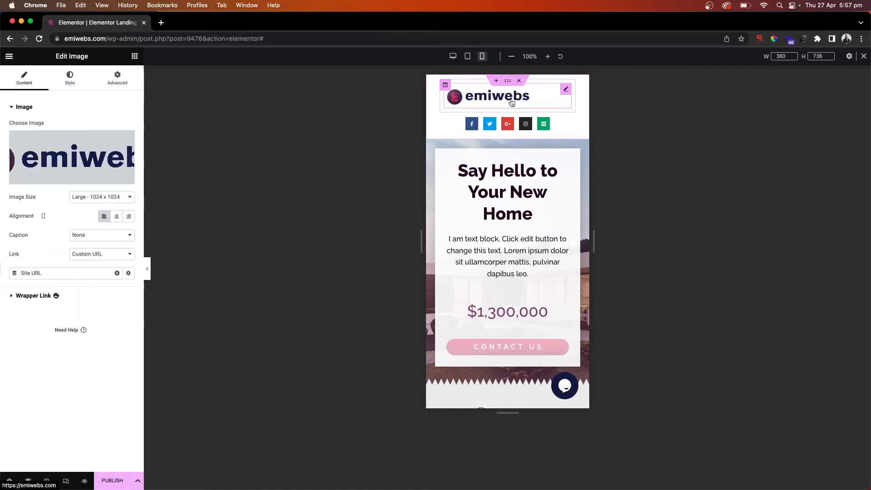
# - Centre the logo and hide the social icons column on mobile portrait
pyautogui.click(116, 216)
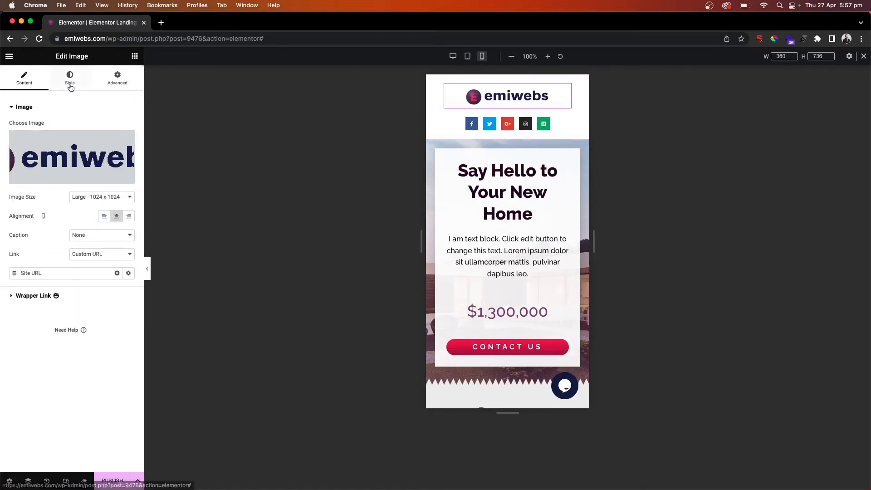
pyautogui.click(70, 77)
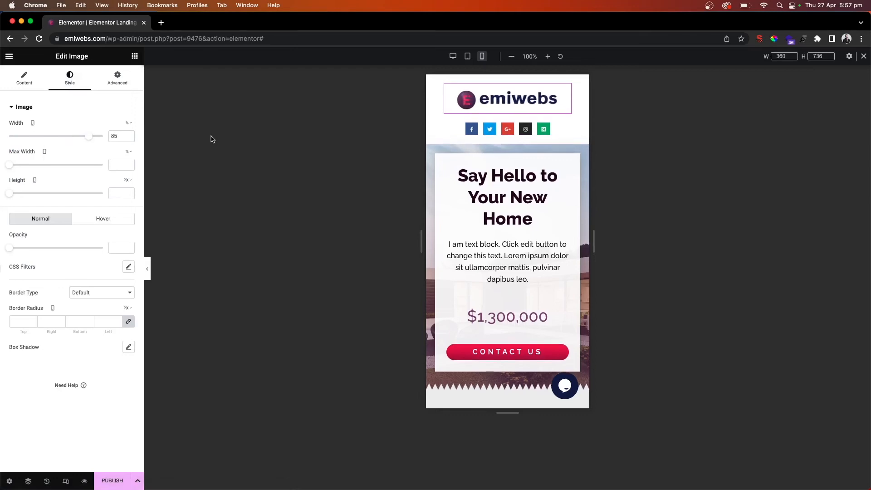
pyautogui.click(506, 129)
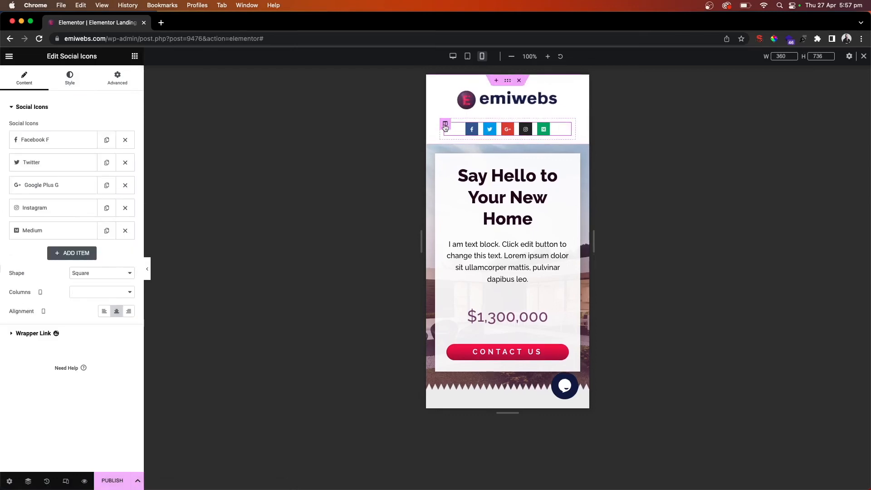
pyautogui.click(445, 126)
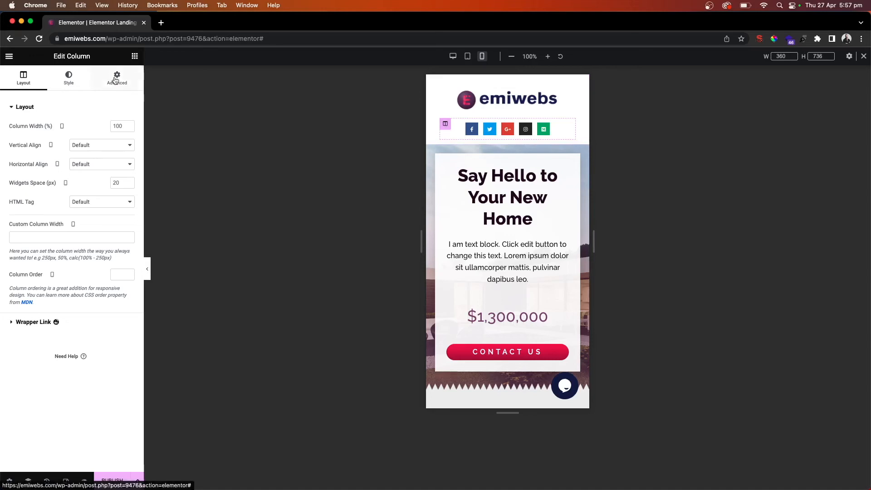
pyautogui.click(116, 78)
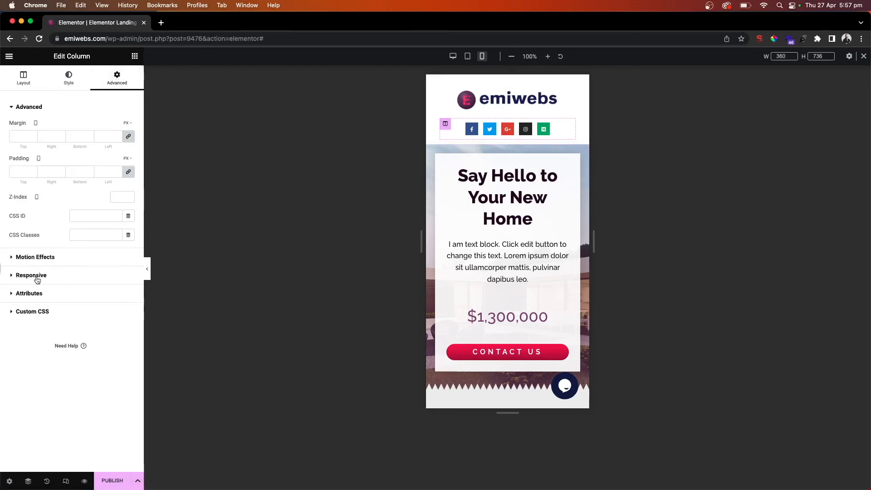
pyautogui.click(31, 275)
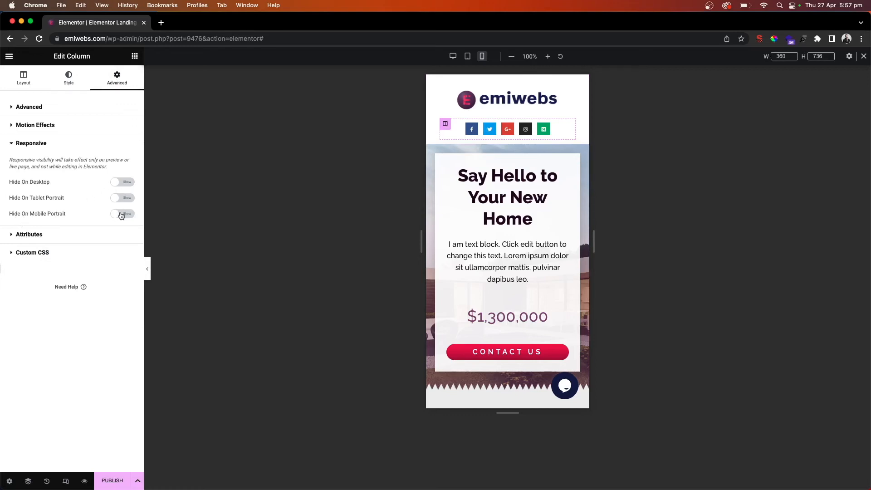
pyautogui.click(122, 214)
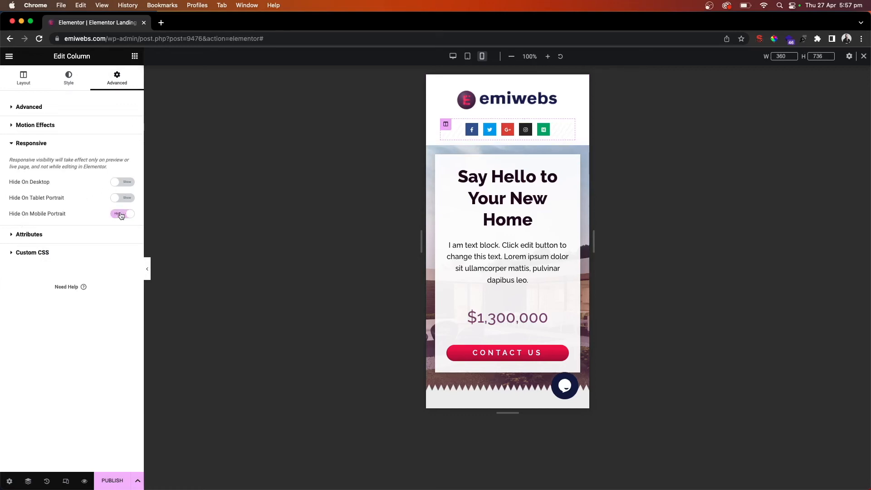
pyautogui.click(122, 214)
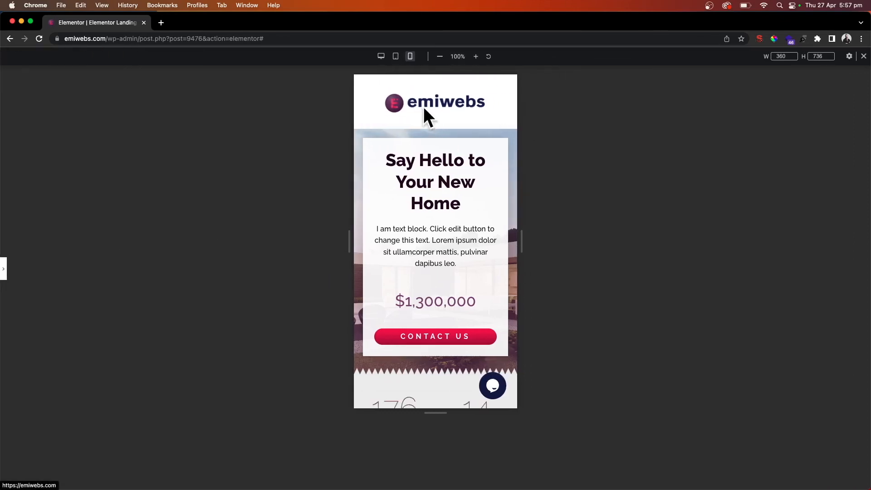
pyautogui.moveTo(241, 189)
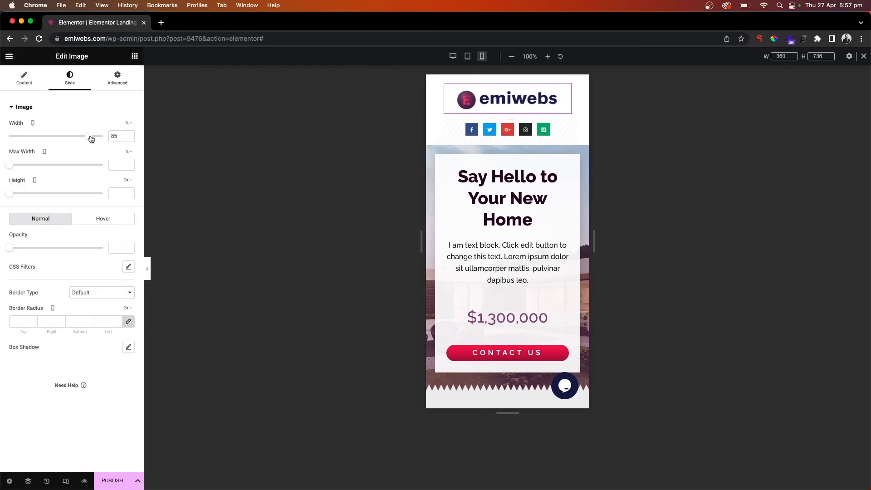
# - Hide the panel, review the mobile preview down to the Contact us form, then return to desktop view
pyautogui.moveTo(86, 136); pyautogui.dragTo(103, 136)
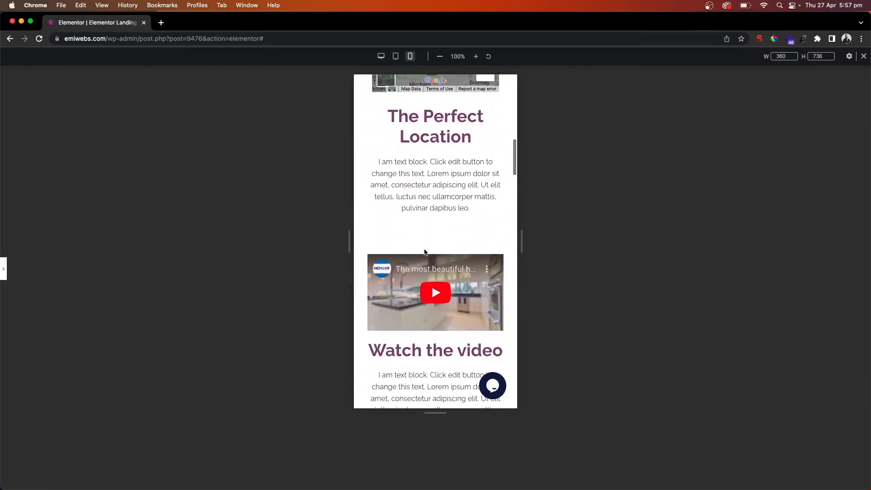
pyautogui.scroll(-3)
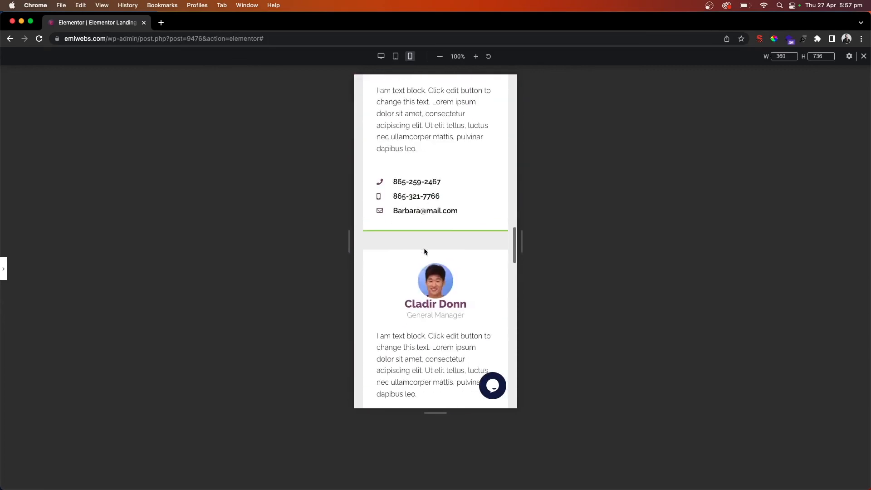
pyautogui.scroll(-3)
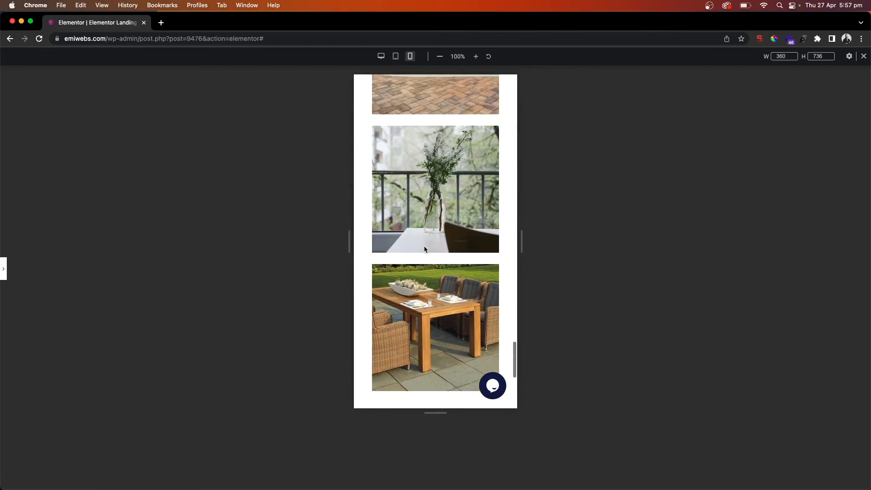
pyautogui.scroll(-3)
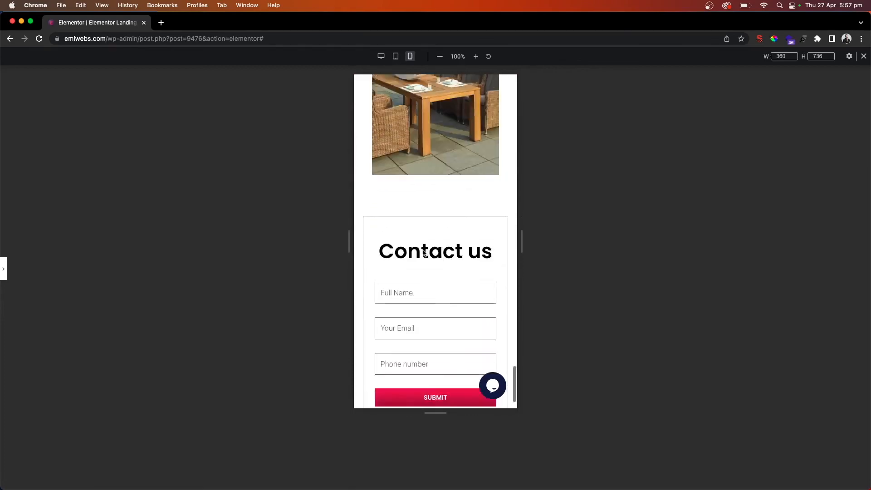
pyautogui.scroll(-3)
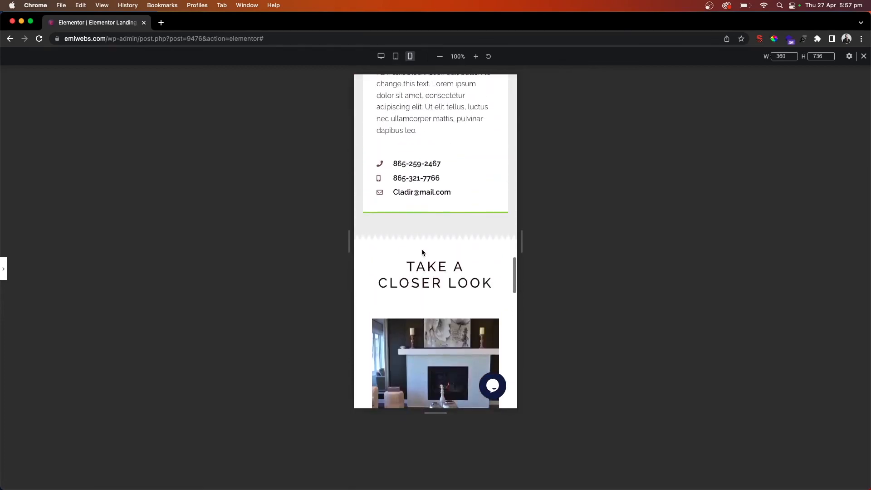
pyautogui.scroll(-3)
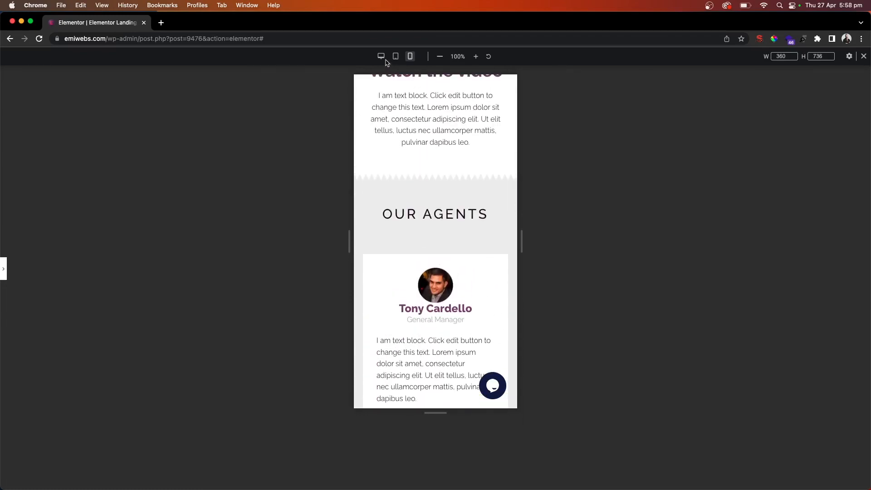
pyautogui.click(381, 56)
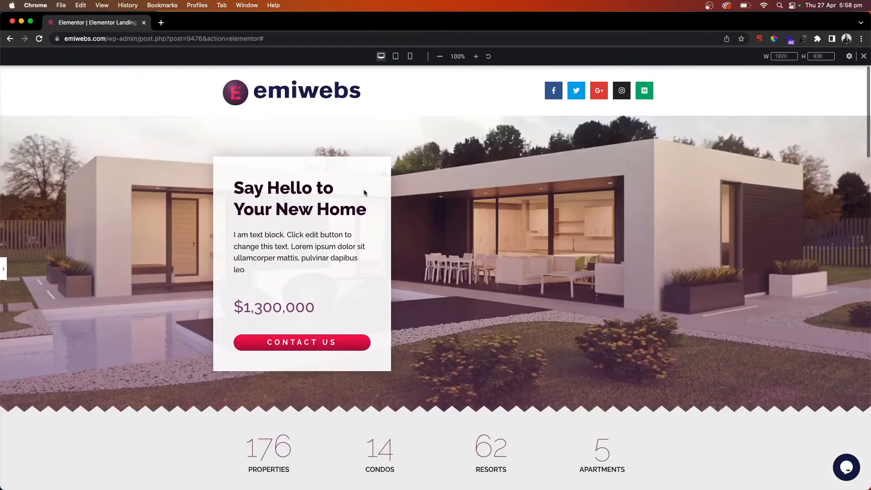
pyautogui.moveTo(372, 292)
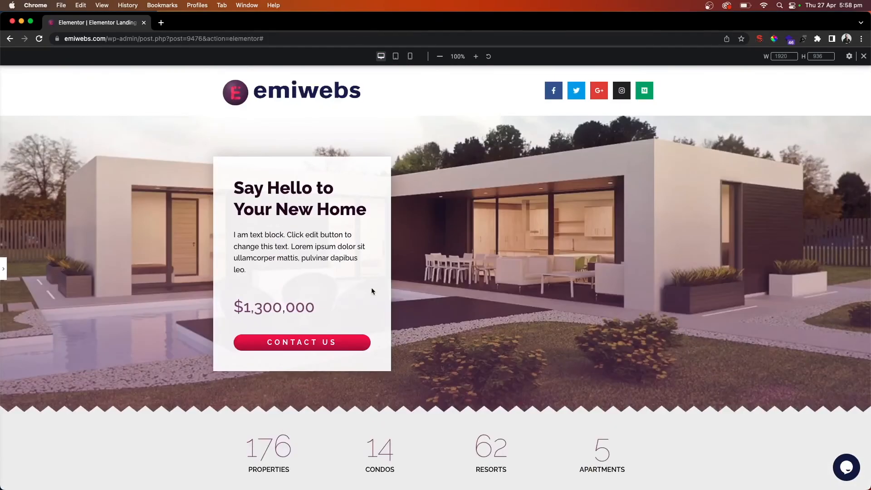
# - Publish the landing page updates and open the live page at emiwebs.com
pyautogui.scroll(-3)
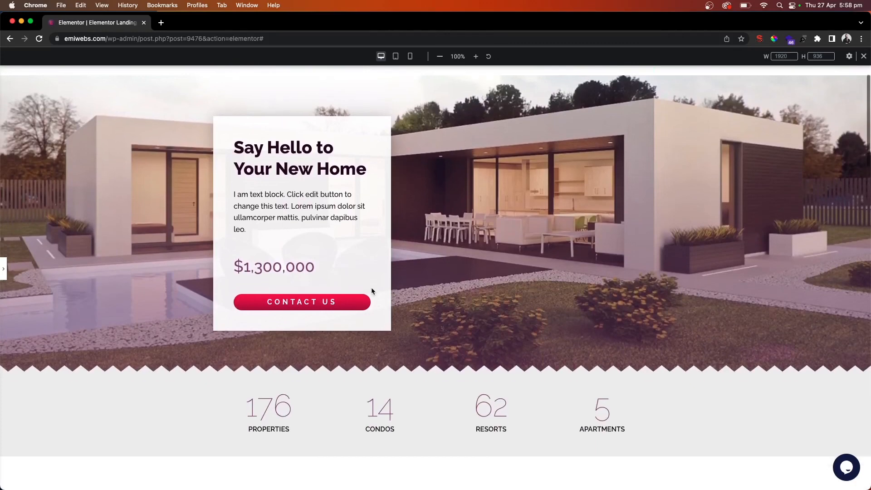
pyautogui.scroll(-3)
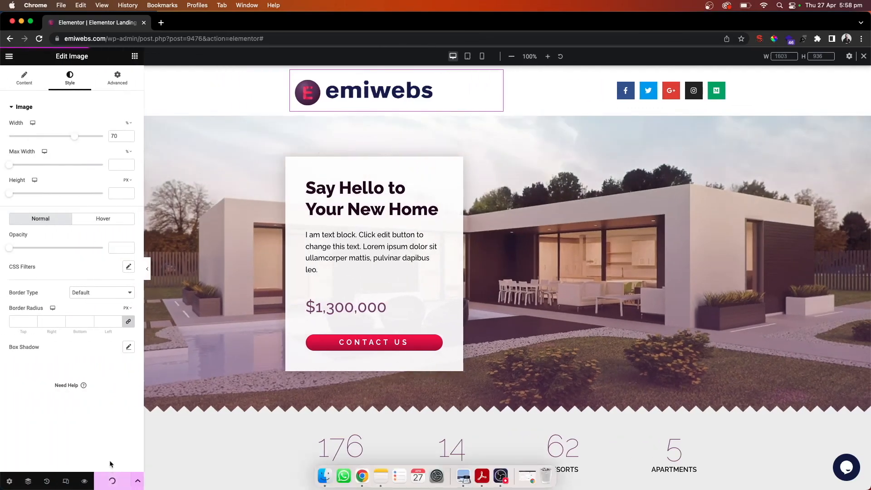
pyautogui.click(112, 481)
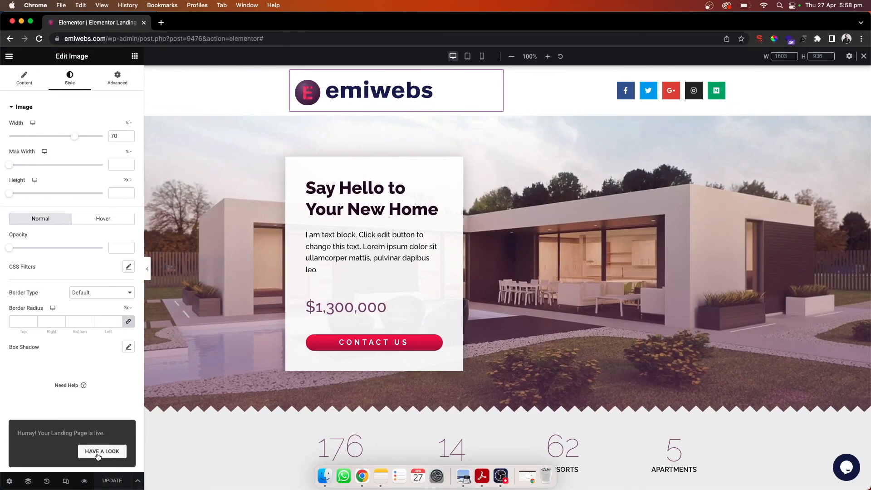
pyautogui.click(102, 450)
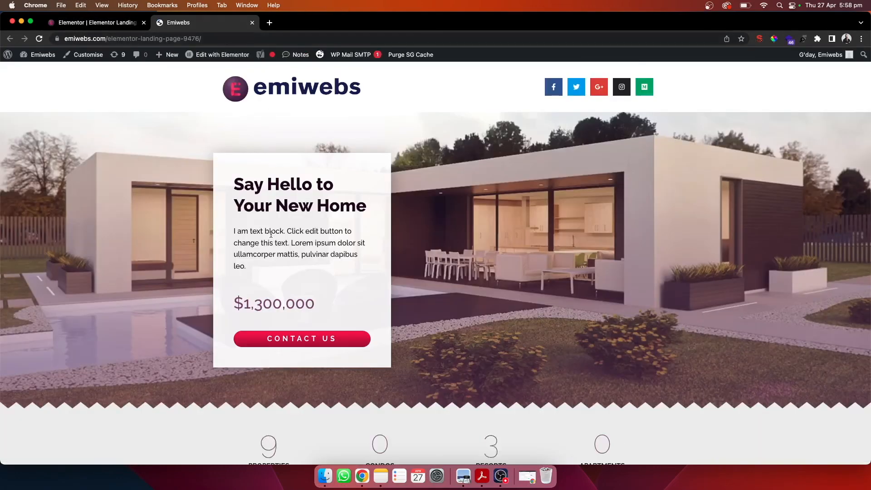
pyautogui.scroll(-3)
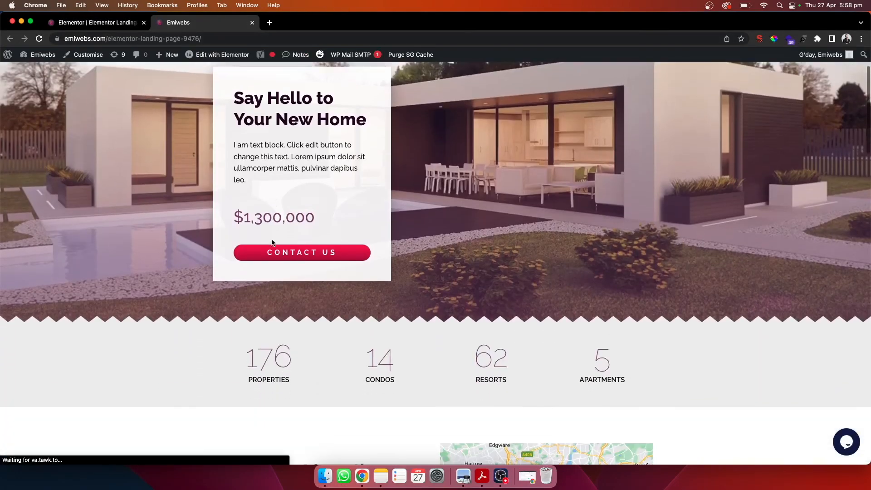
pyautogui.scroll(-3)
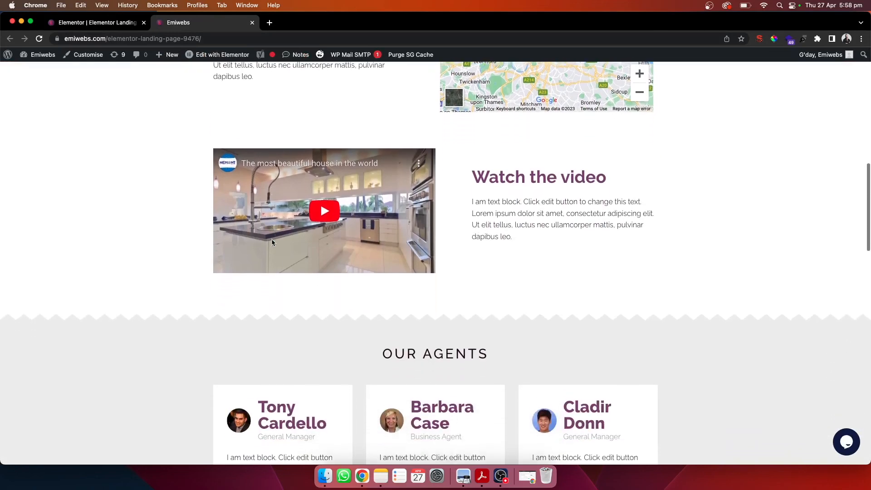
pyautogui.scroll(-3)
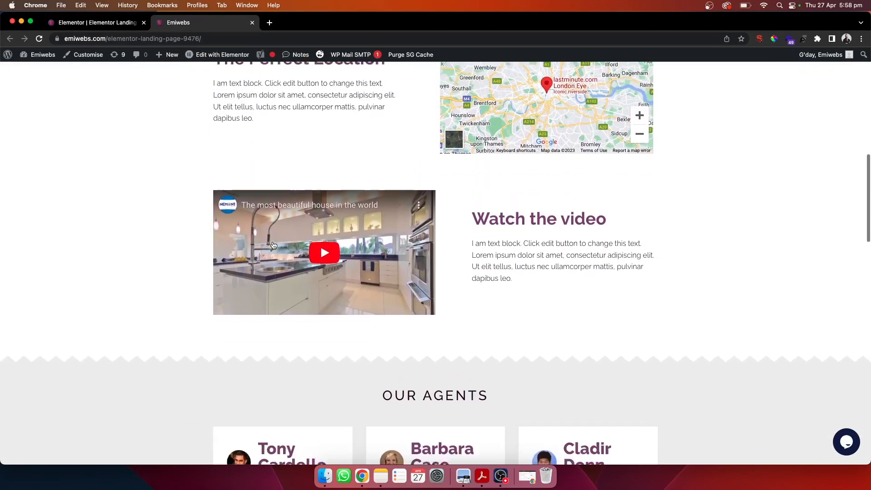
pyautogui.scroll(-3)
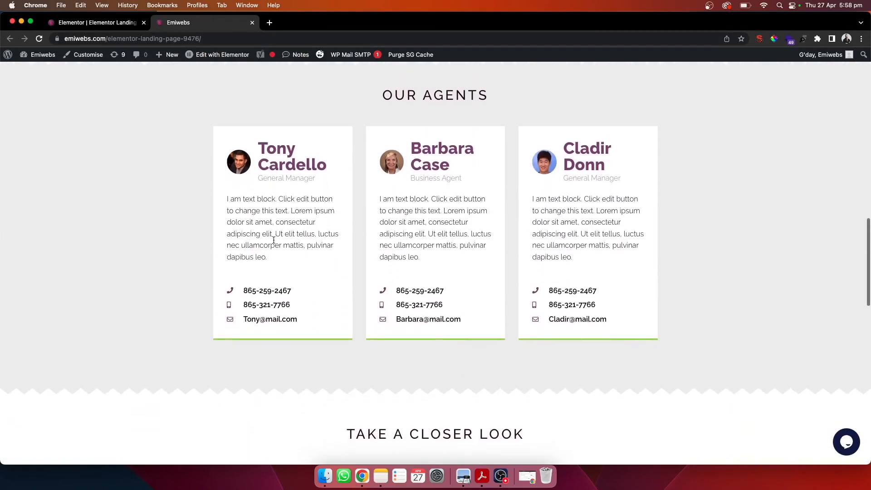
pyautogui.scroll(-3)
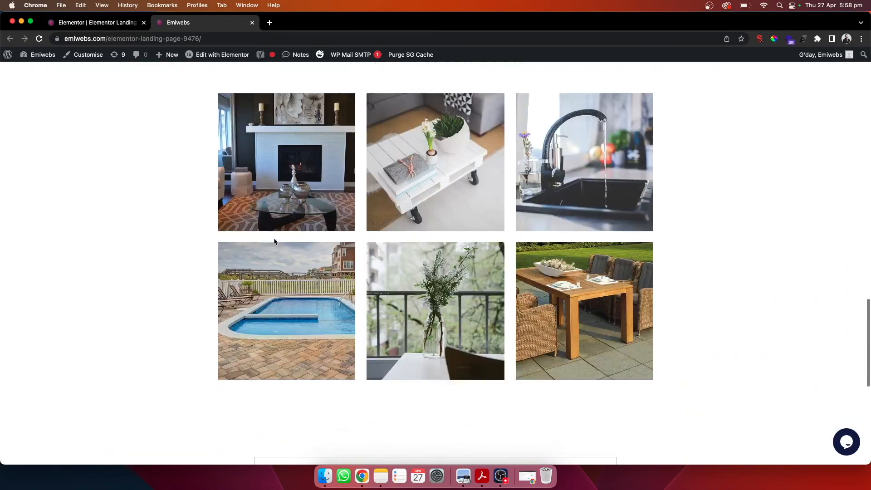